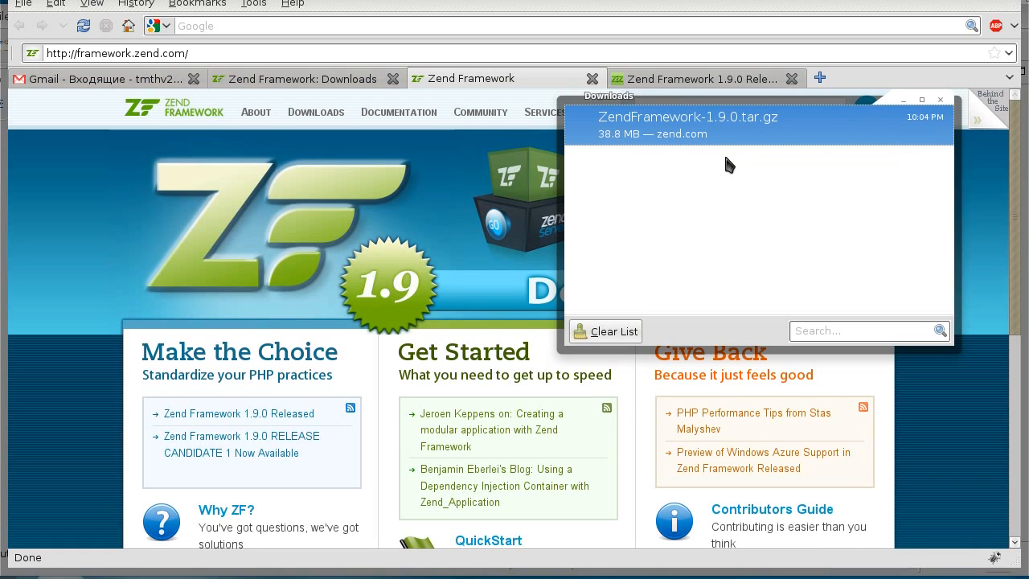
mouse_move(736, 196)
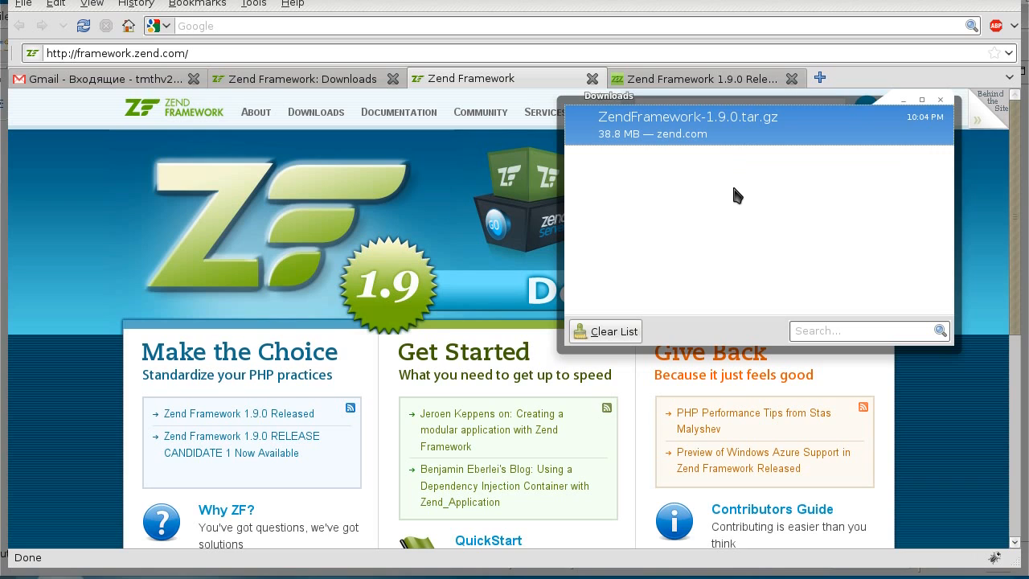
mouse_move(711, 127)
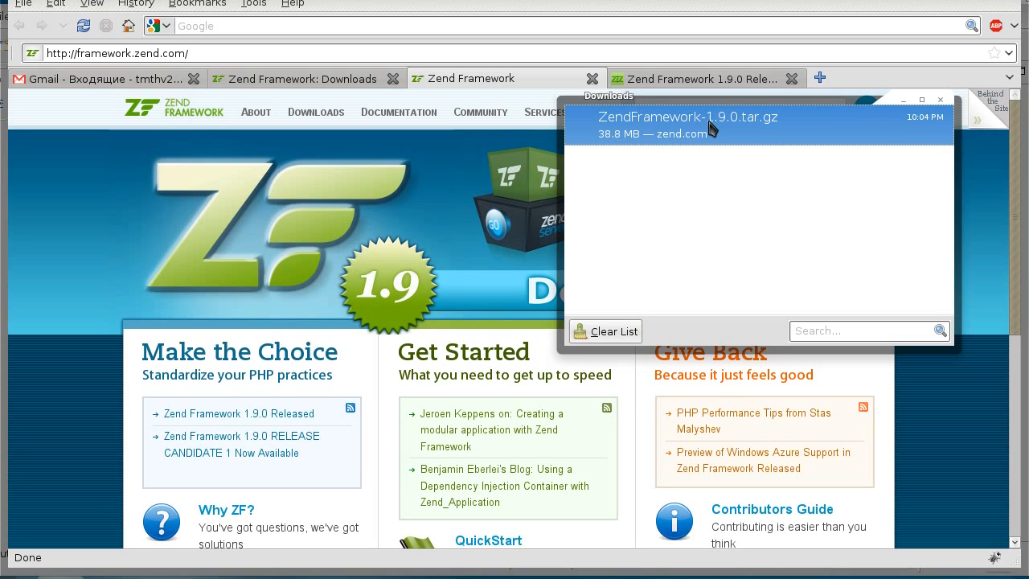
mouse_move(704, 106)
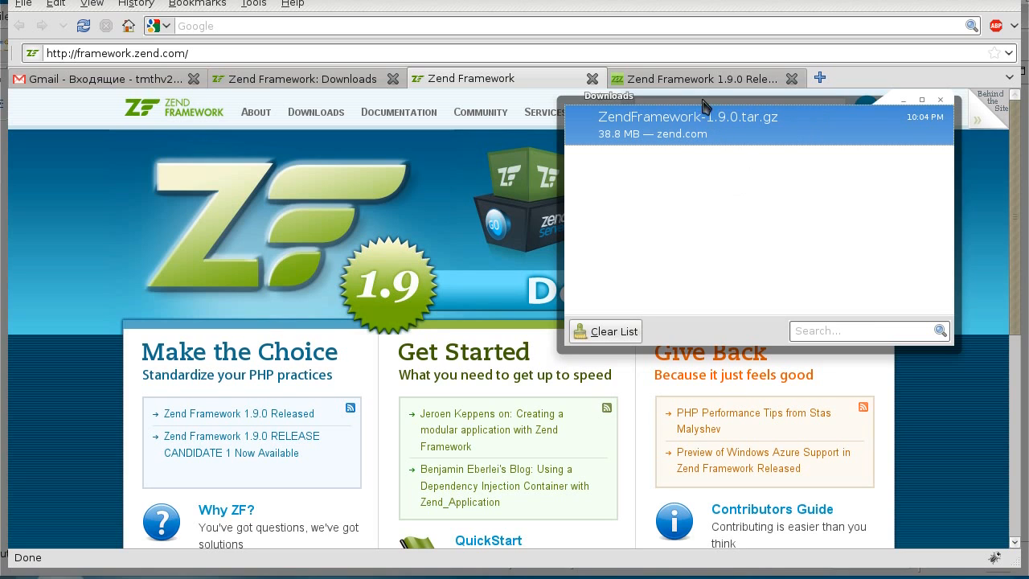
mouse_move(694, 77)
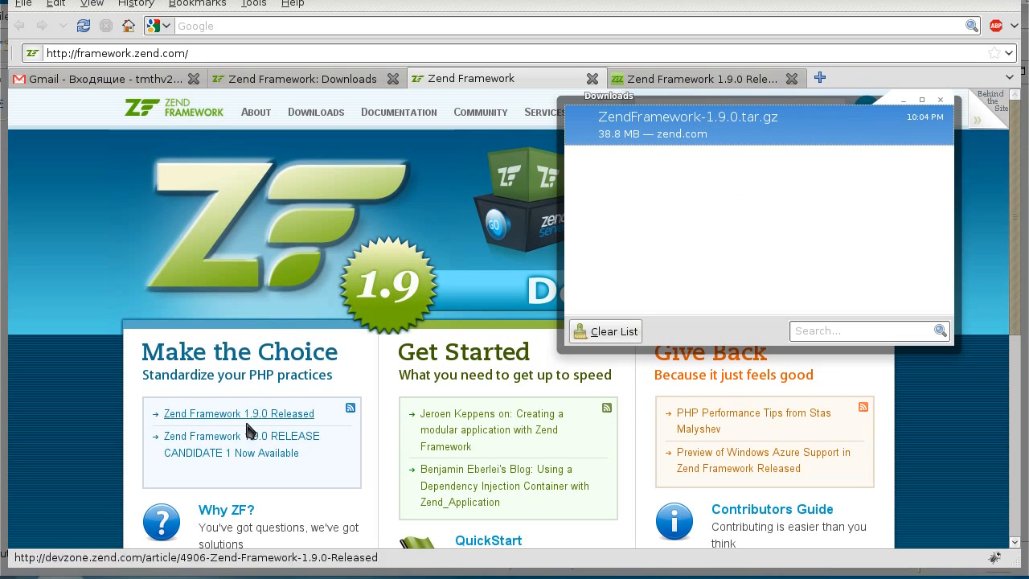
Read the 'Zend Framework 1.9.0 Released' article down to its new features list, closing the duplicate tab
left_click(238, 412)
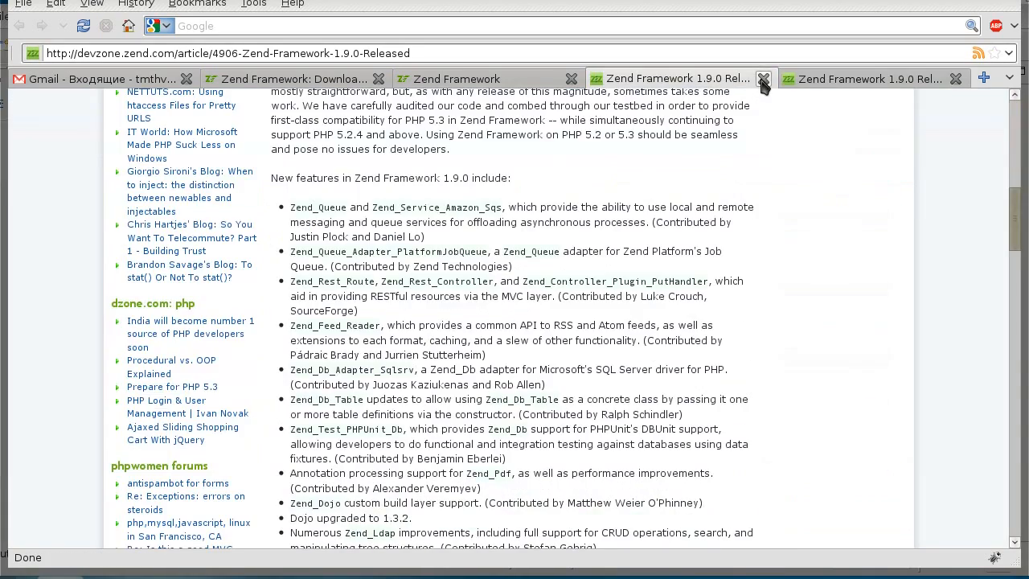
left_click(762, 79)
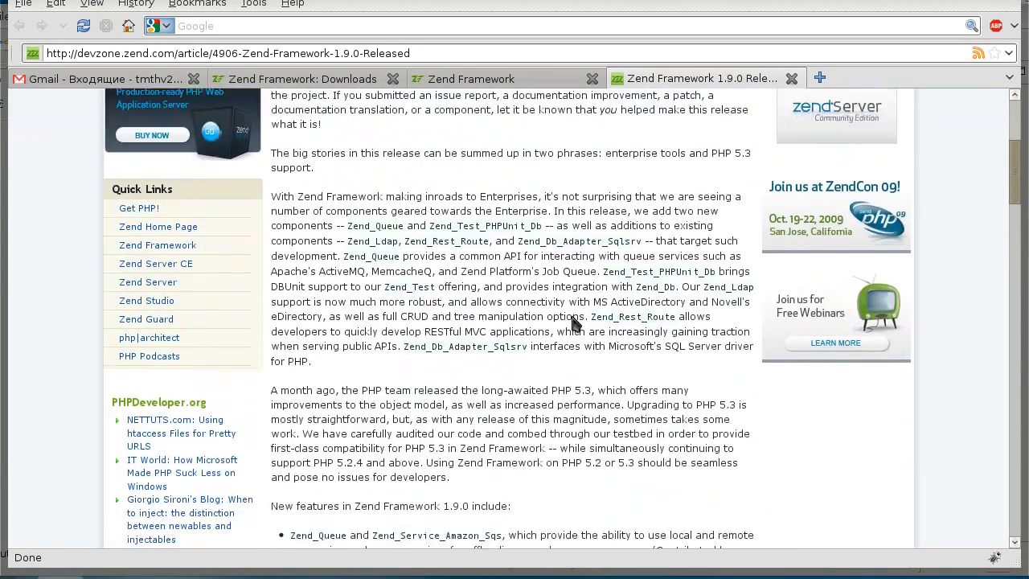
scroll("down", 3)
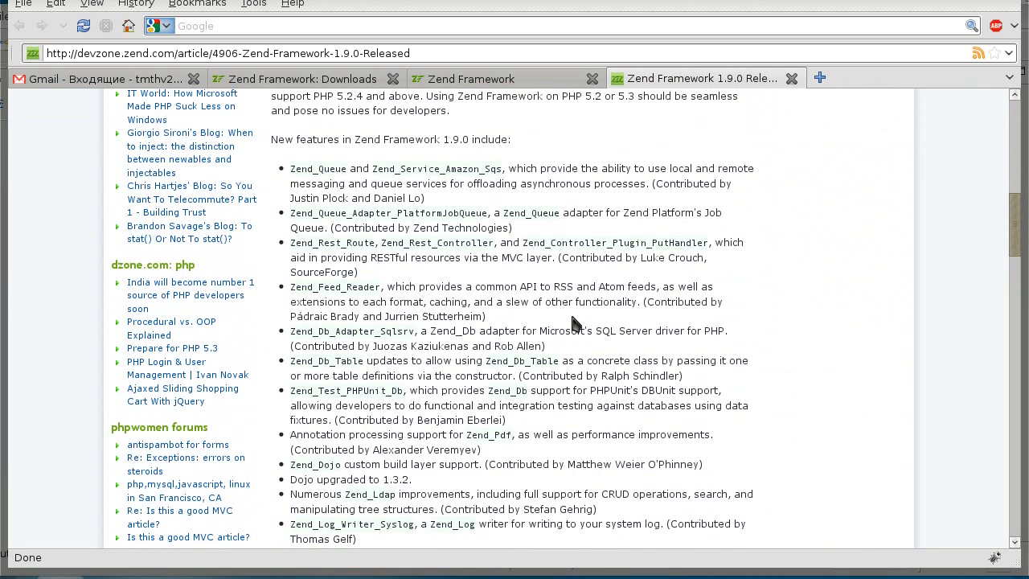
scroll("up", 3)
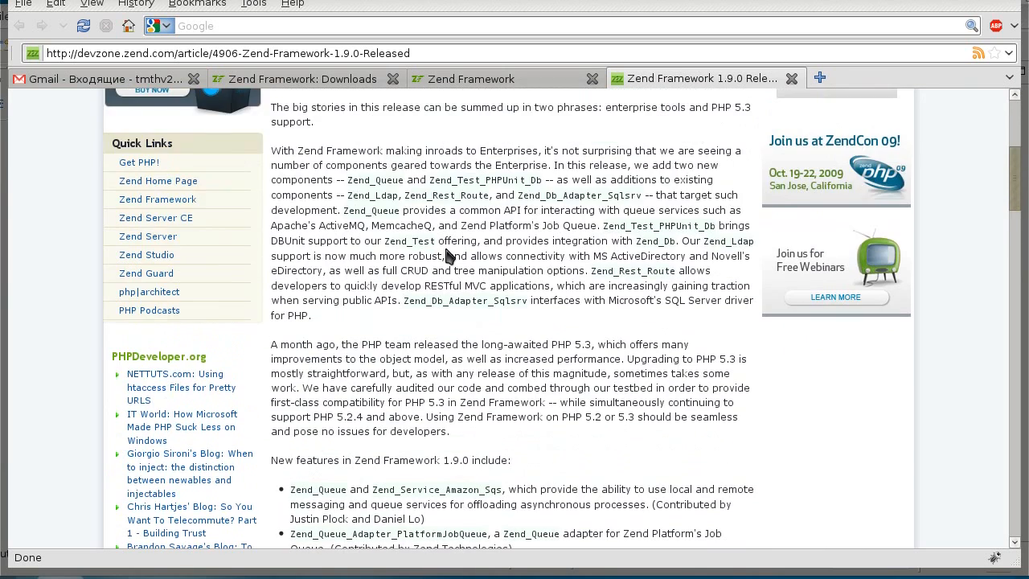
scroll("up", 3)
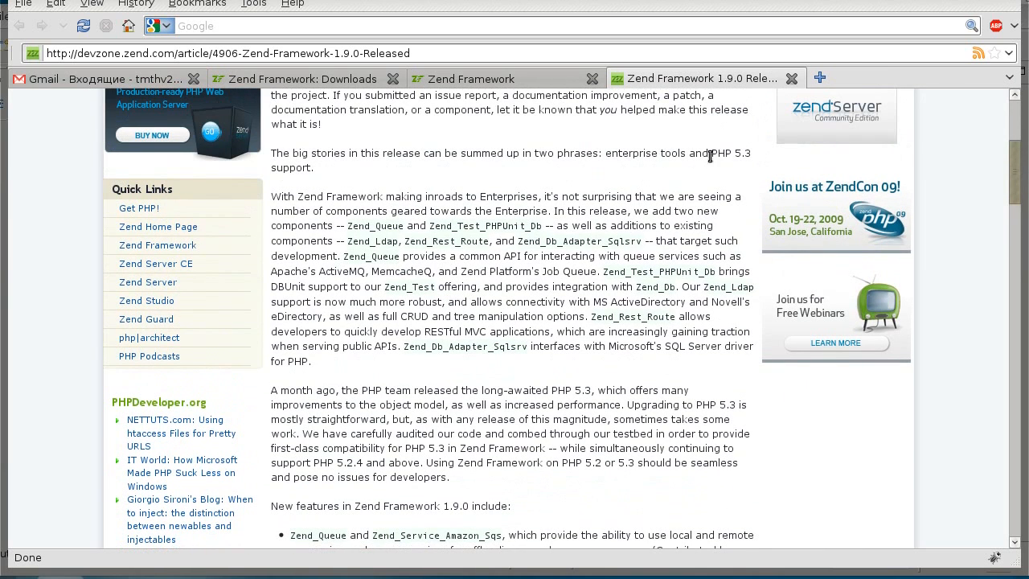
scroll("down", 3)
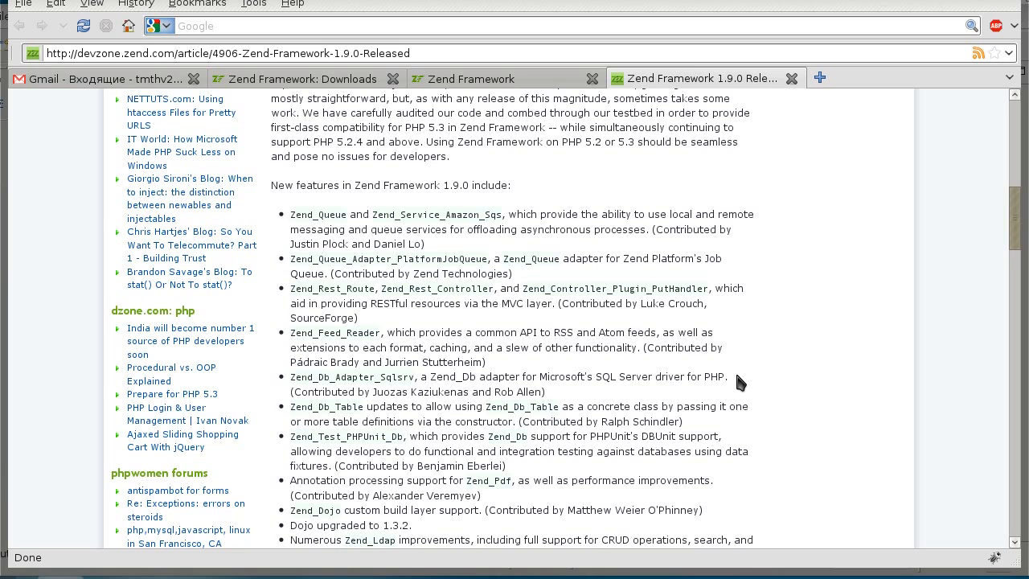
scroll("down", 3)
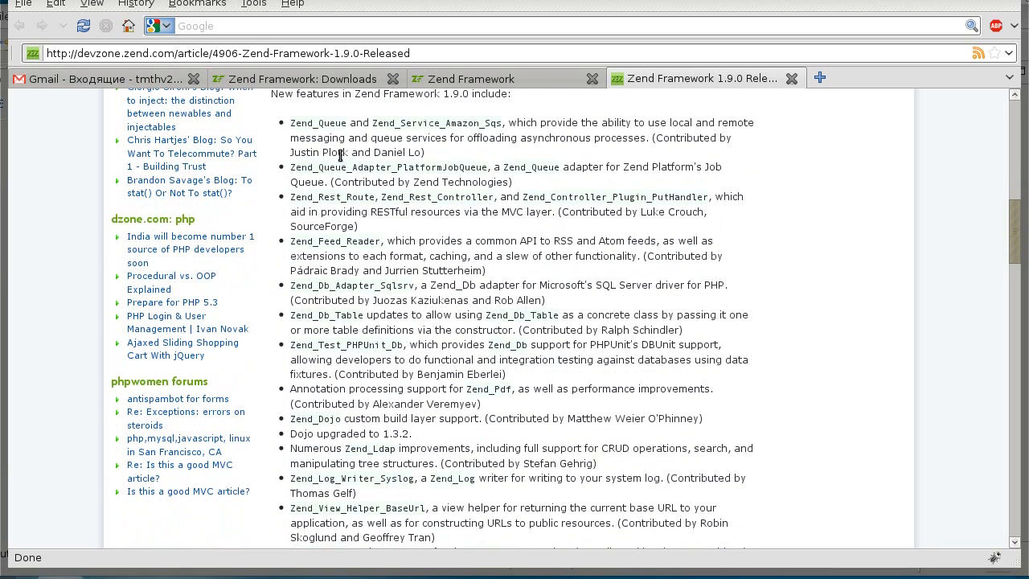
mouse_move(465, 312)
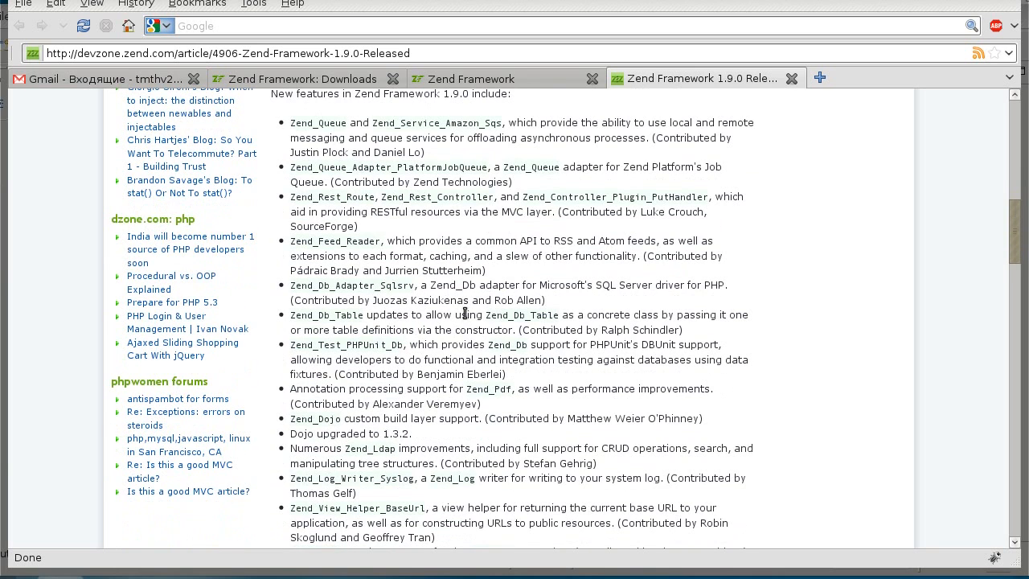
mouse_move(495, 418)
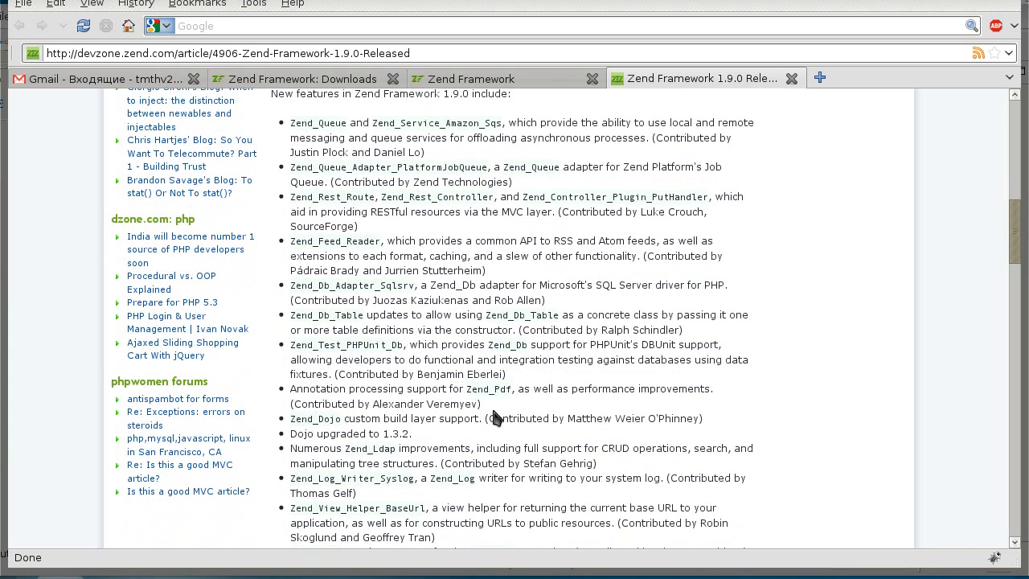
mouse_move(779, 379)
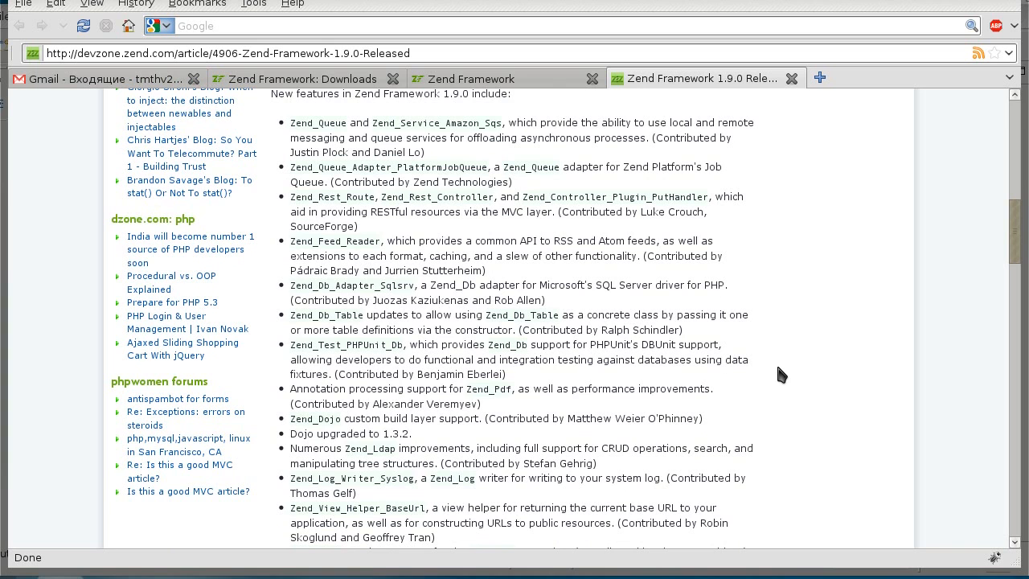
scroll("down", 3)
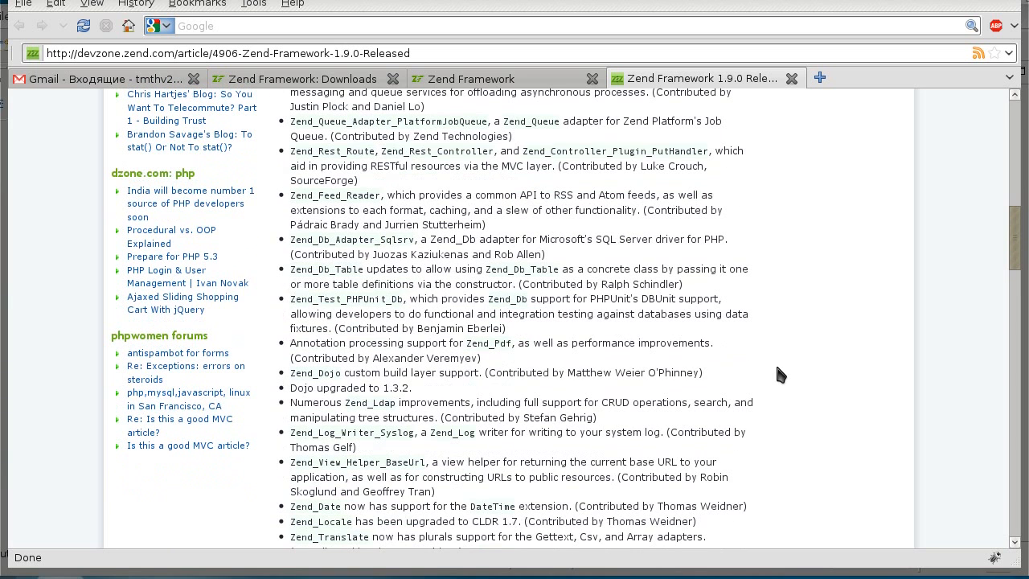
scroll("down", 3)
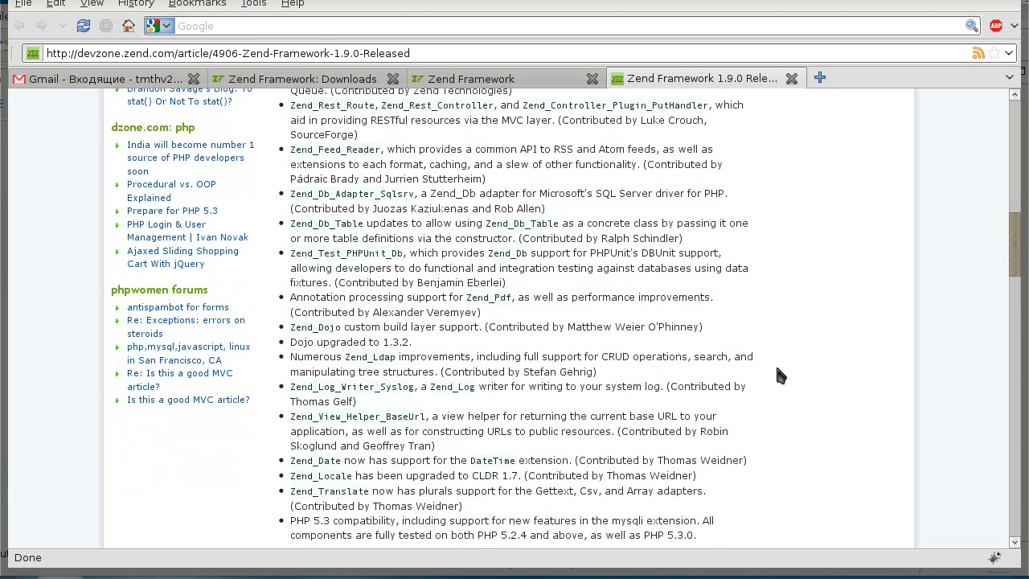
mouse_move(795, 346)
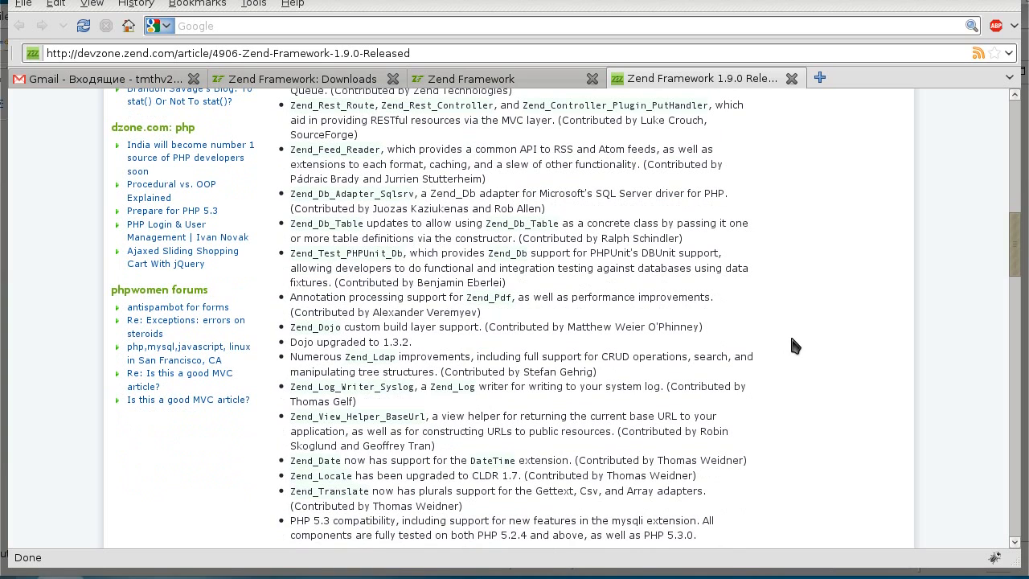
mouse_move(311, 224)
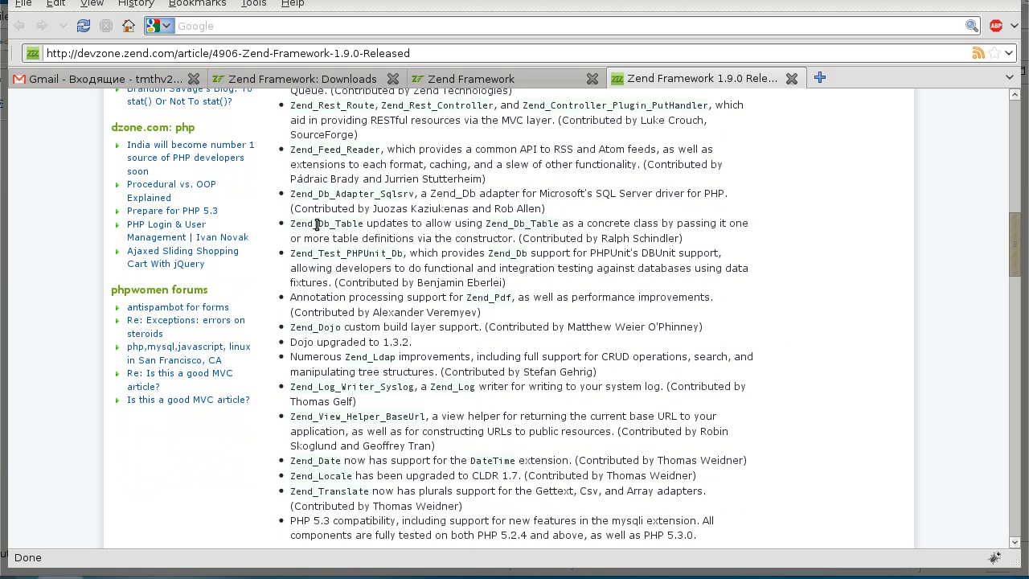
mouse_move(736, 251)
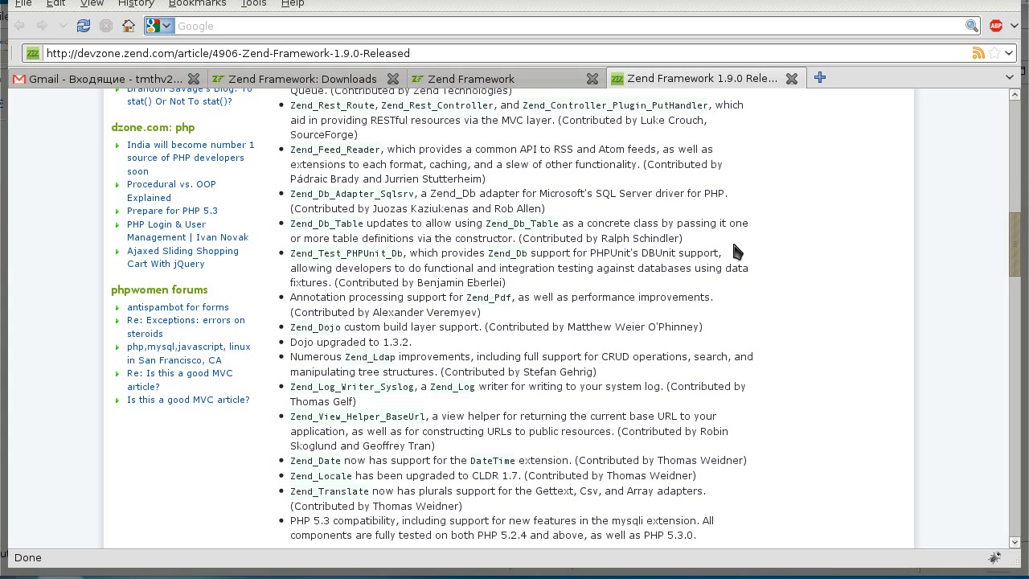
mouse_move(810, 196)
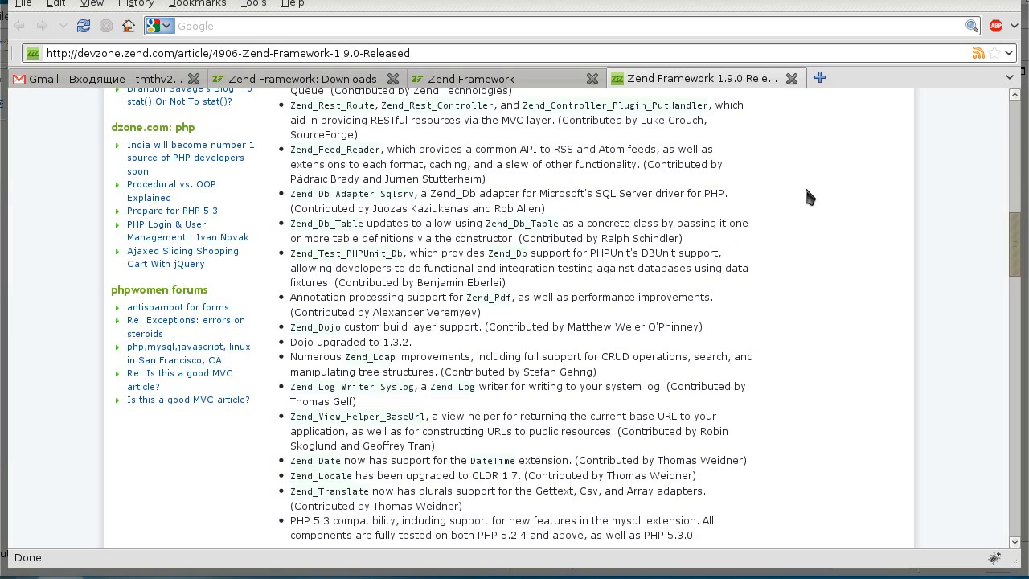
mouse_move(636, 196)
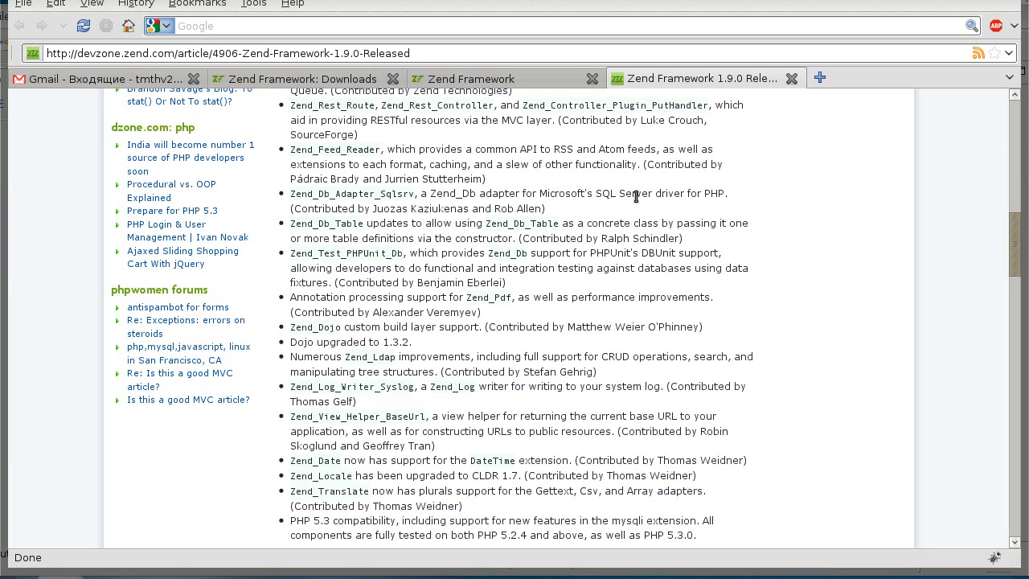
mouse_move(733, 212)
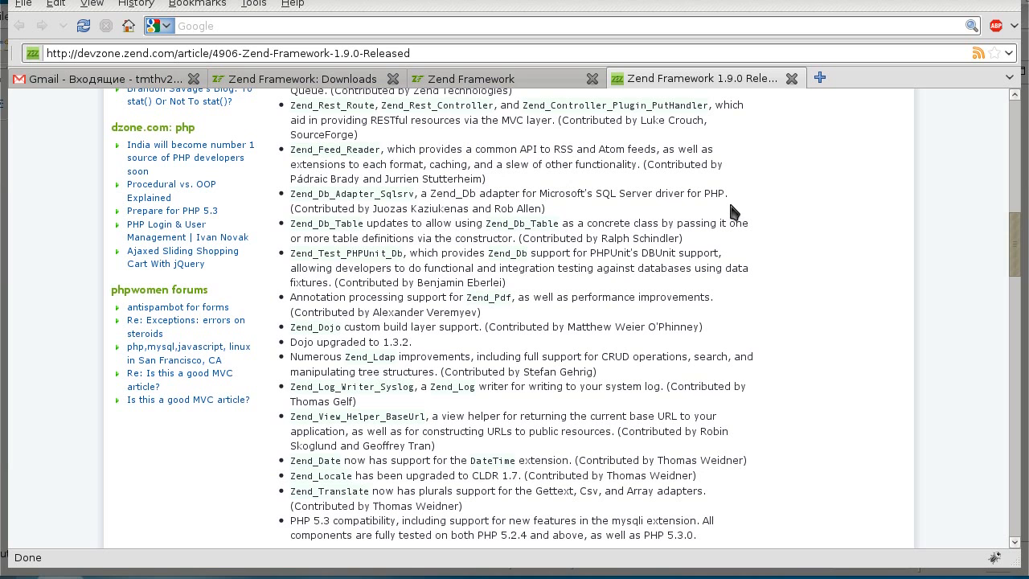
scroll("down", 3)
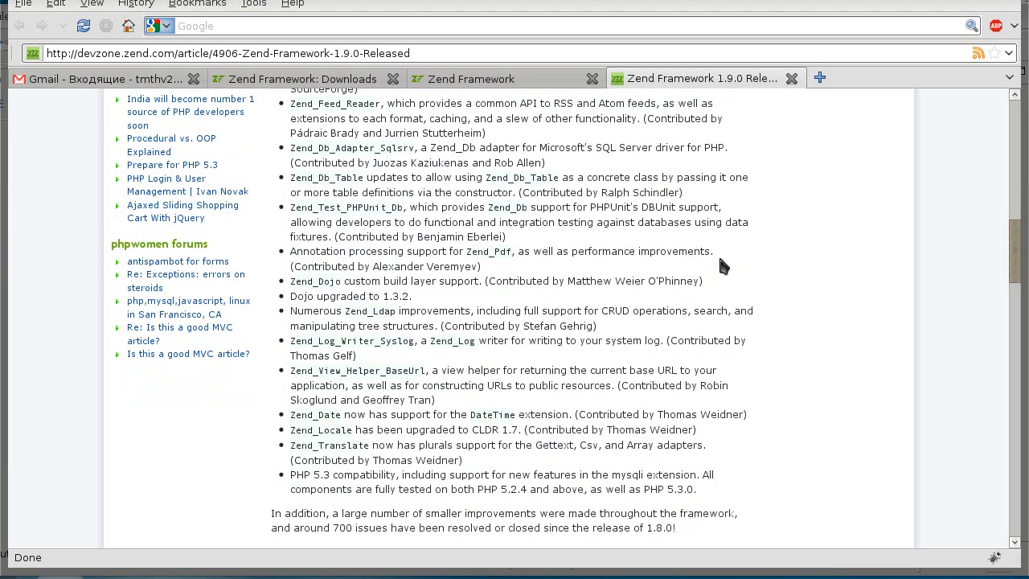
scroll("down", 3)
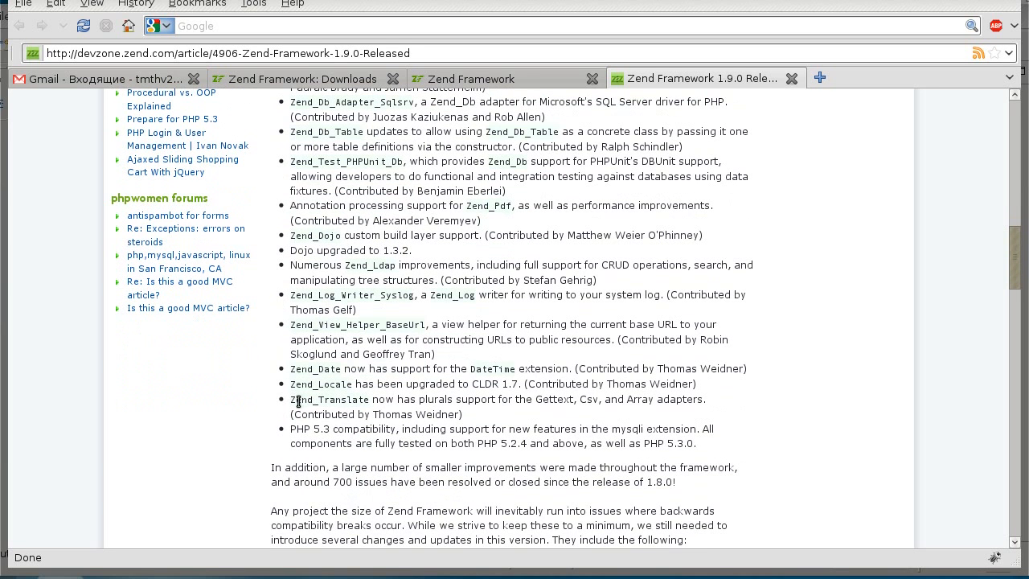
mouse_move(360, 402)
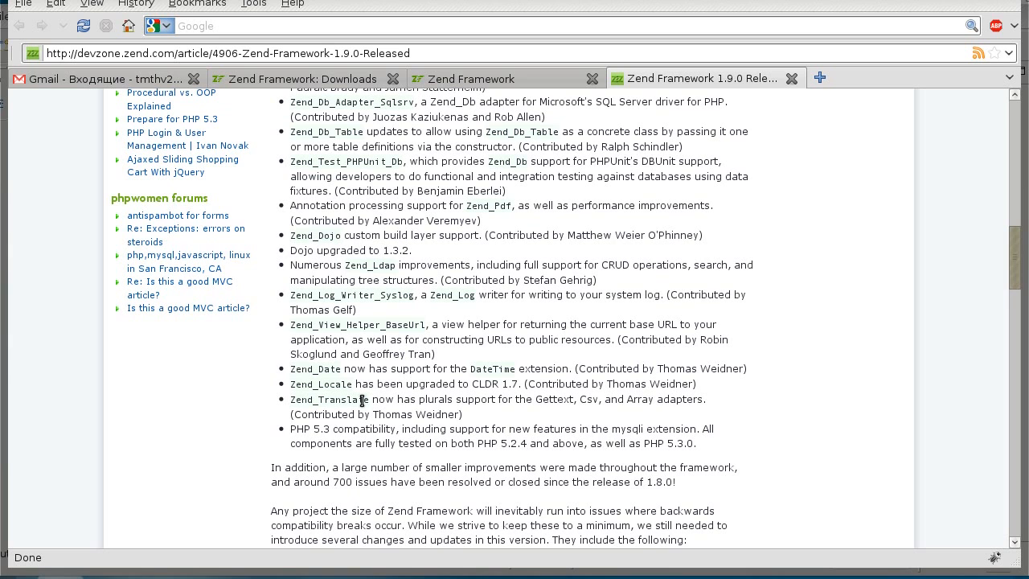
mouse_move(357, 447)
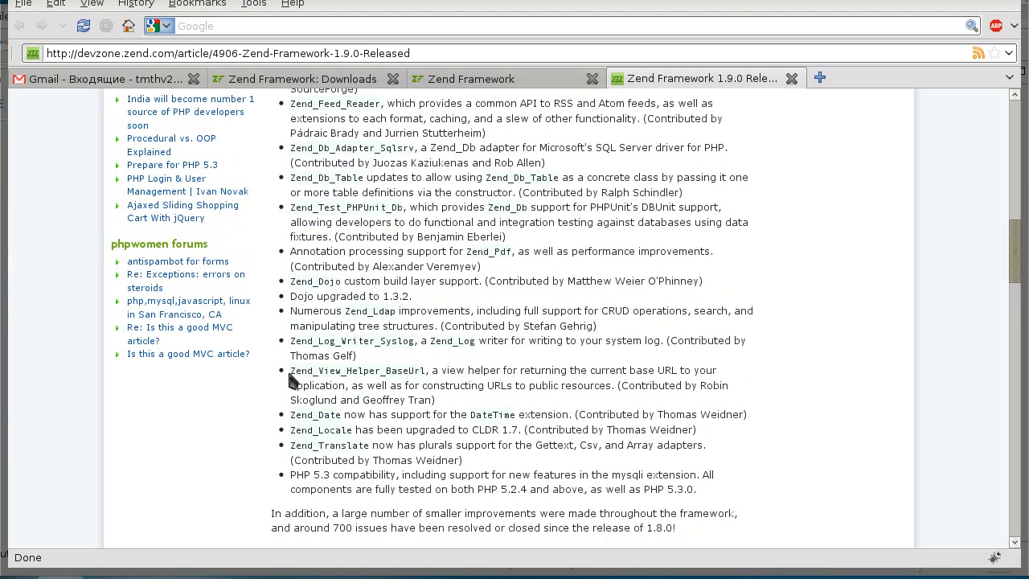
double_click(330, 370)
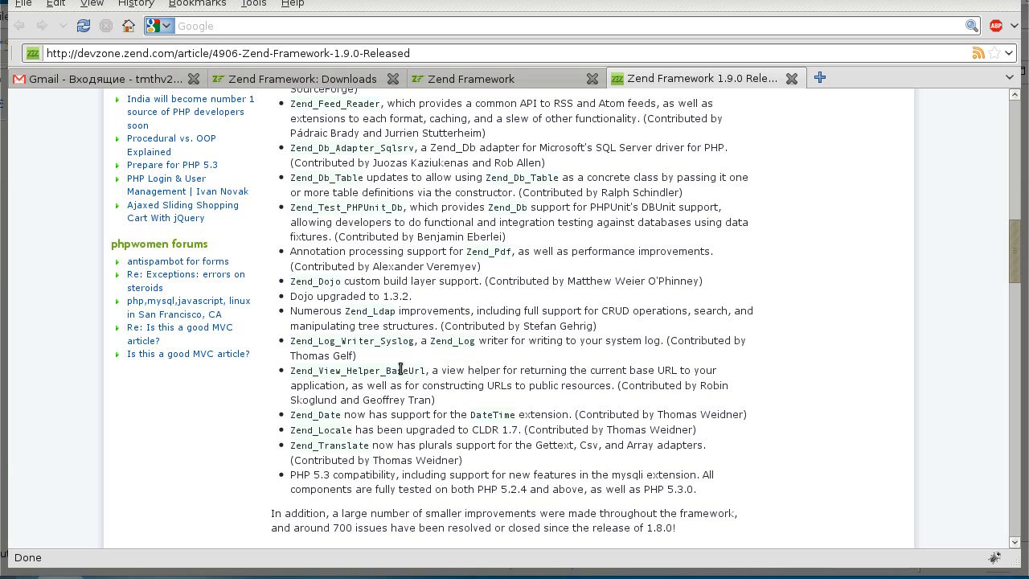
scroll("down", 3)
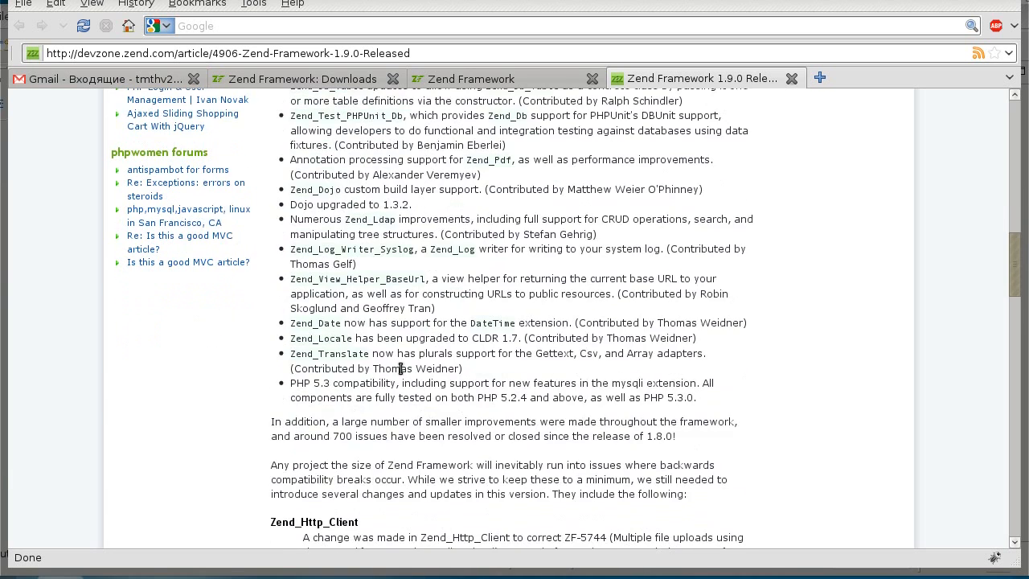
scroll("down", 3)
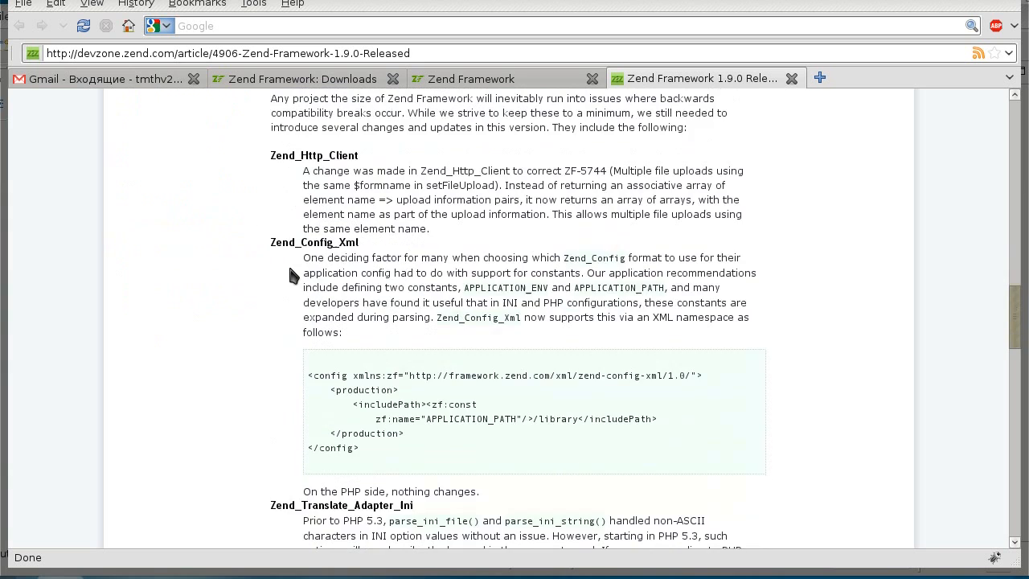
scroll("down", 3)
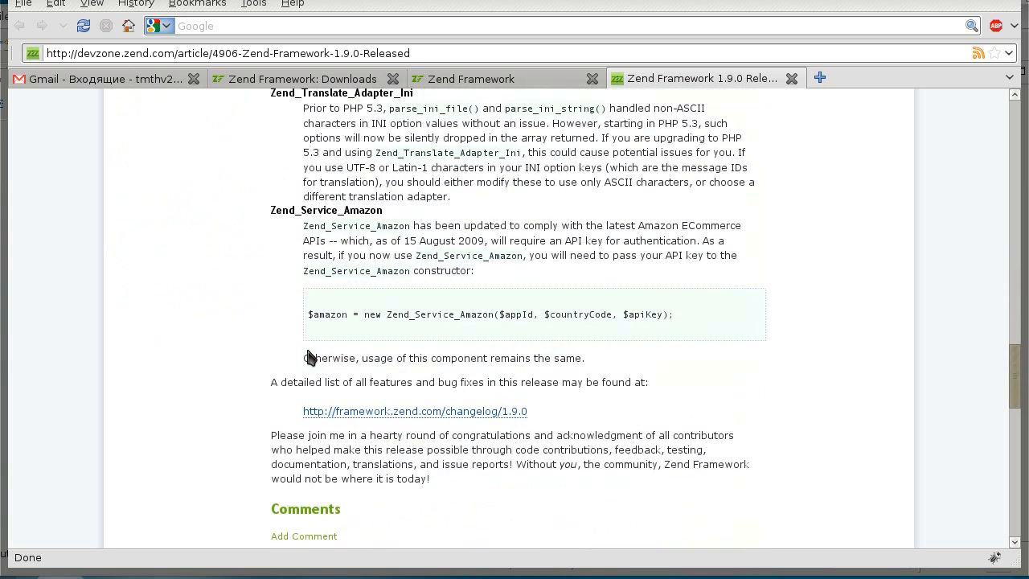
scroll("up", 3)
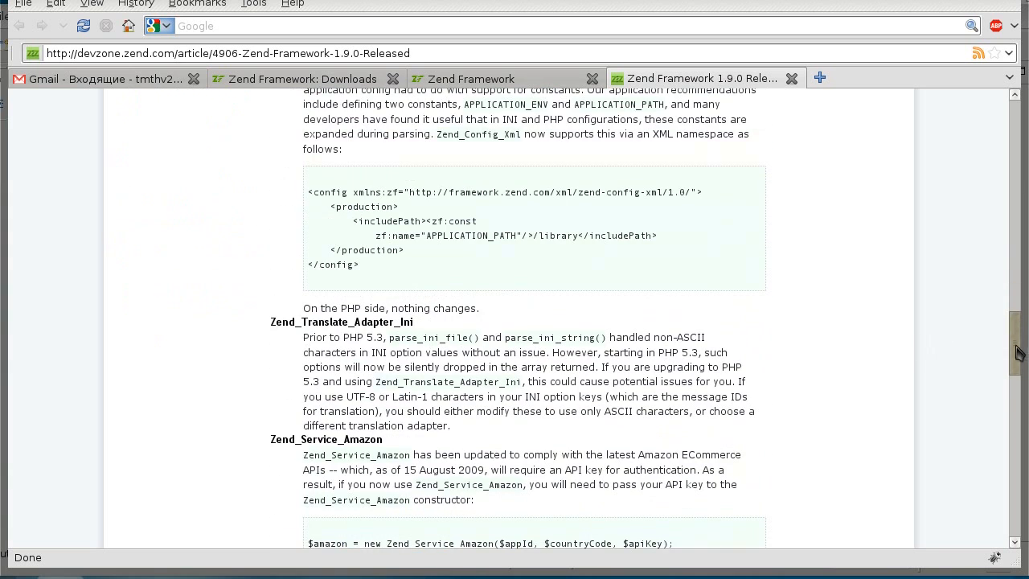
scroll("up", 3)
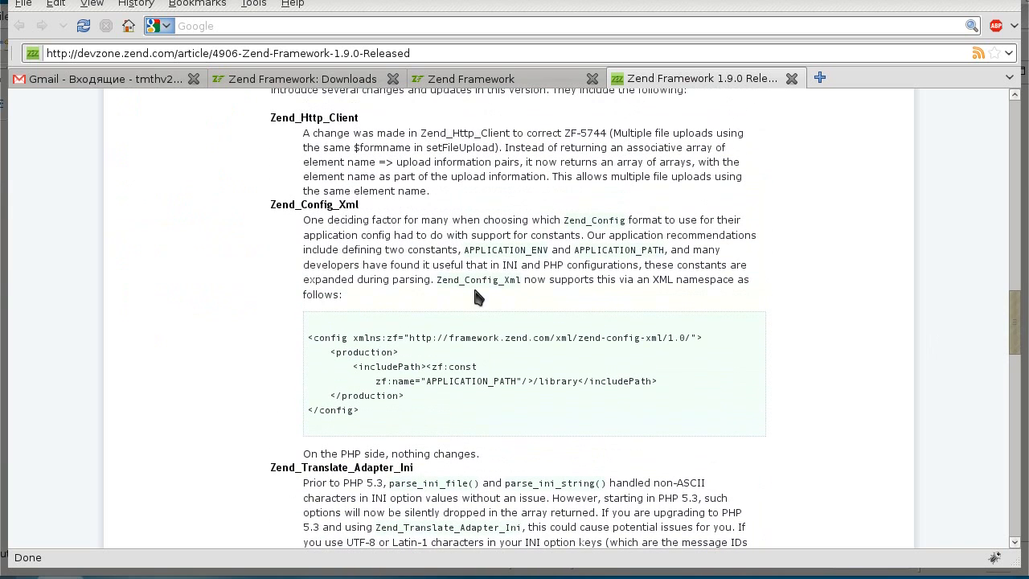
scroll("up", 3)
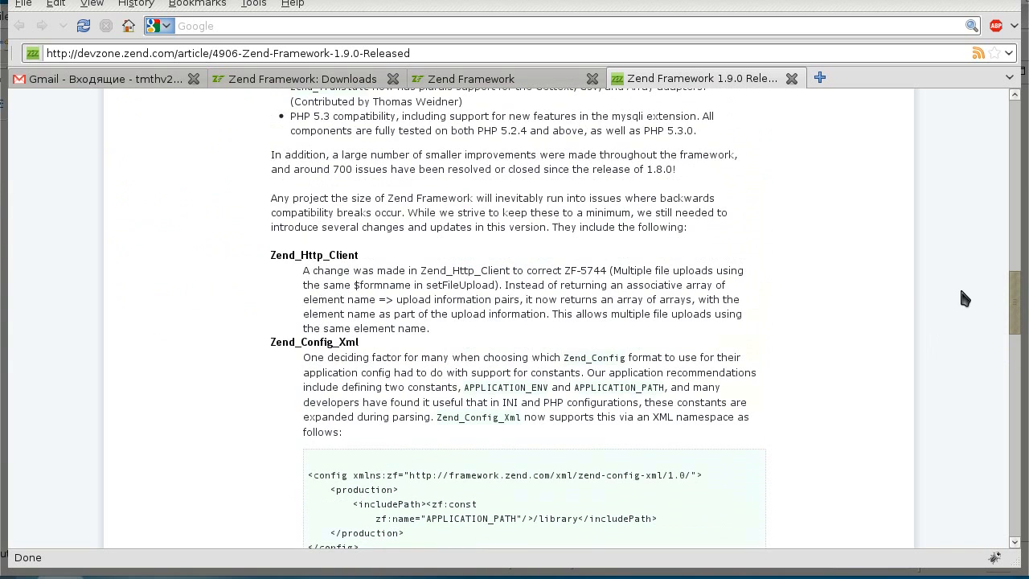
scroll("down", 3)
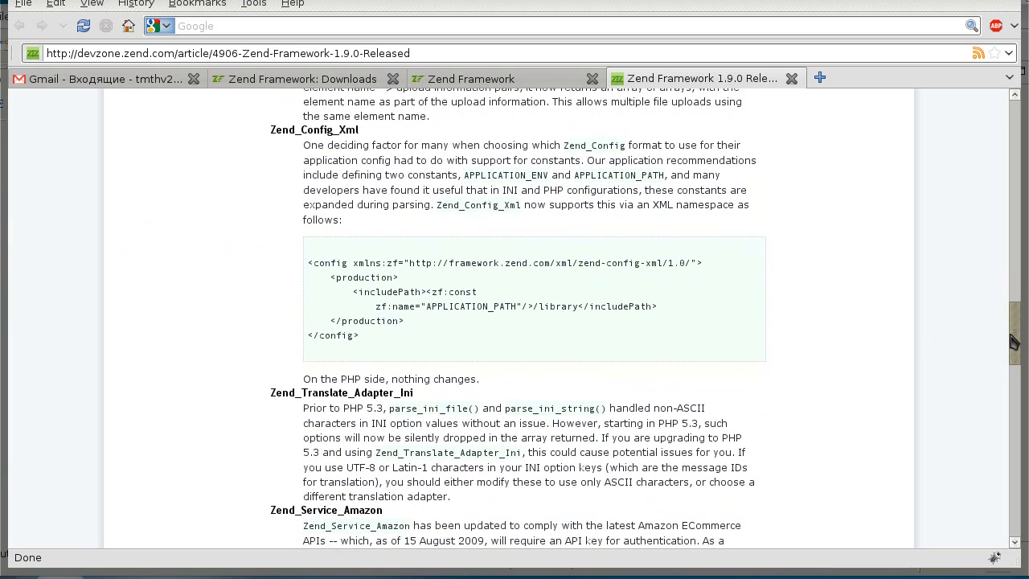
scroll("down", 3)
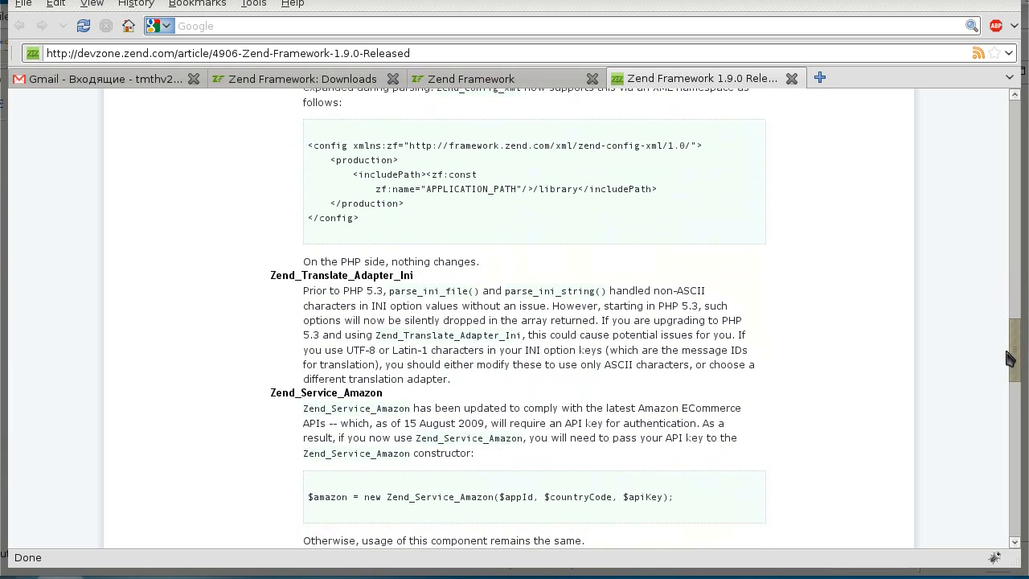
scroll("down", 3)
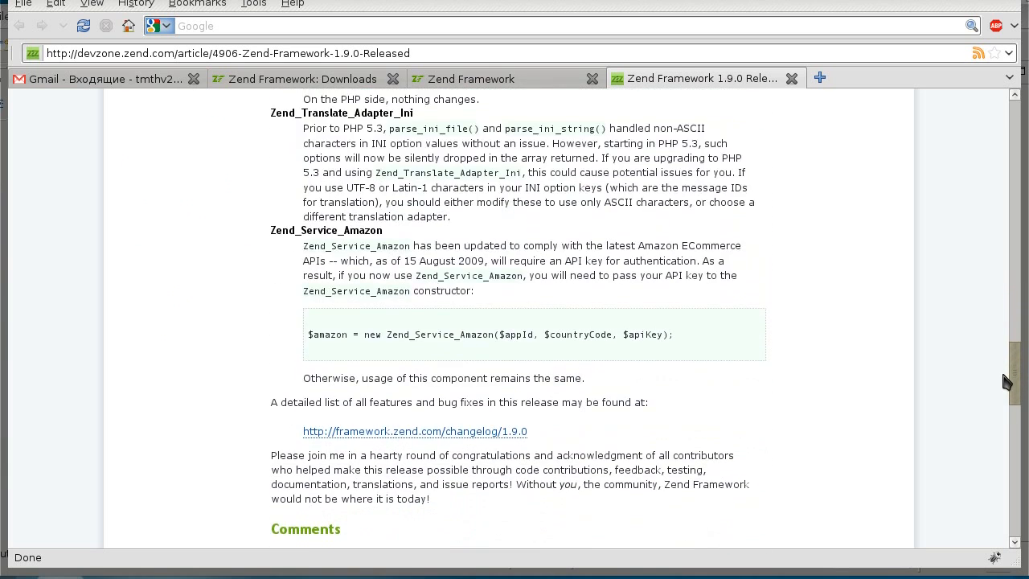
mouse_move(482, 434)
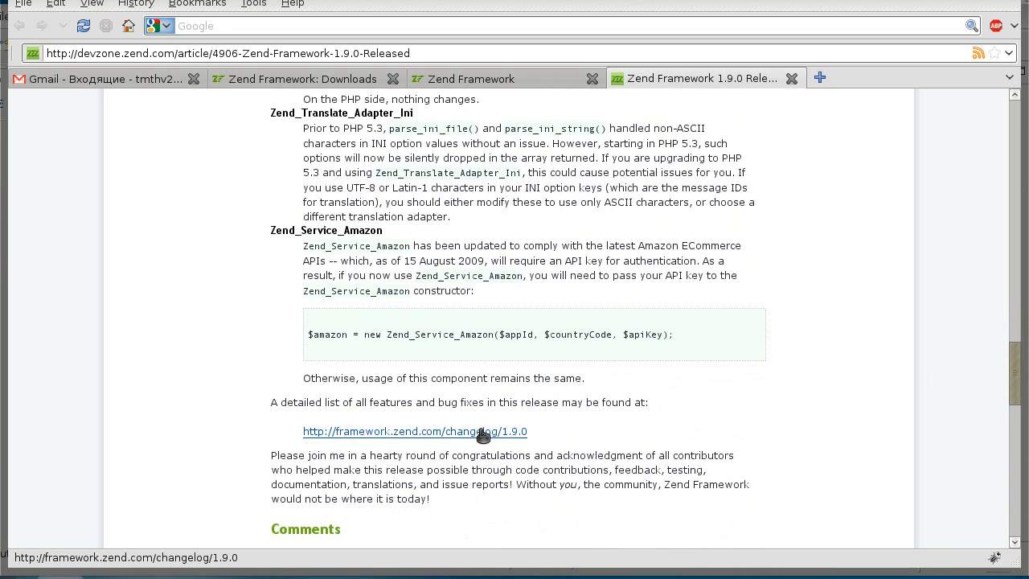
left_click(415, 431)
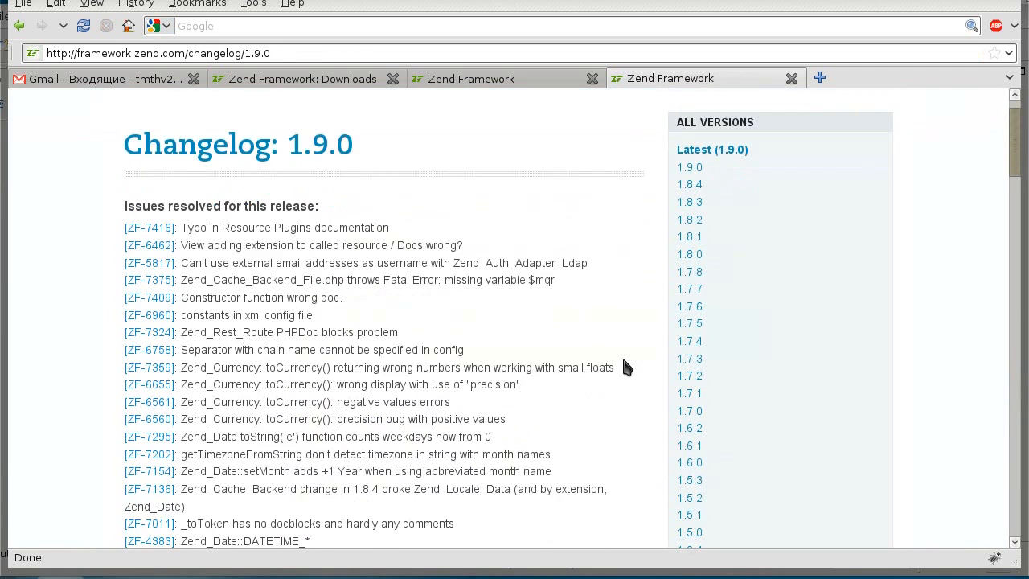
scroll("down", 3)
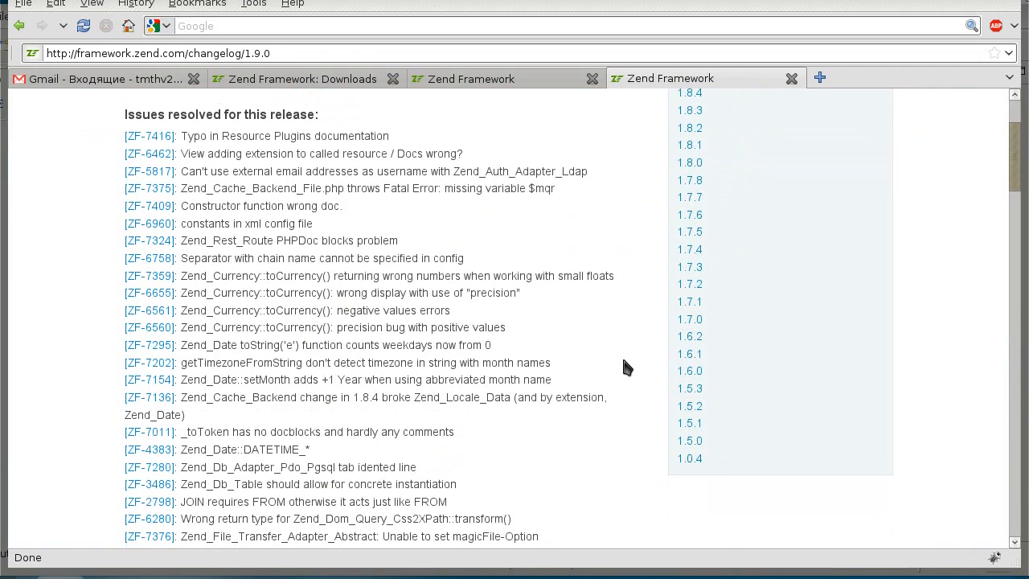
mouse_move(591, 346)
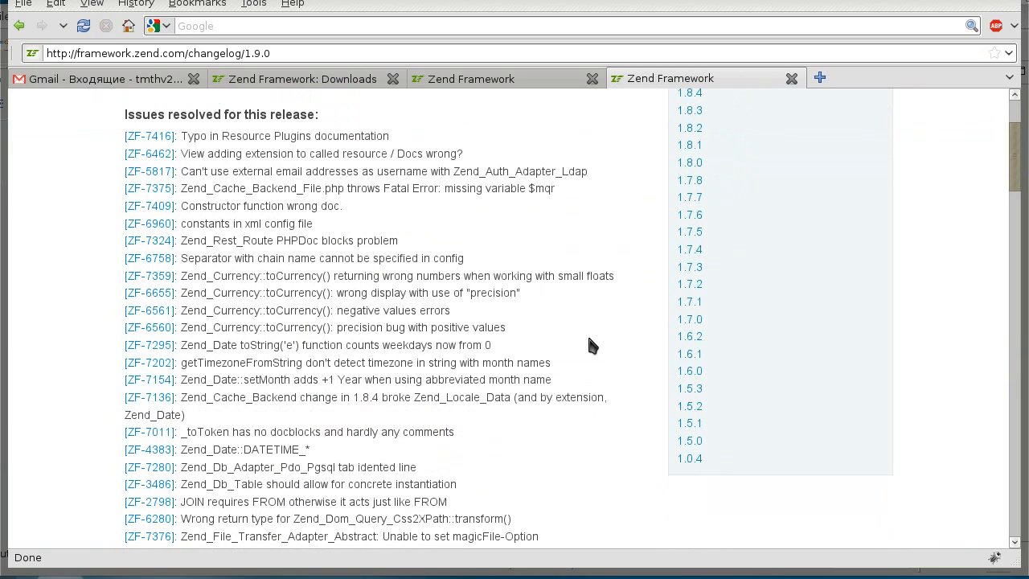
scroll("down", 3)
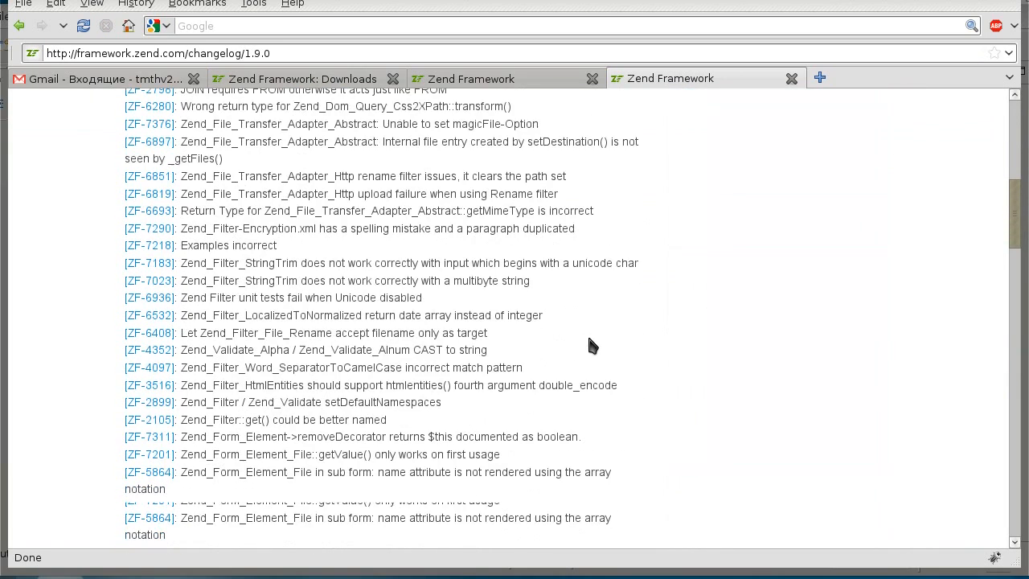
scroll("down", 3)
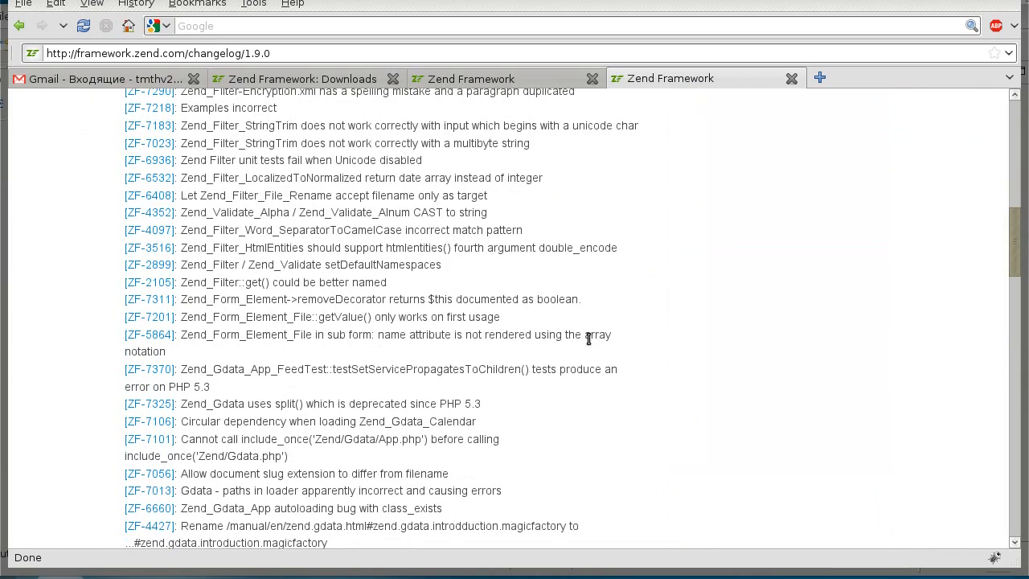
mouse_move(183, 310)
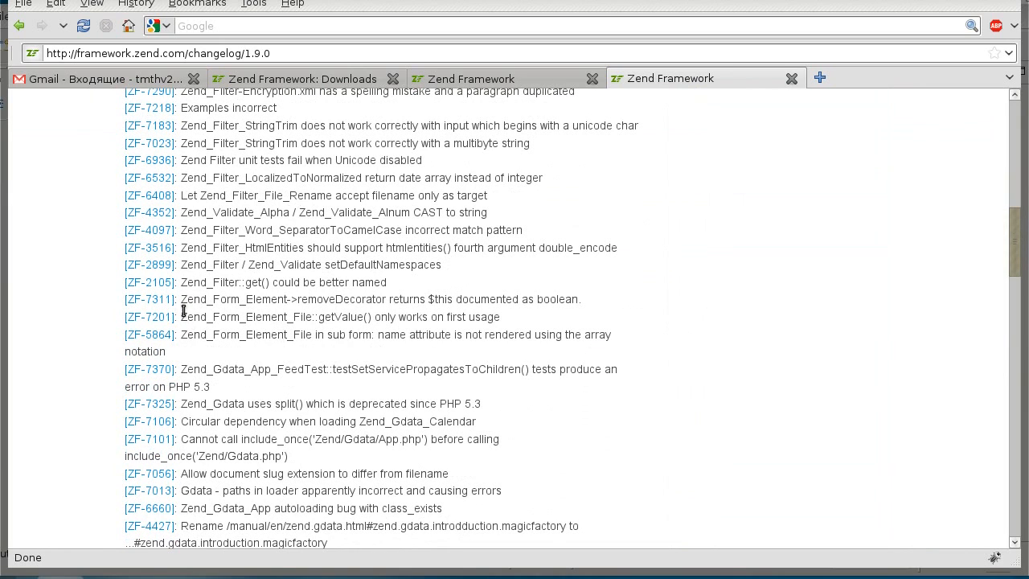
mouse_move(188, 300)
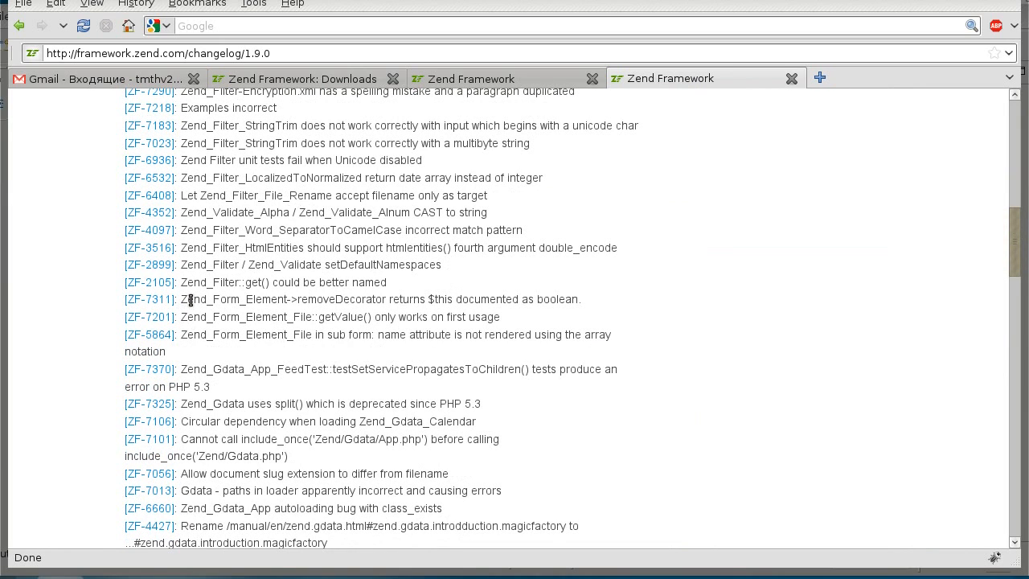
mouse_move(185, 338)
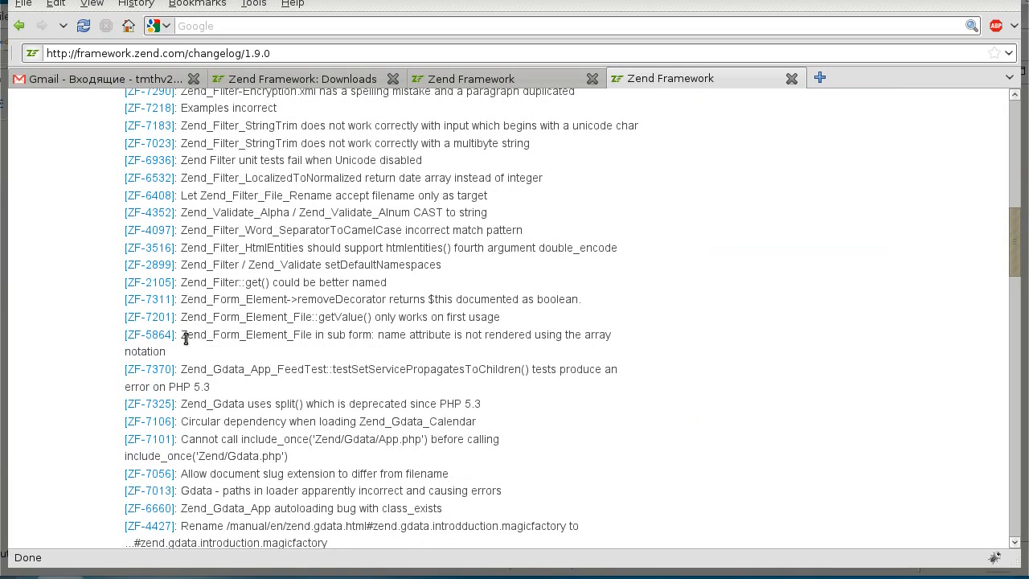
mouse_move(322, 317)
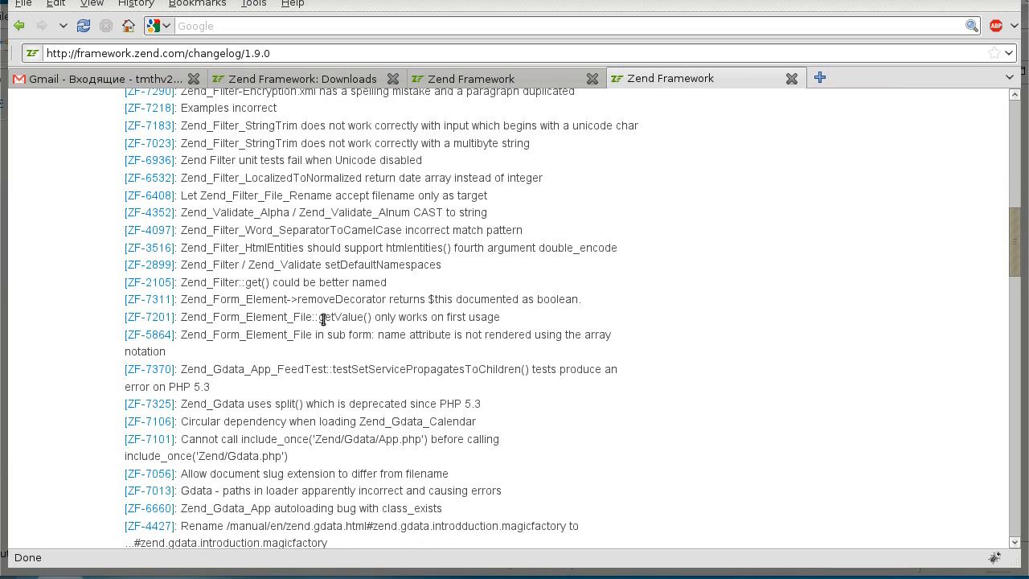
mouse_move(385, 316)
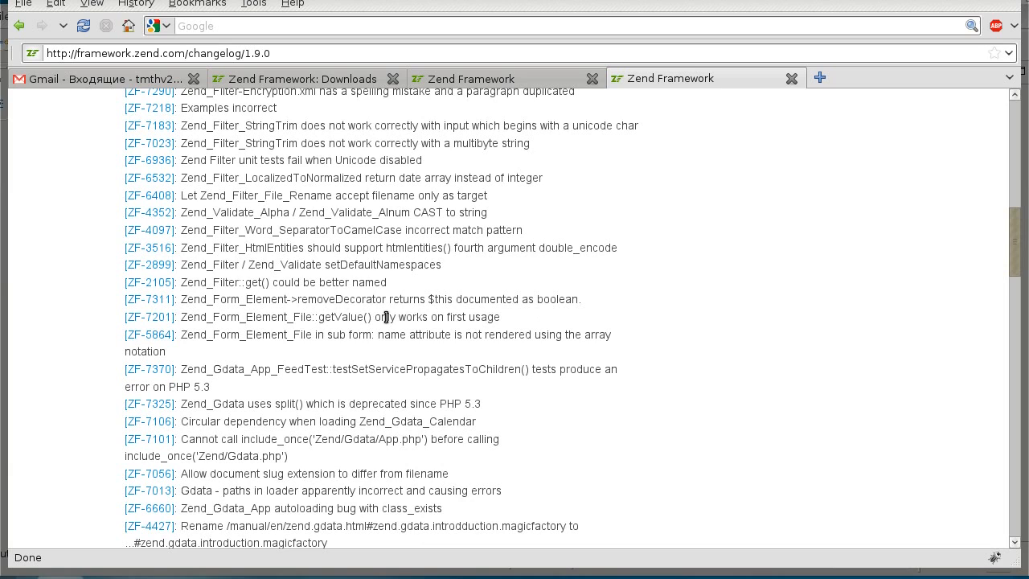
scroll("down", 3)
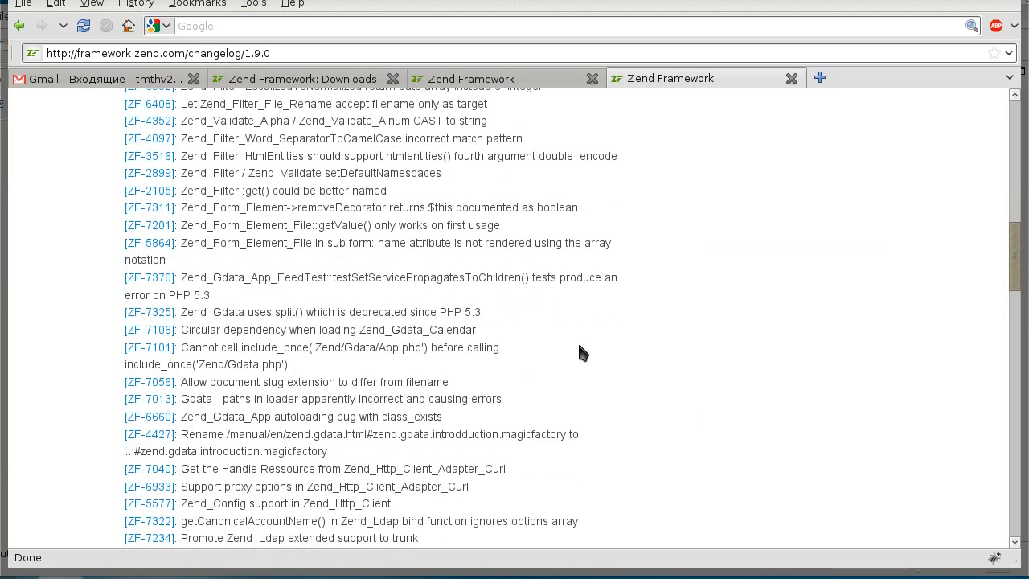
scroll("down", 3)
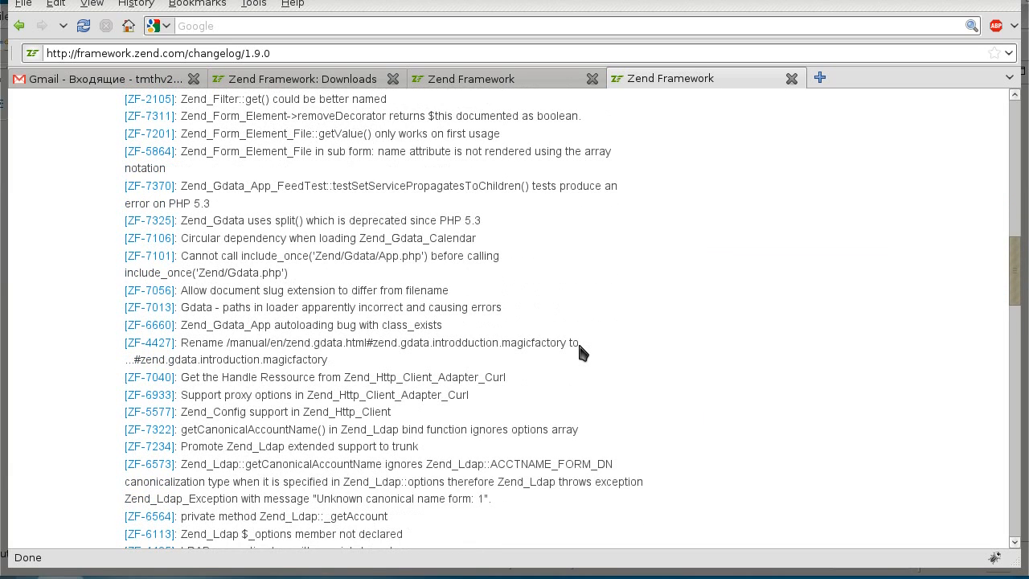
scroll("down", 3)
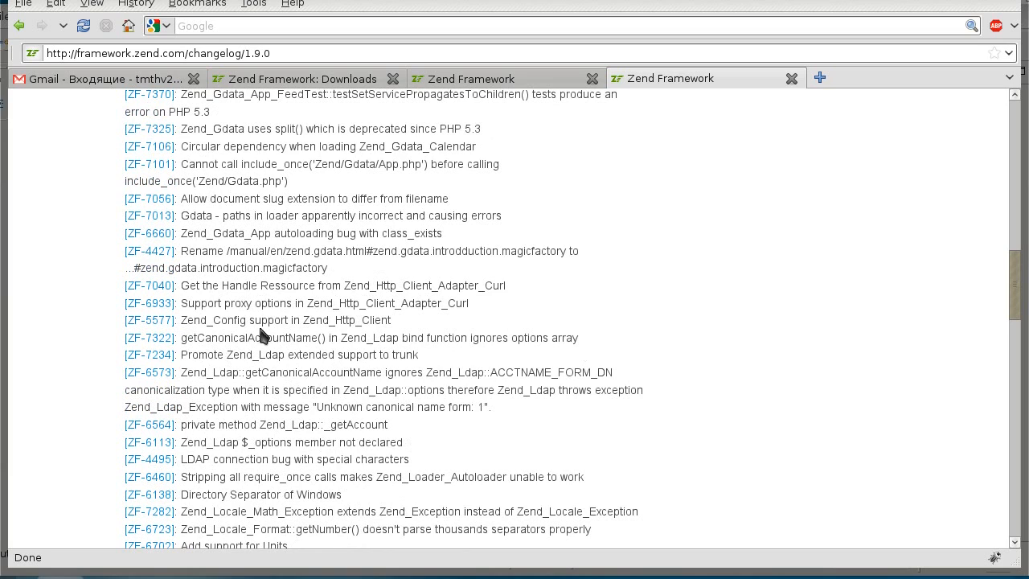
scroll("down", 3)
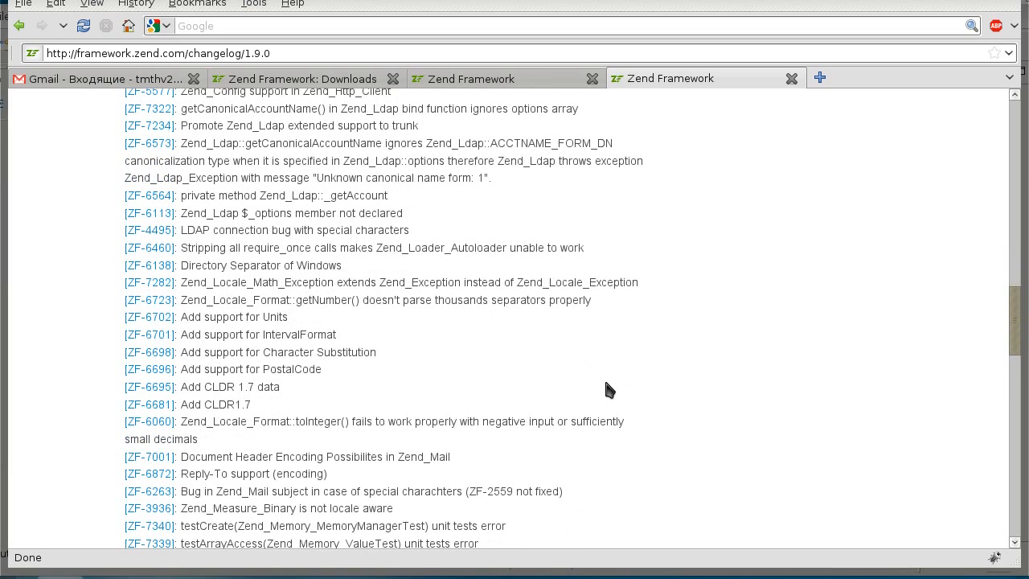
scroll("down", 3)
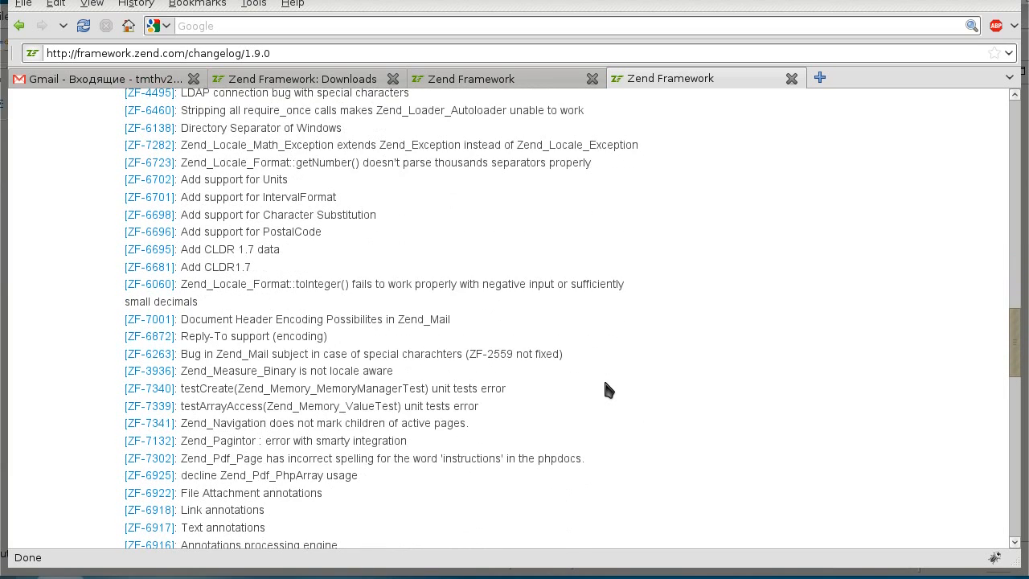
scroll("down", 3)
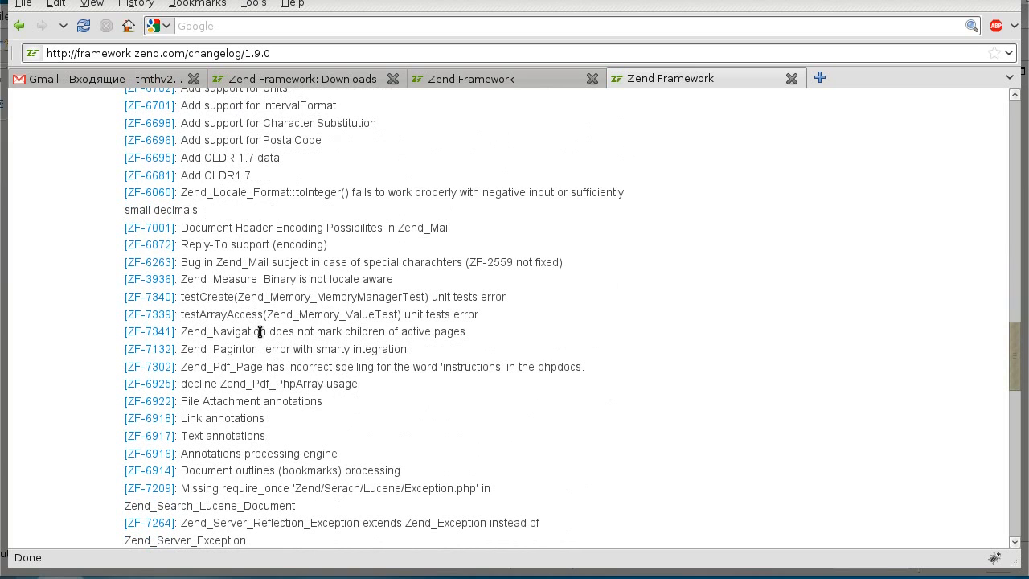
mouse_move(537, 345)
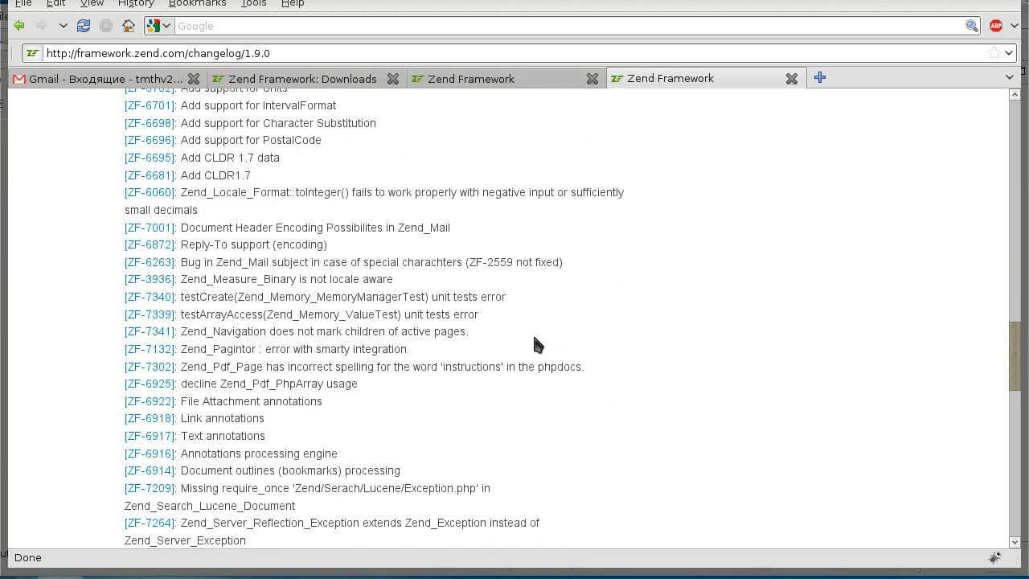
scroll("down", 3)
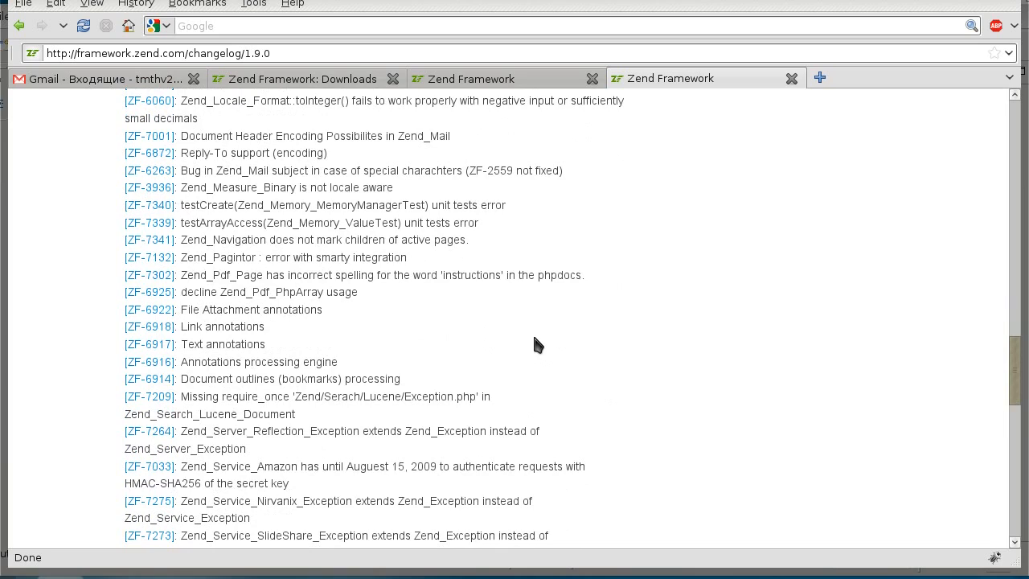
scroll("down", 3)
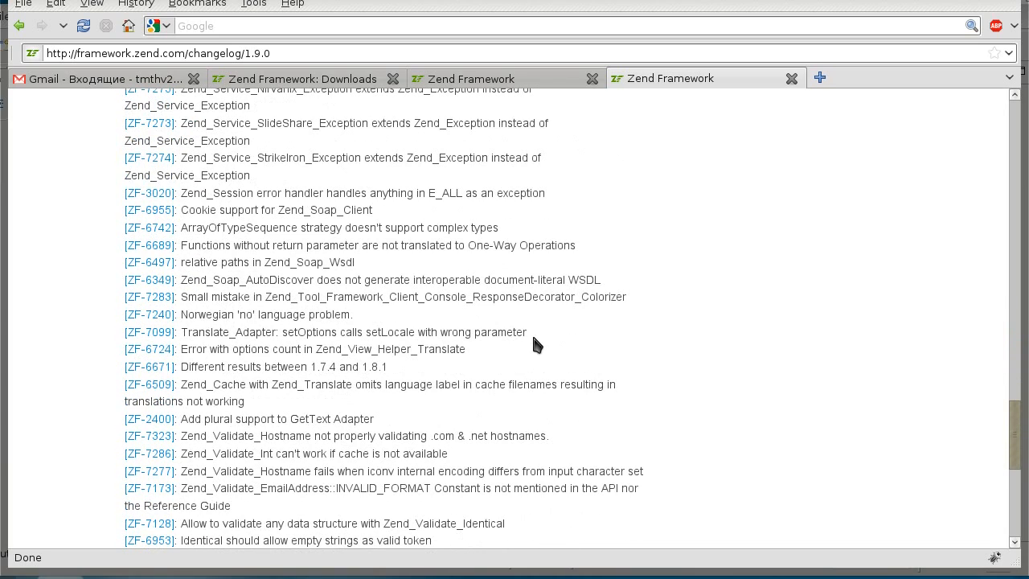
scroll("down", 3)
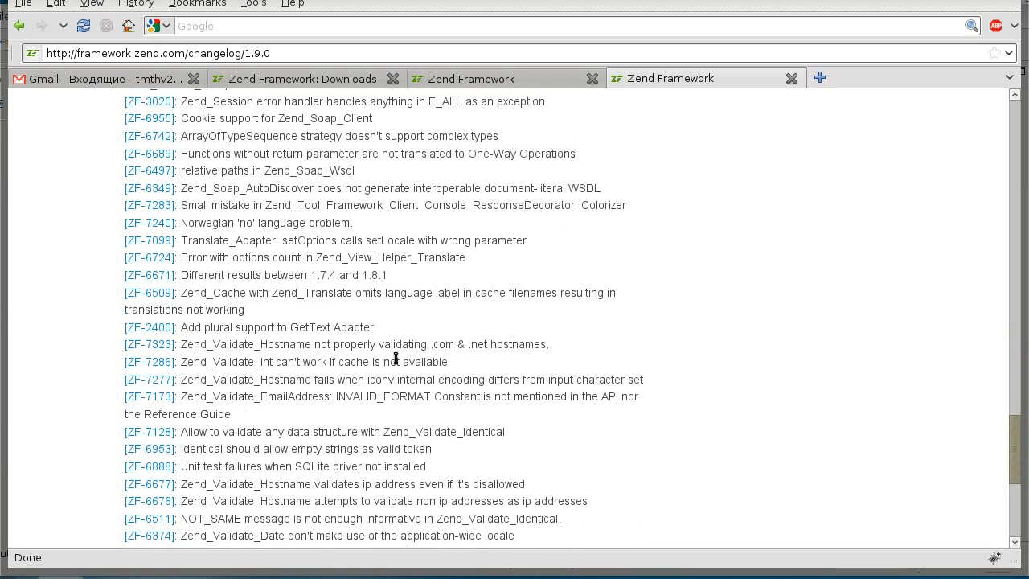
scroll("down", 3)
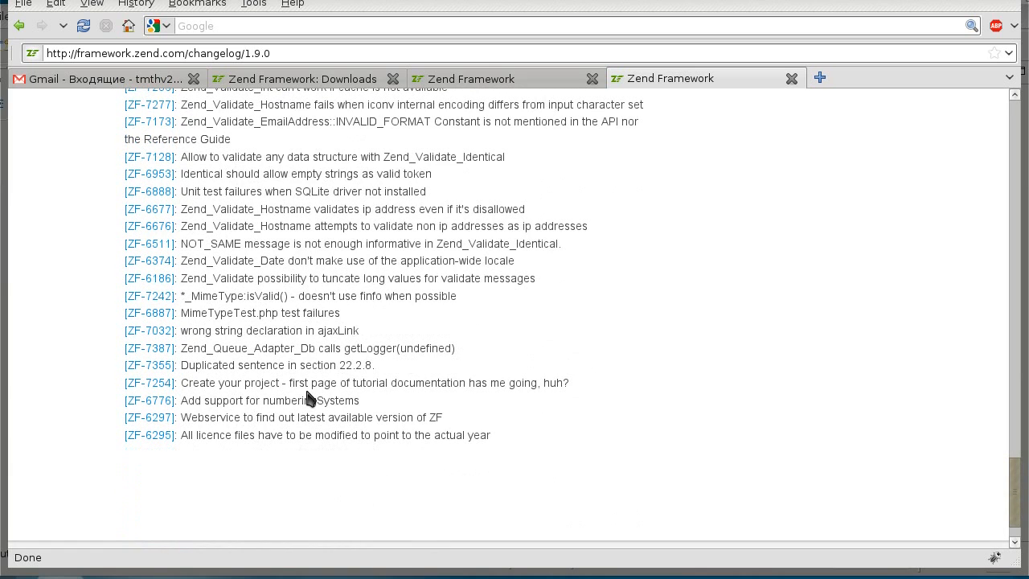
mouse_move(609, 333)
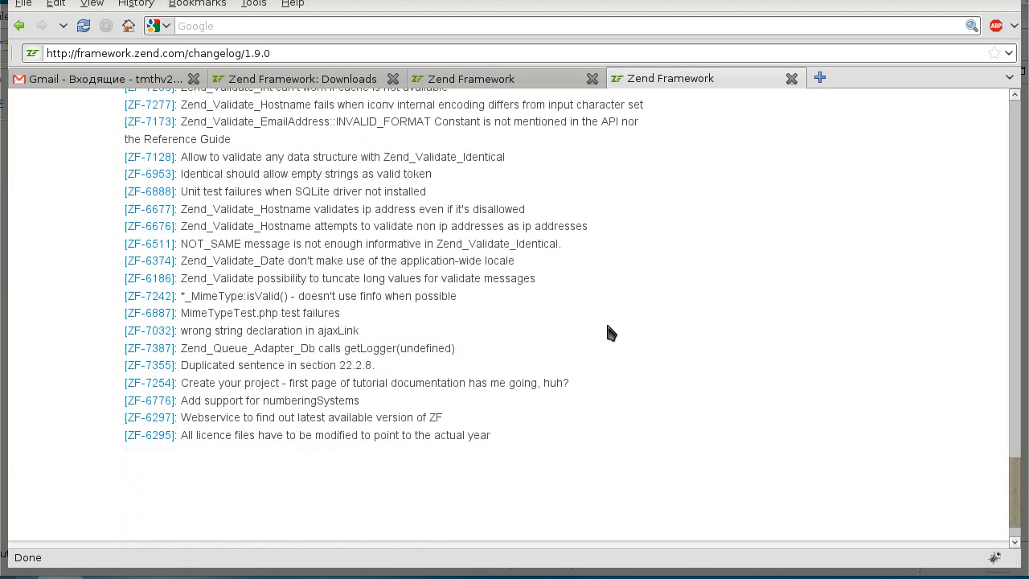
mouse_move(549, 344)
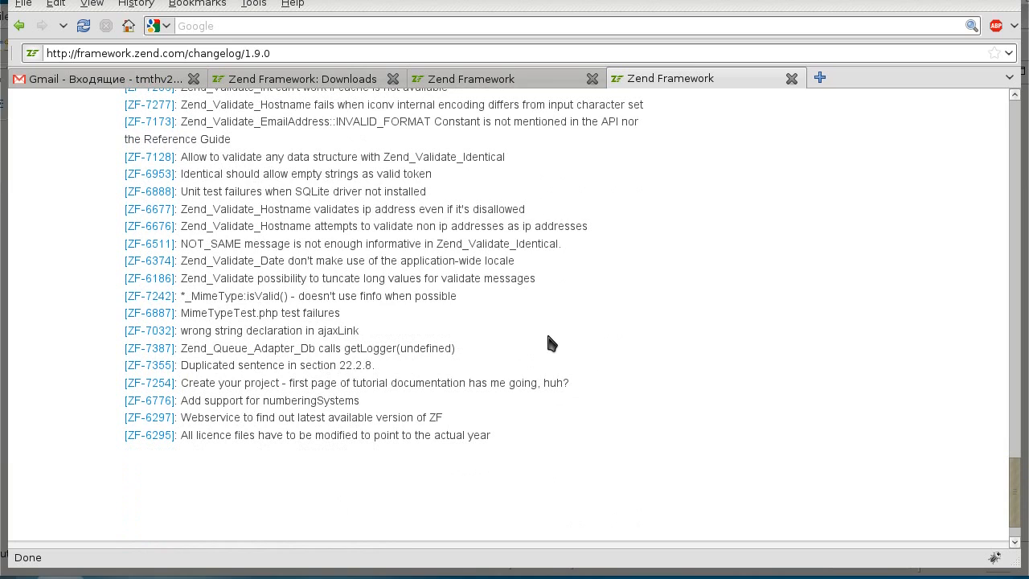
mouse_move(344, 226)
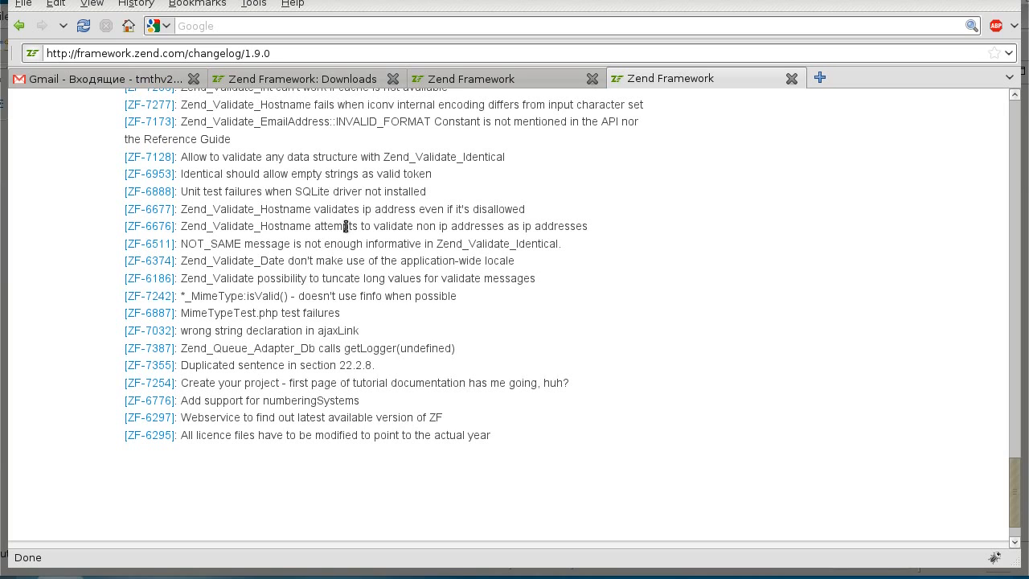
mouse_move(979, 463)
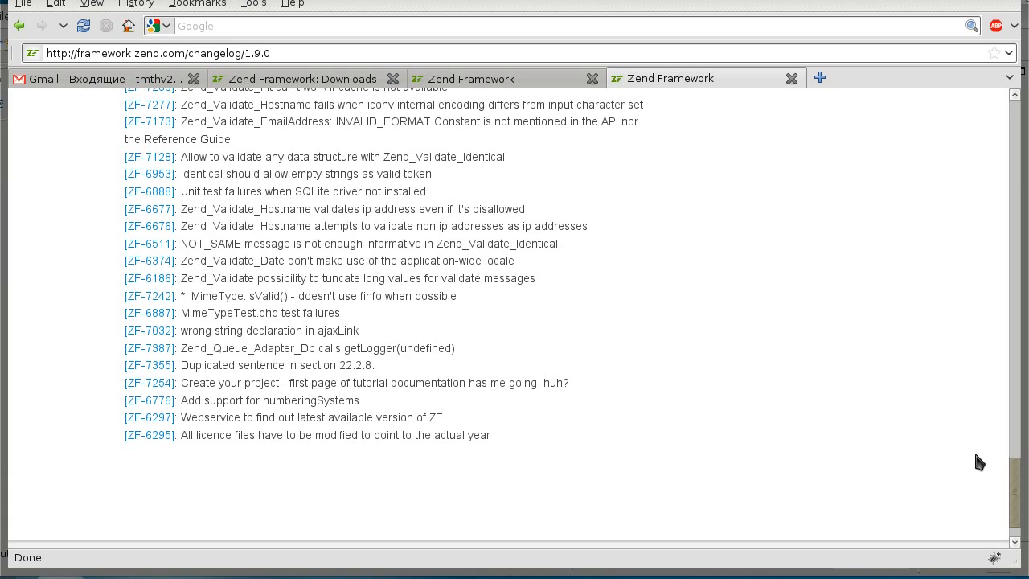
scroll("up", 3)
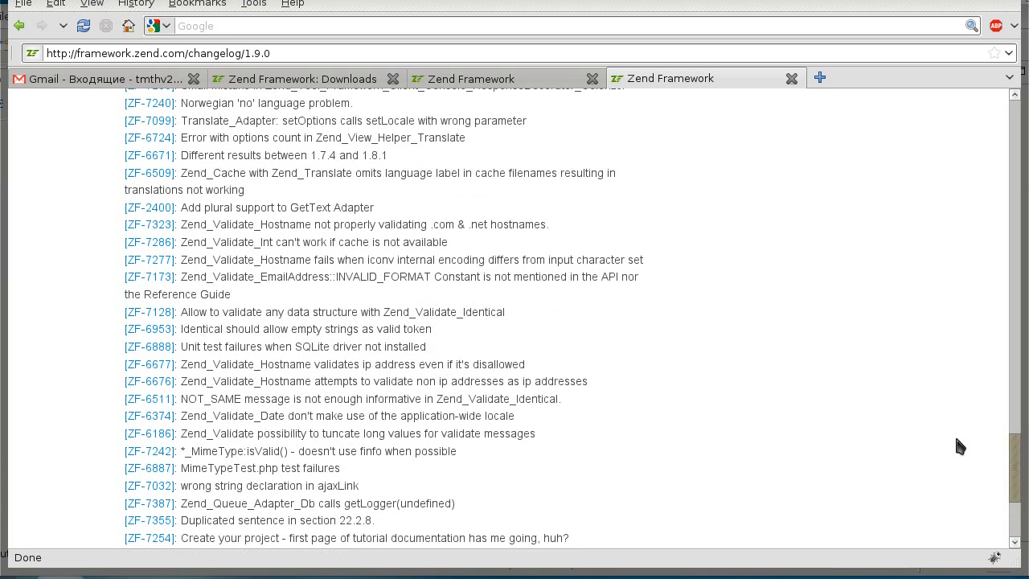
mouse_move(650, 245)
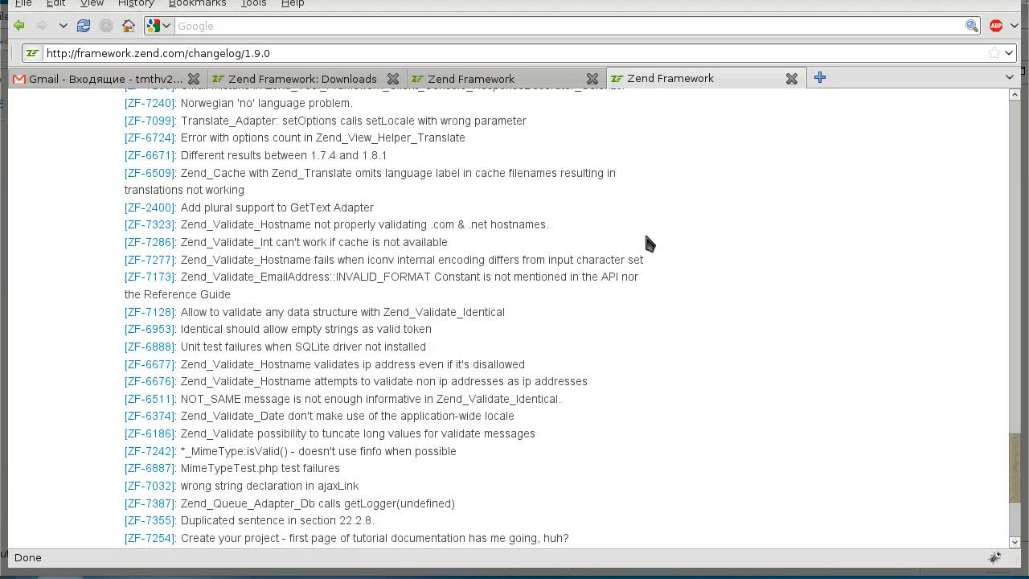
mouse_move(650, 247)
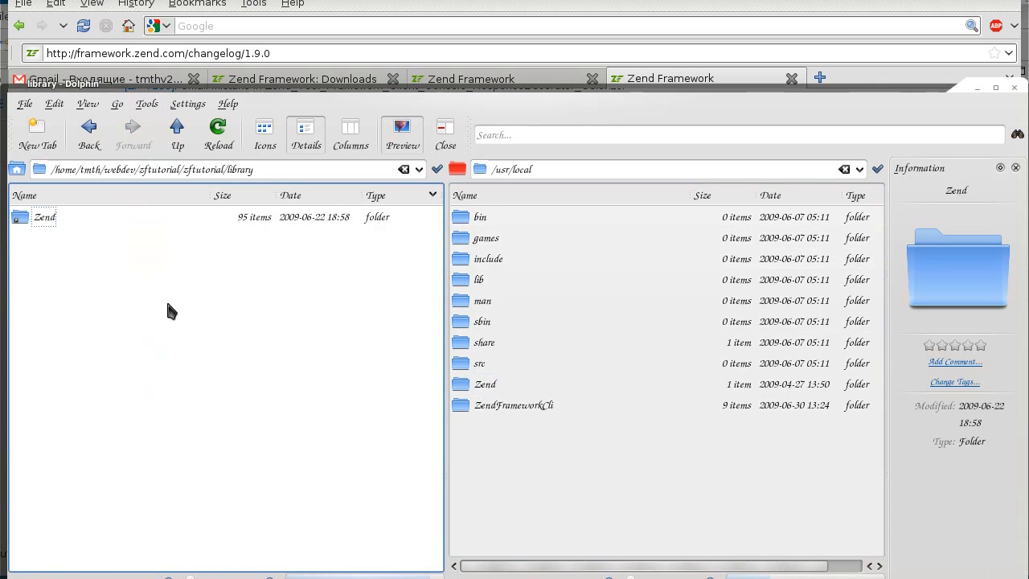
Review the zftutorial archive and application folder details and the ZendFrameworkCli folder in /usr/local
left_click(177, 135)
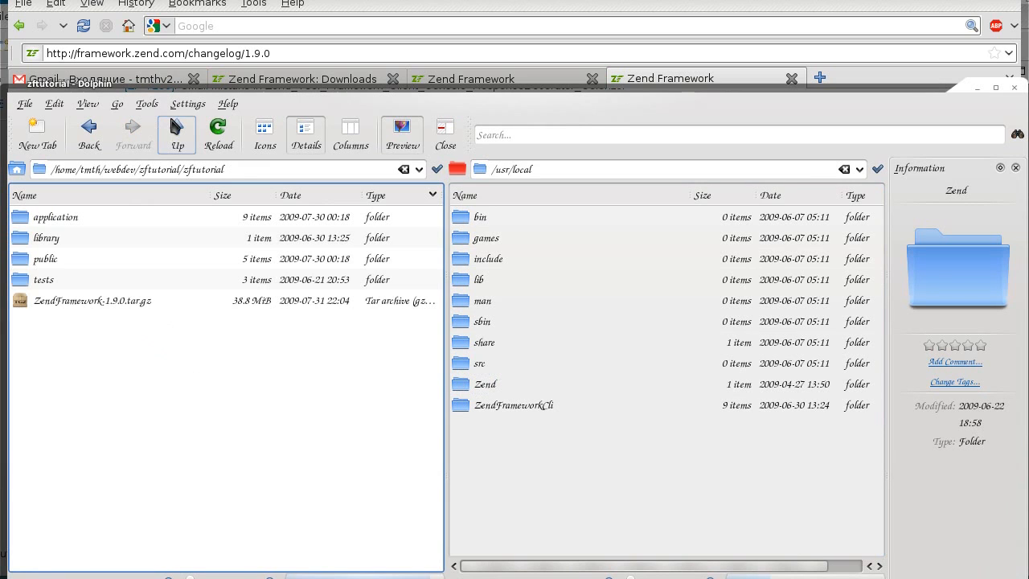
left_click(92, 301)
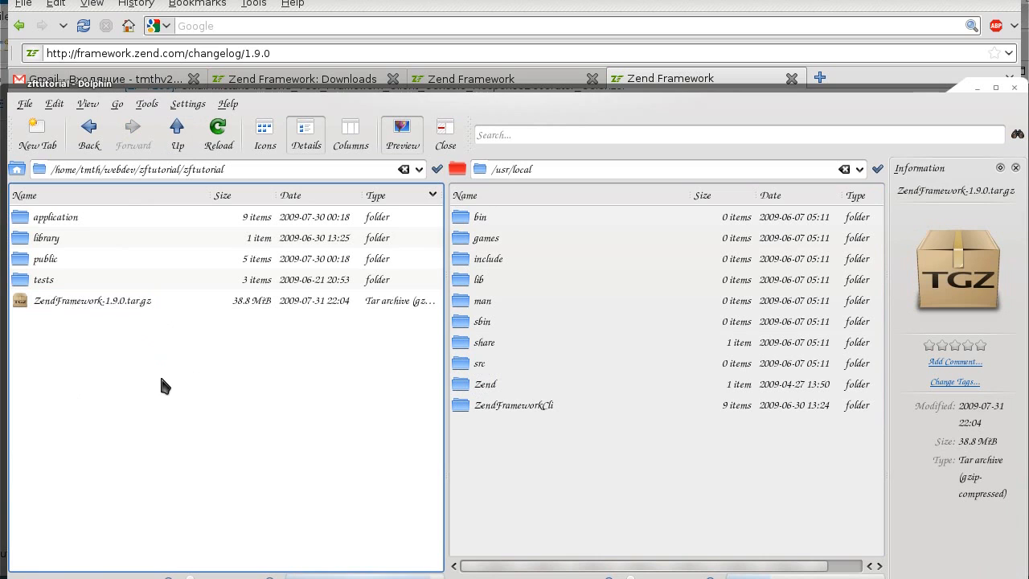
left_click(55, 216)
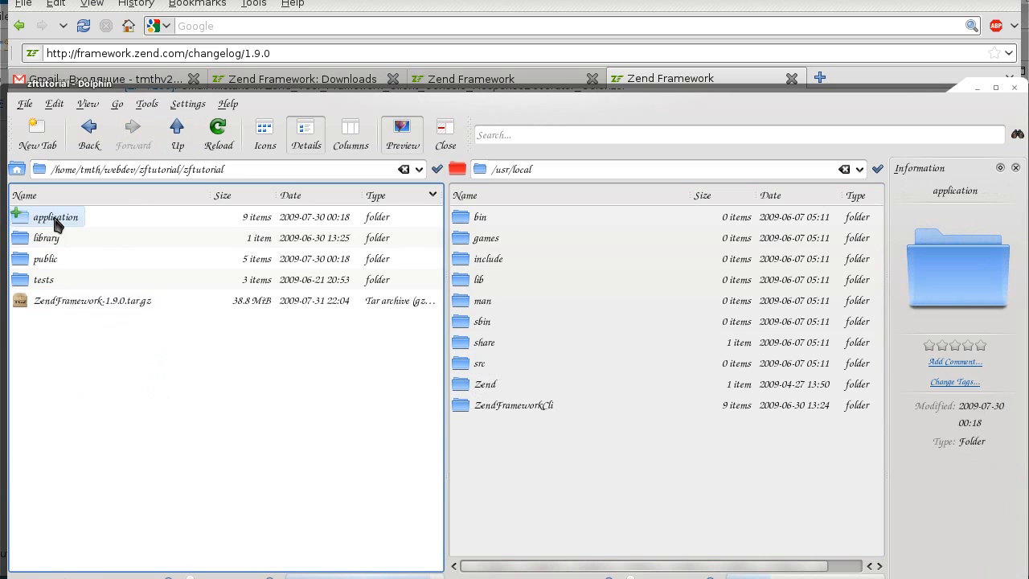
left_click(46, 238)
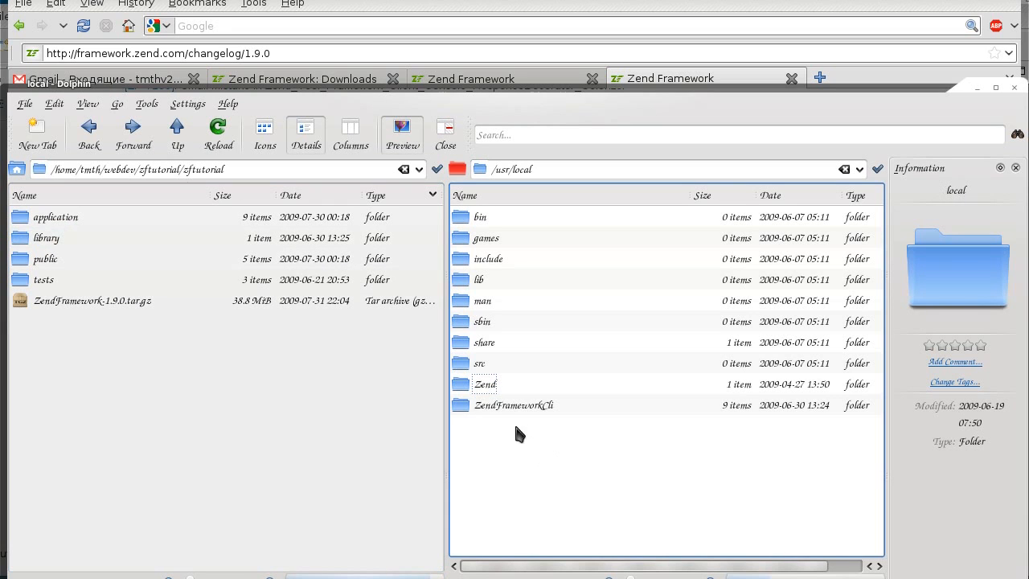
left_click(514, 406)
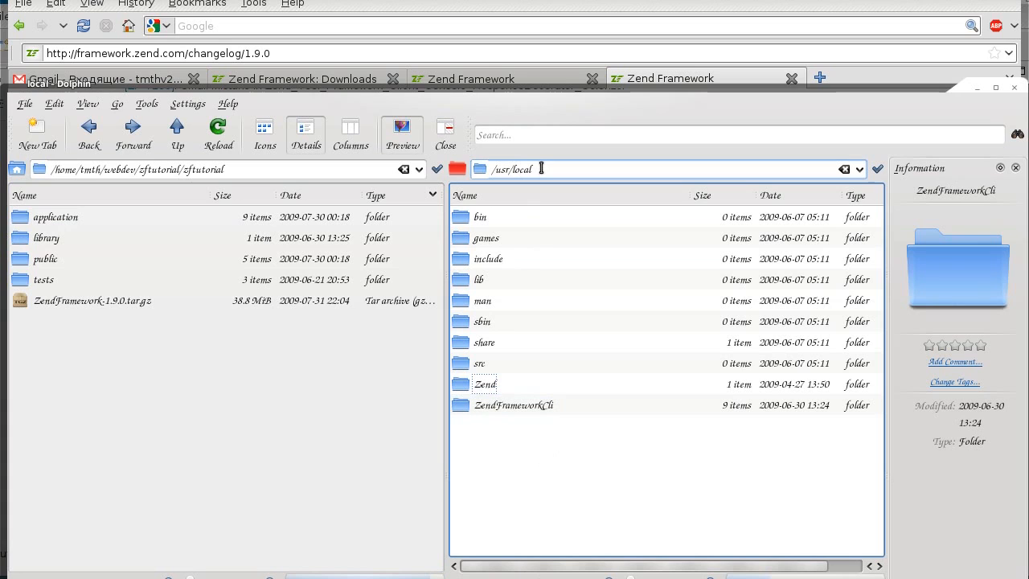
left_click(515, 405)
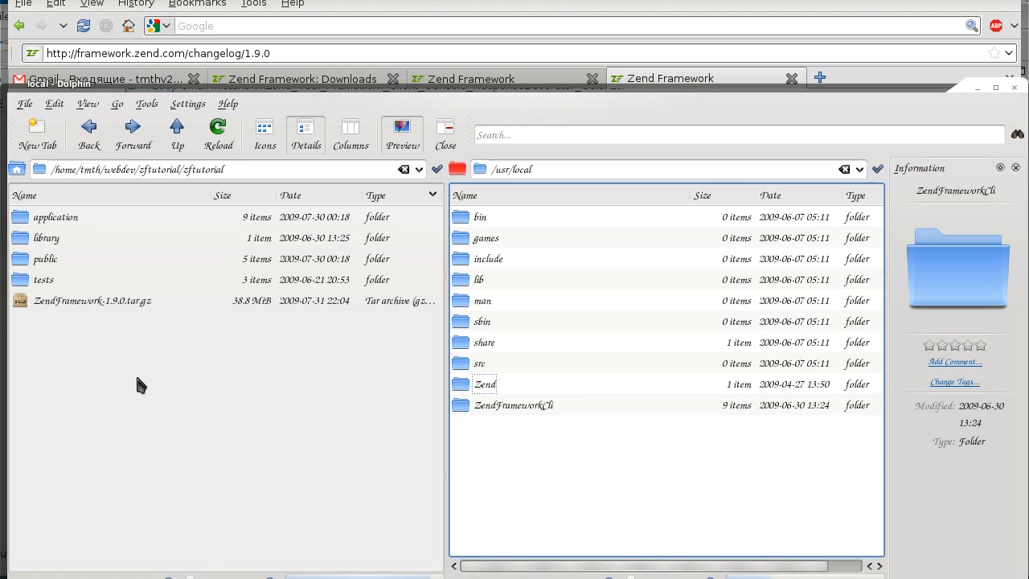
mouse_move(505, 399)
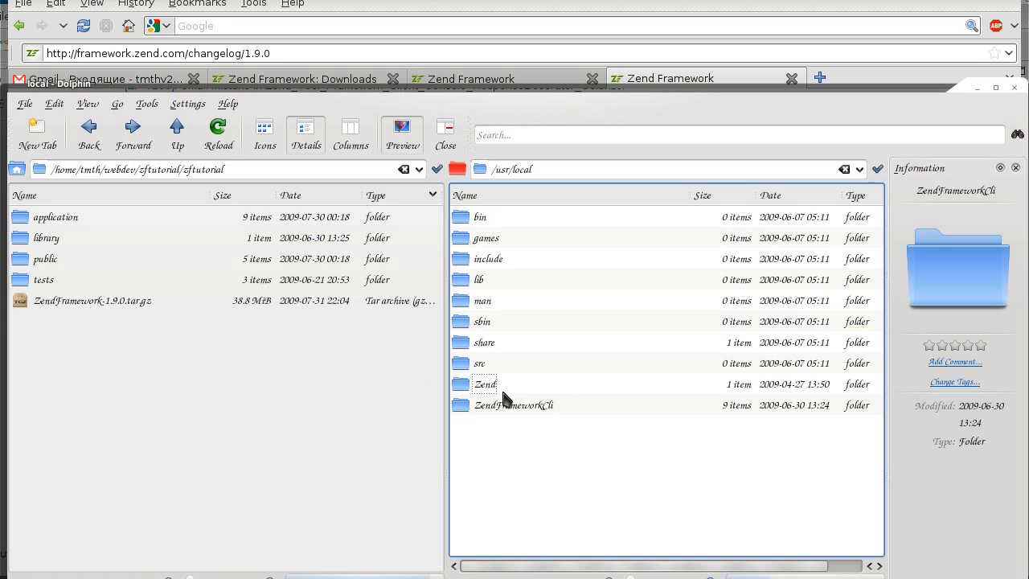
mouse_move(180, 390)
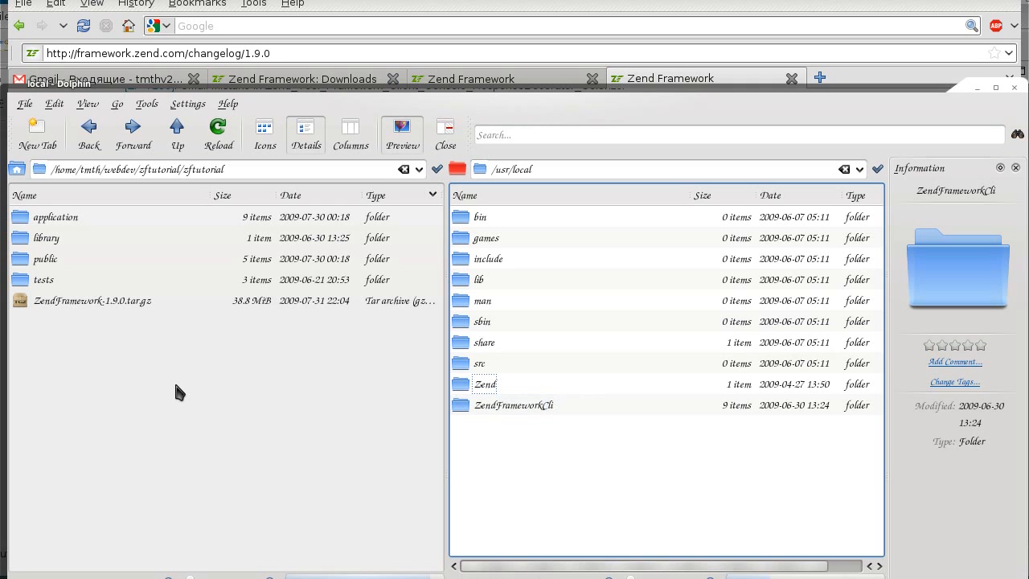
Check in library that the Zend folder points to /usr/local/ZendFrameworkCli/library/Zend, leaving properties unchanged
double_click(55, 216)
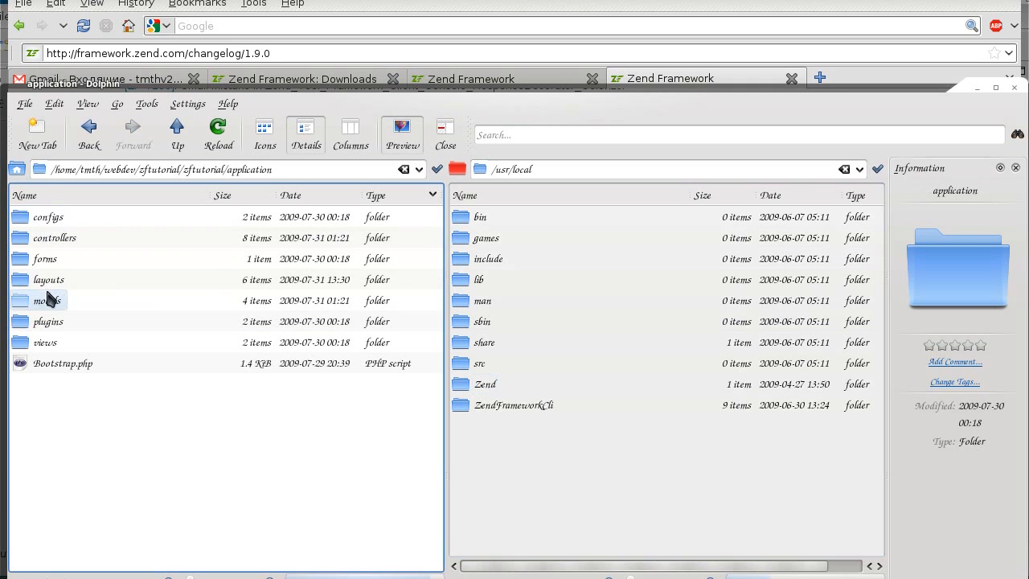
left_click(177, 129)
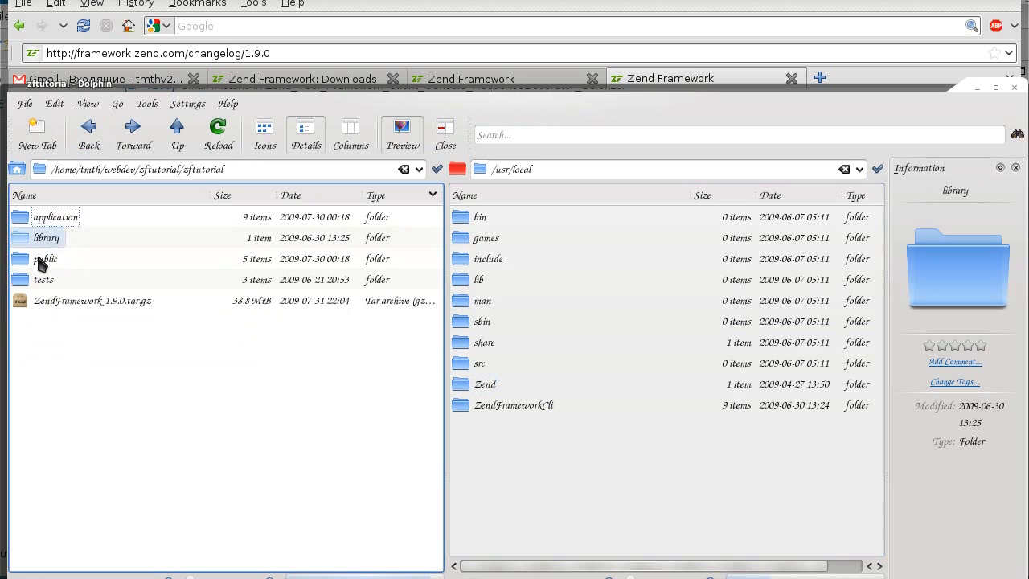
left_click(45, 258)
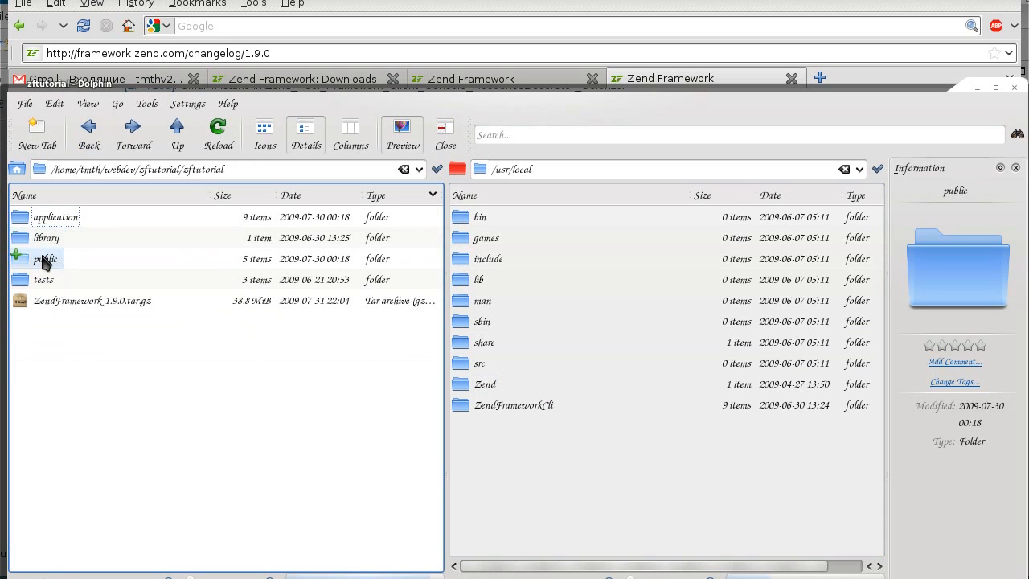
double_click(45, 238)
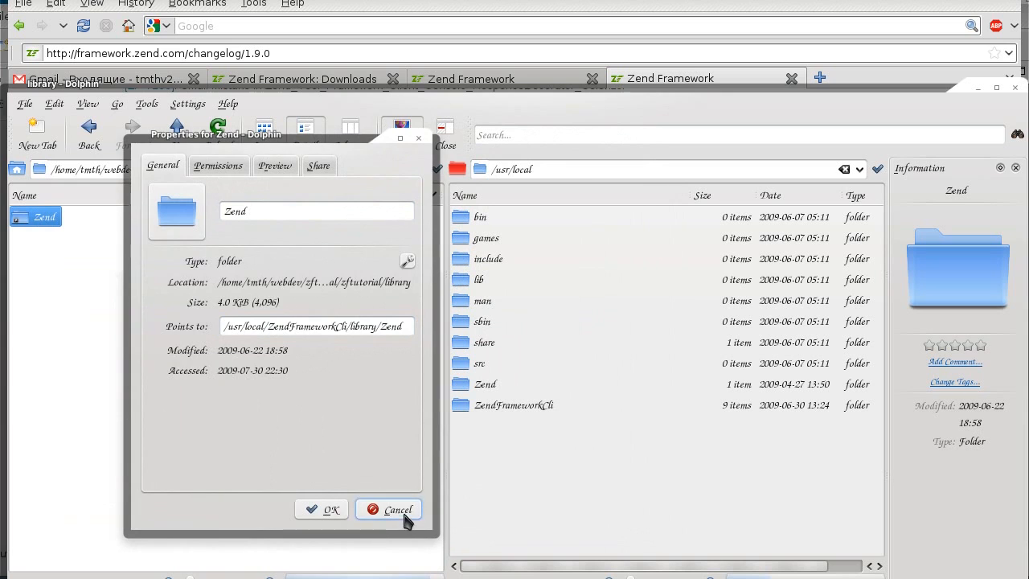
left_click(389, 508)
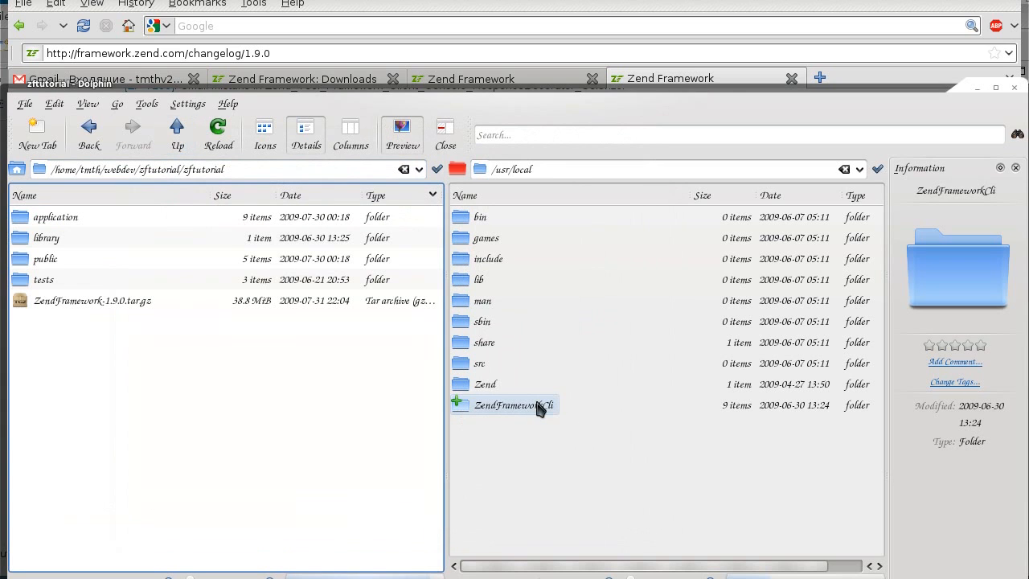
mouse_move(524, 405)
type("z")
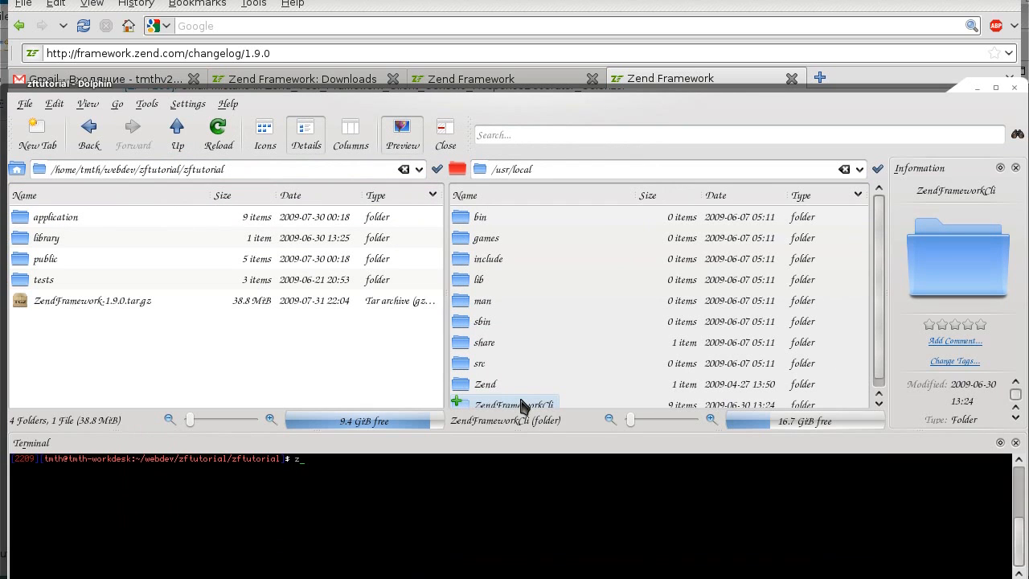
Run the zf command-line tool in the terminal panel to list its command help
type("f")
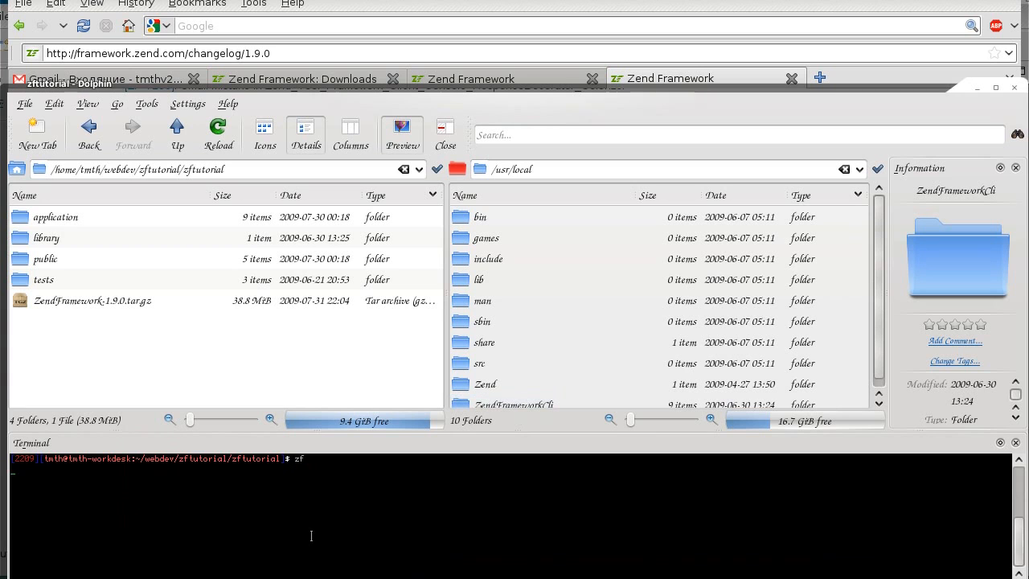
key("Return")
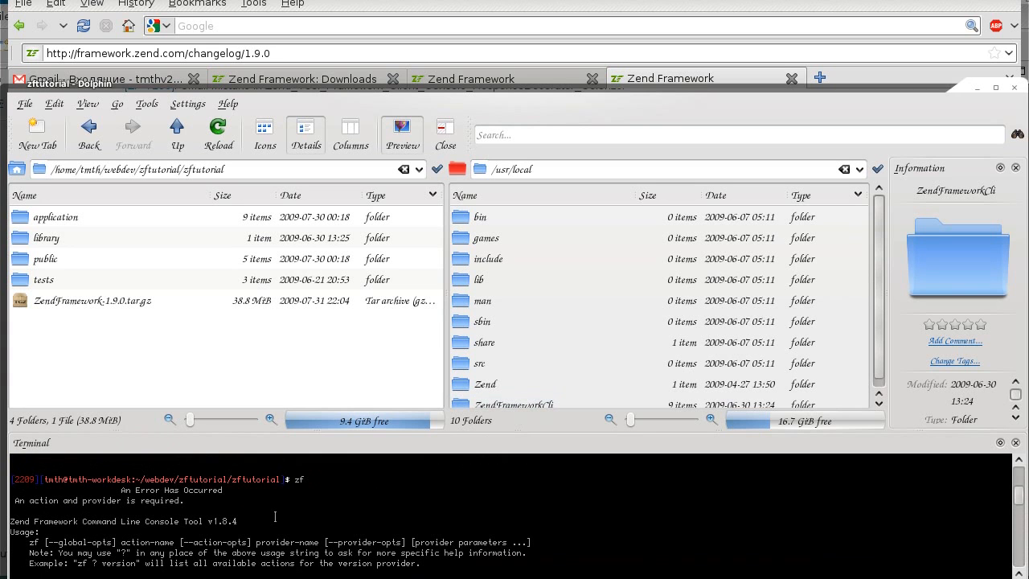
mouse_move(264, 523)
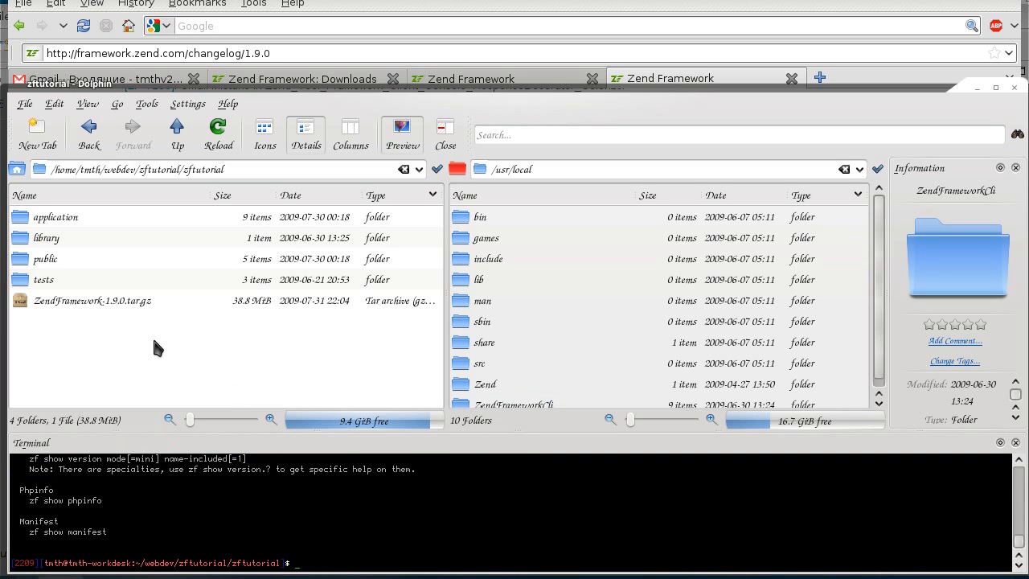
mouse_move(688, 186)
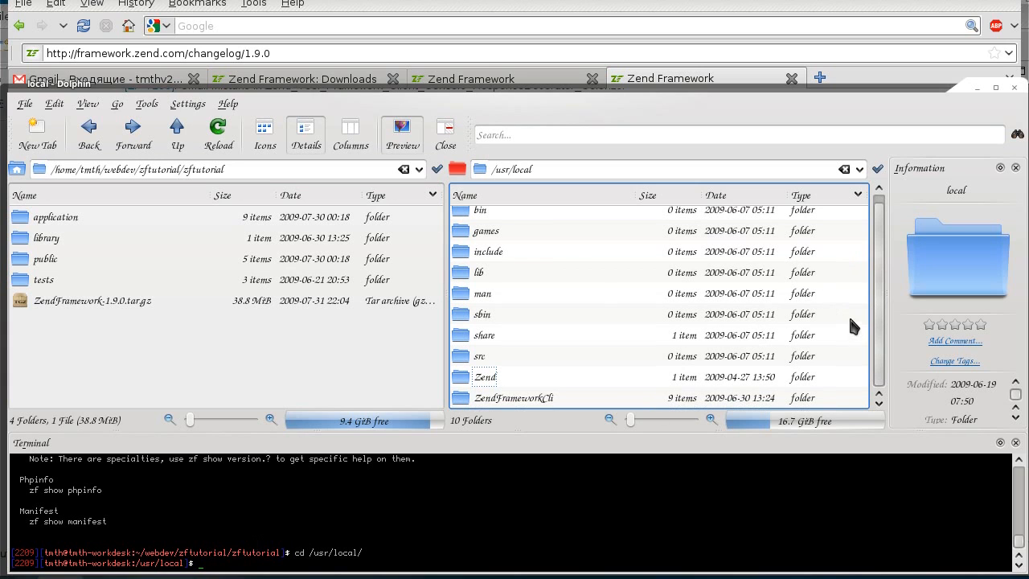
left_click(515, 397)
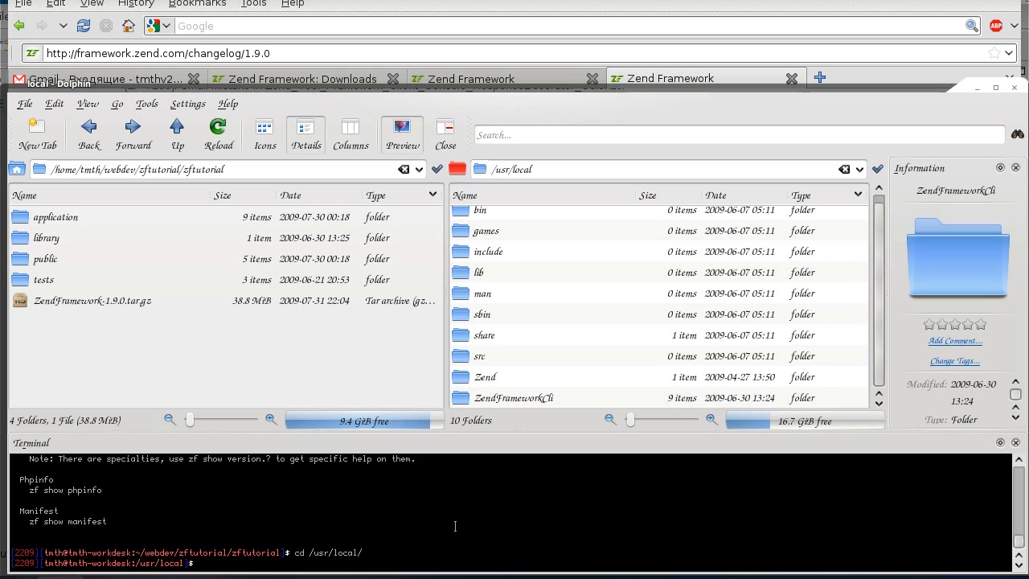
Enter sudo rm -rfv ZendFrameworkCli to remove the old framework folder from /usr/local
type("sudo rm -r")
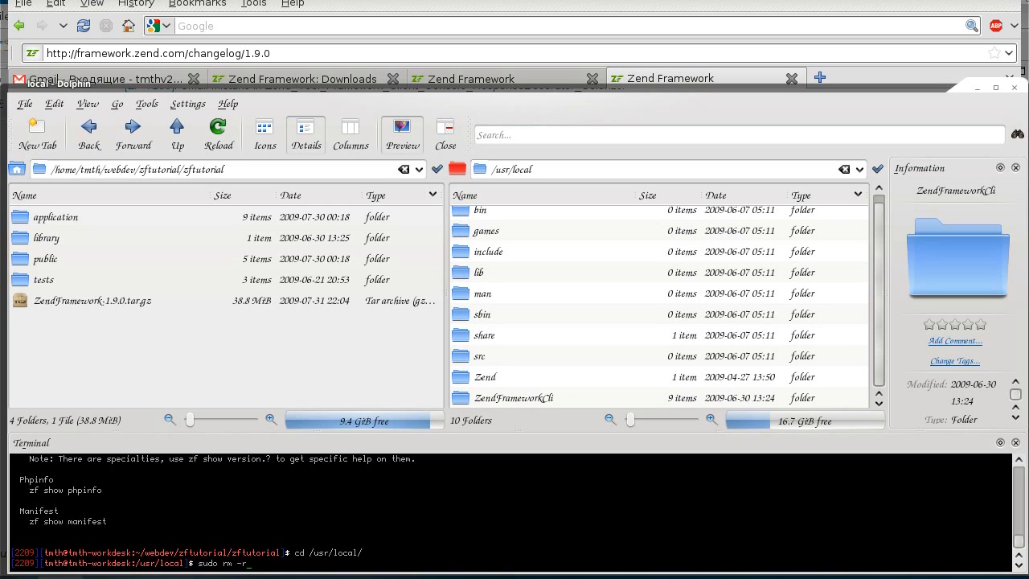
type("fv Zend")
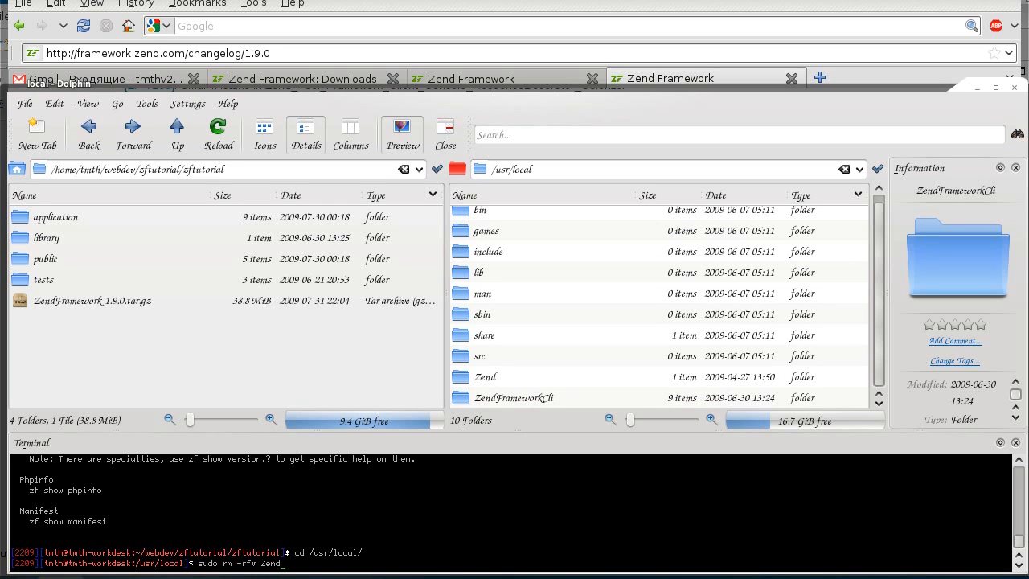
type("Framework")
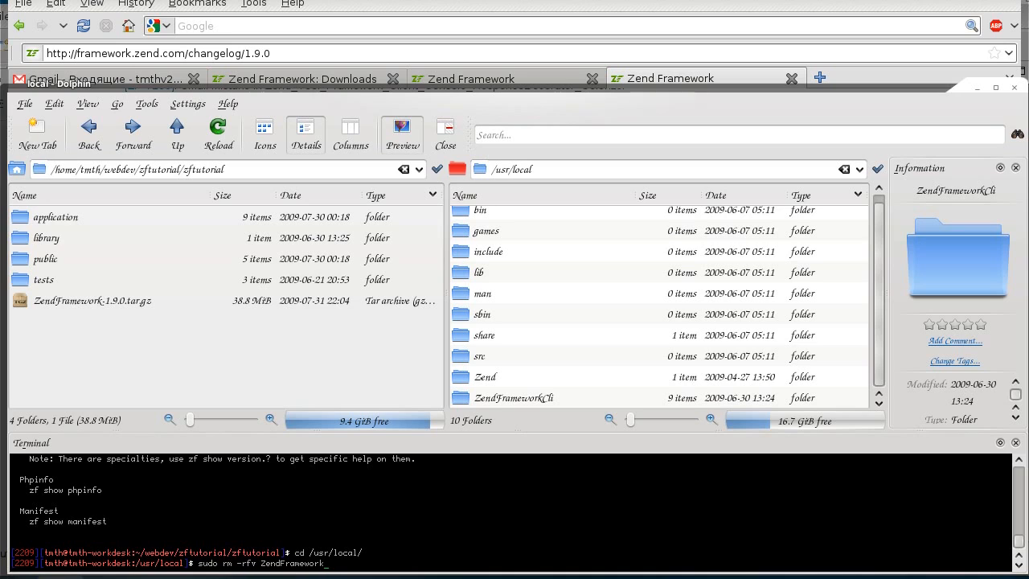
type("Cli")
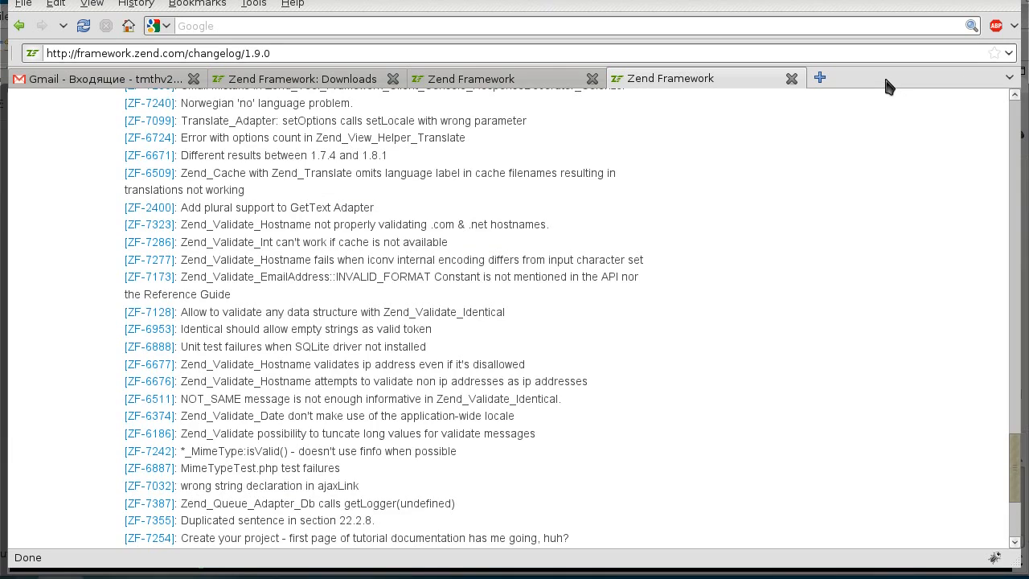
Start entering the localhost zftutorial public address in a new Firefox tab
type("local")
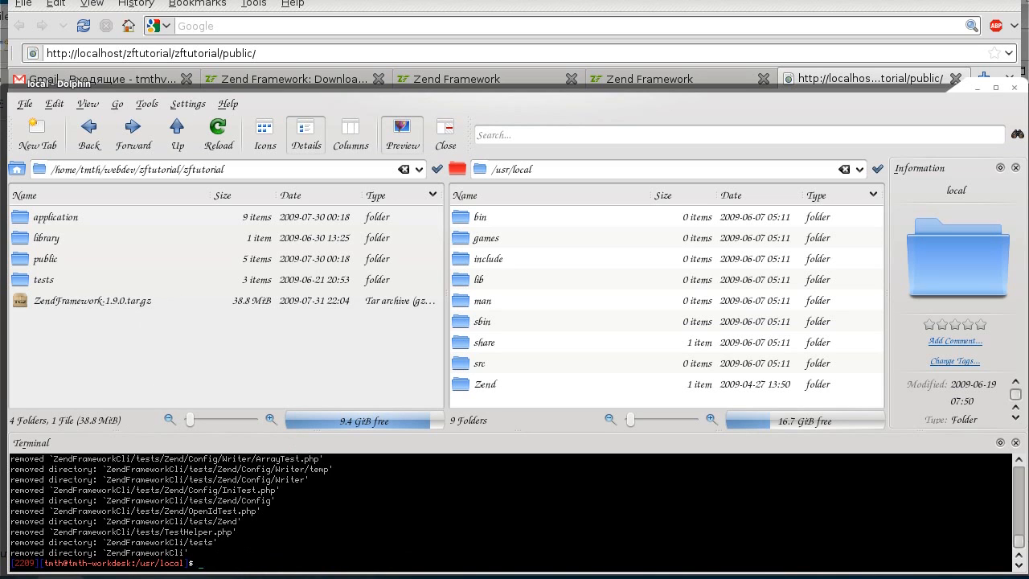
Extract ZendFramework-1.9.0.tar.gz from the zftutorial folder into /usr/local with sudo tar -xzvf
type("tar -xzvf")
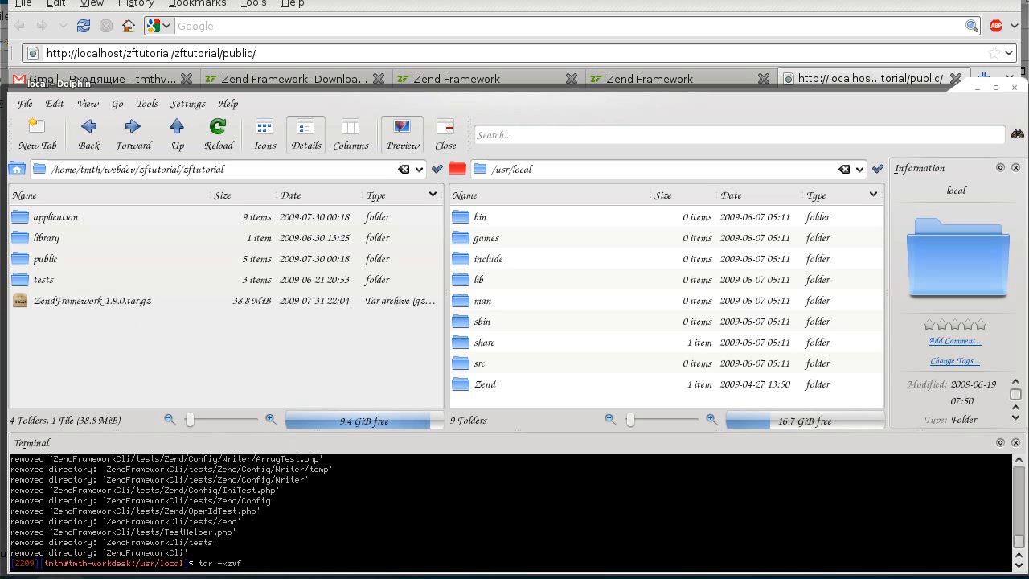
type("/home/tmth/webdev/zftutorial/zftutorial/")
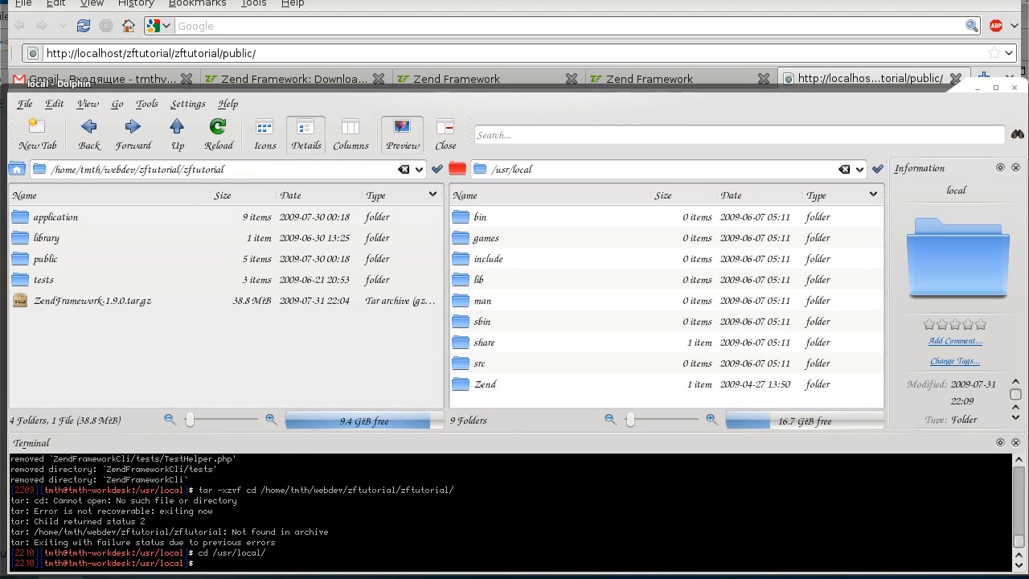
type("tar -xzvf")
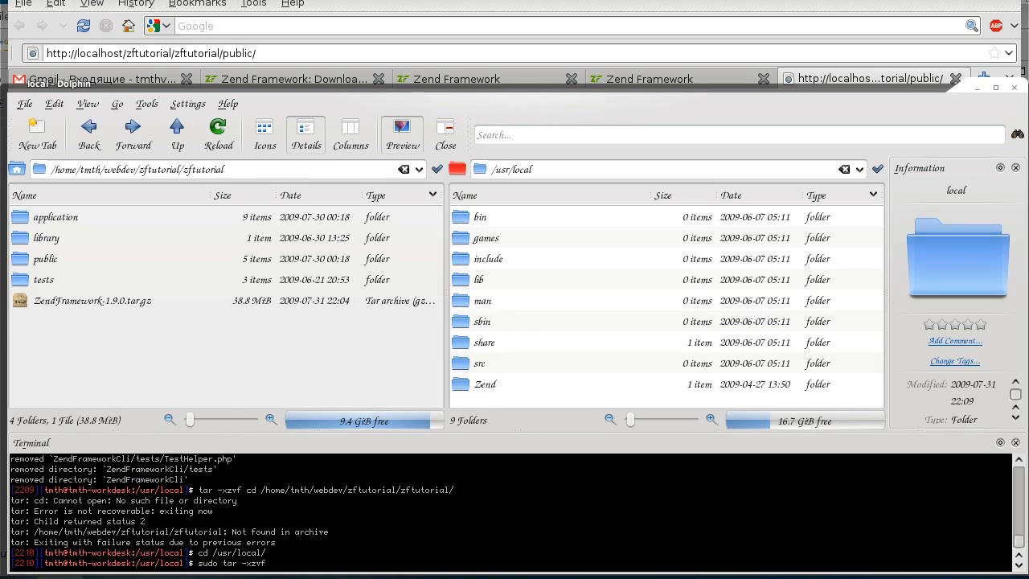
type("/home/tmth/webdev/zftutorial/zftutorial")
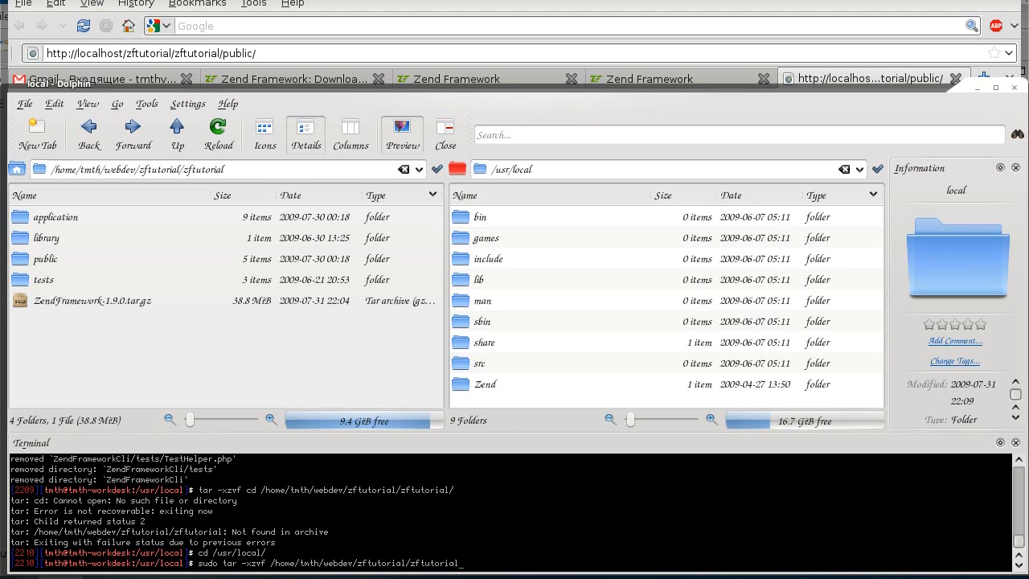
type("Zend")
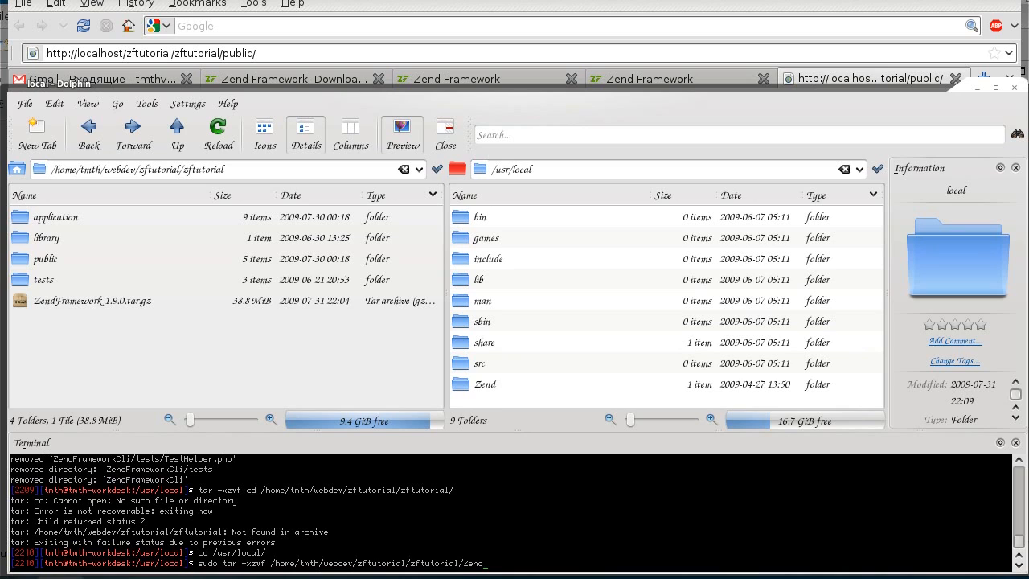
type("Framework-")
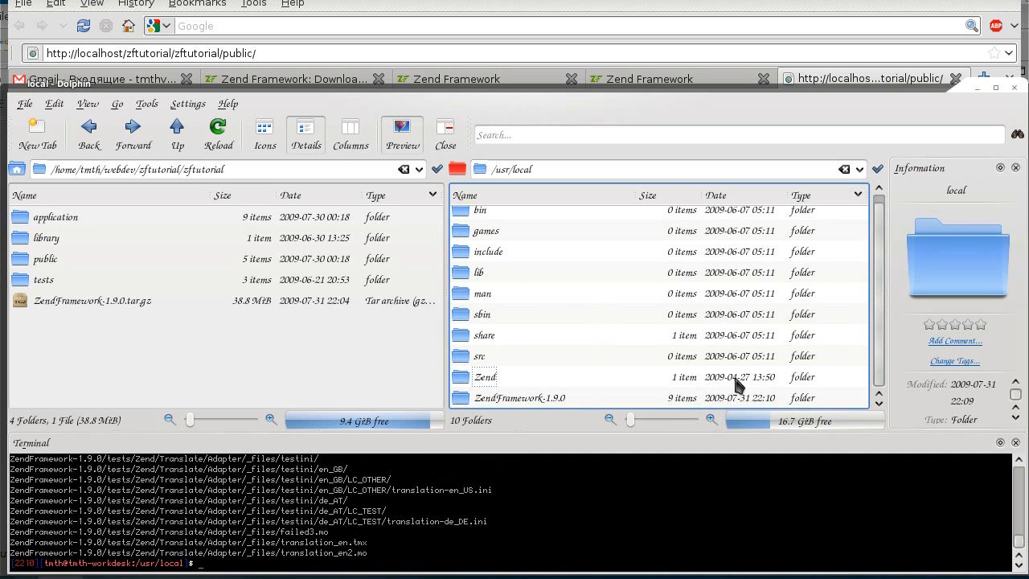
left_click(521, 397)
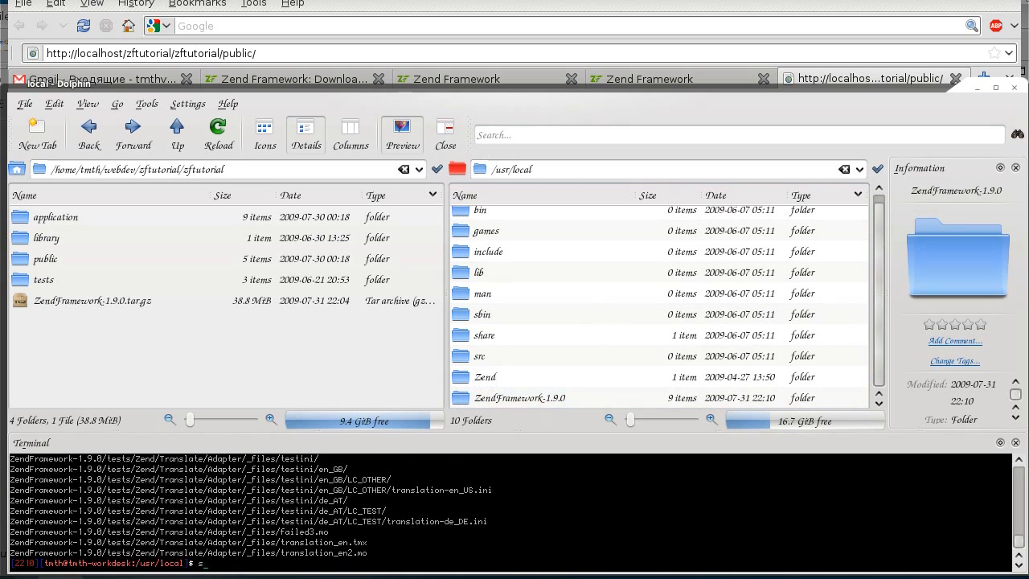
Rename the extracted ZendFramework-1.9.0 folder to ZendFrameworkCli with sudo mv
type("sudo")
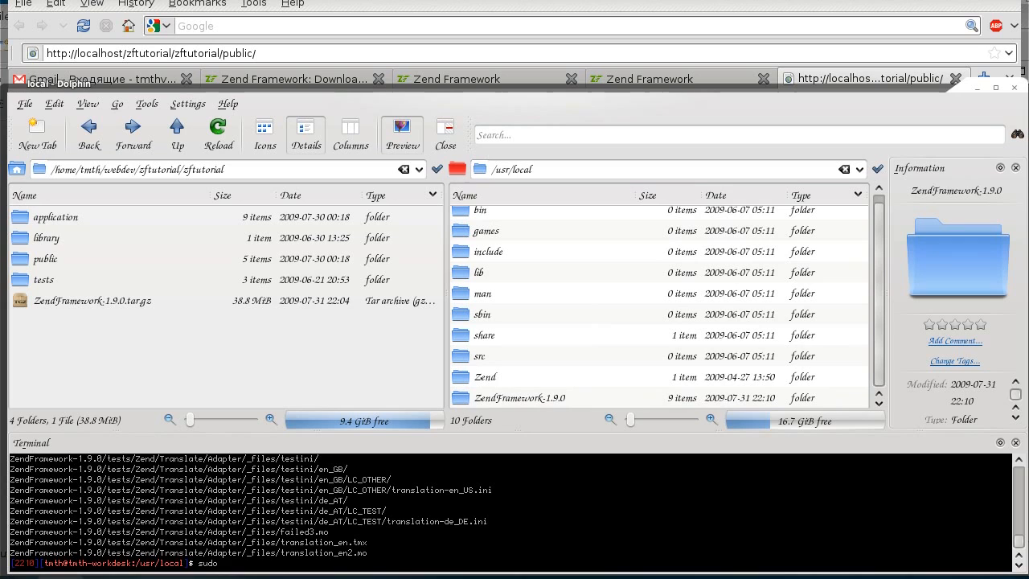
mouse_move(618, 370)
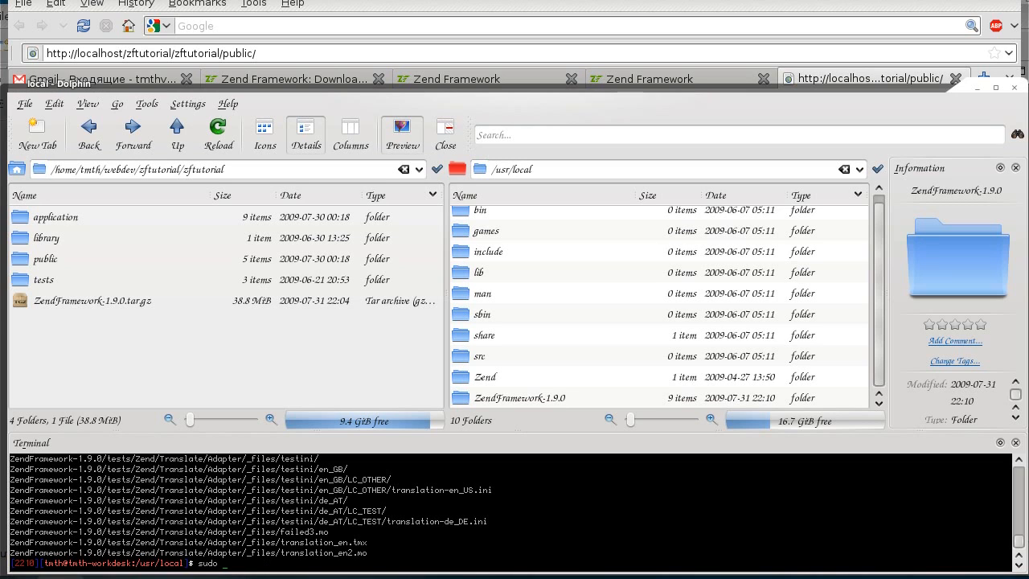
type("mv")
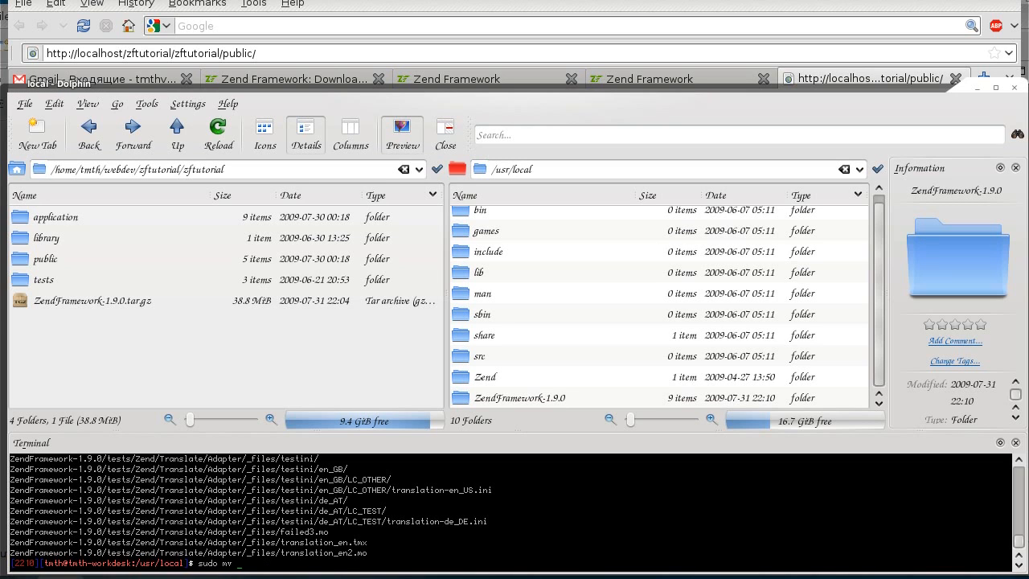
type("ZendFramework-1.9.0")
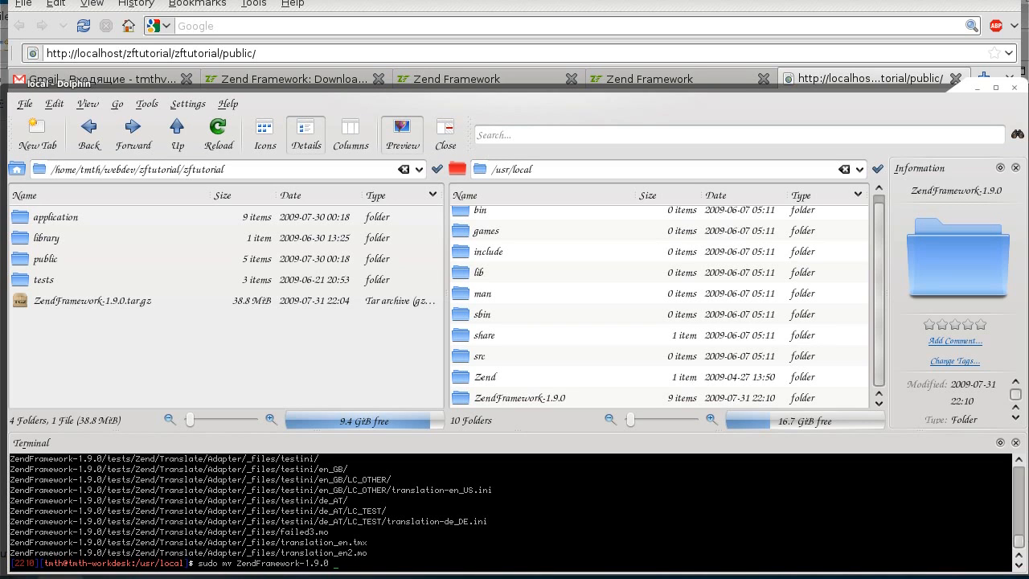
type("ZendFramework")
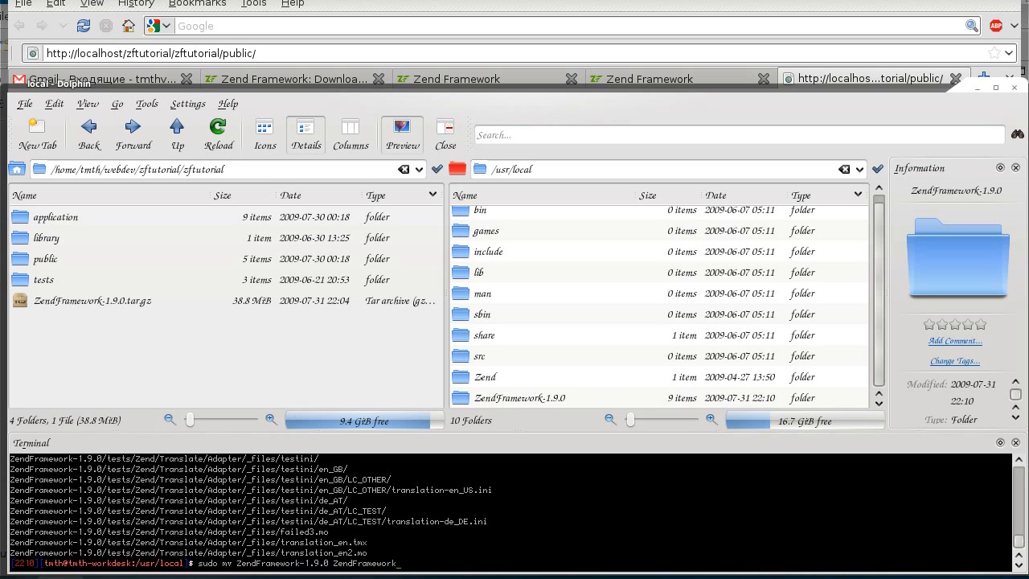
key("Return")
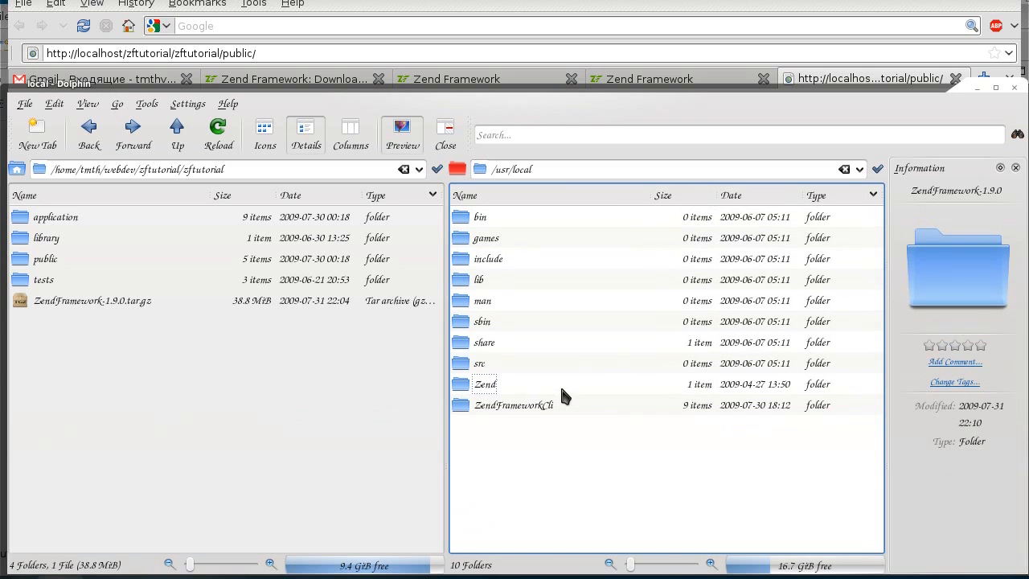
Browse into ZendFrameworkCli to see bin, library and readme, and run zf to confirm the tool works
double_click(513, 405)
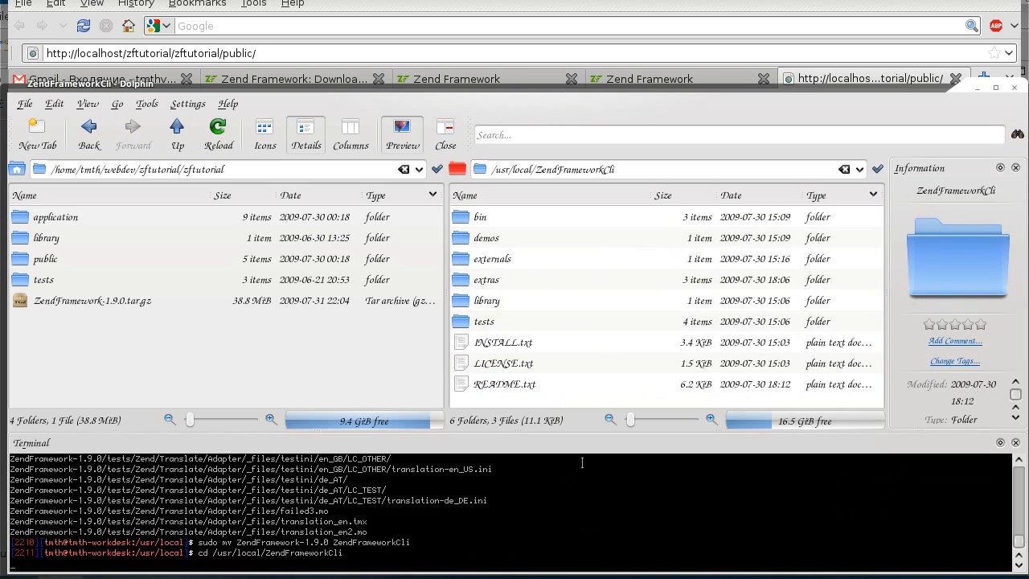
type("zf")
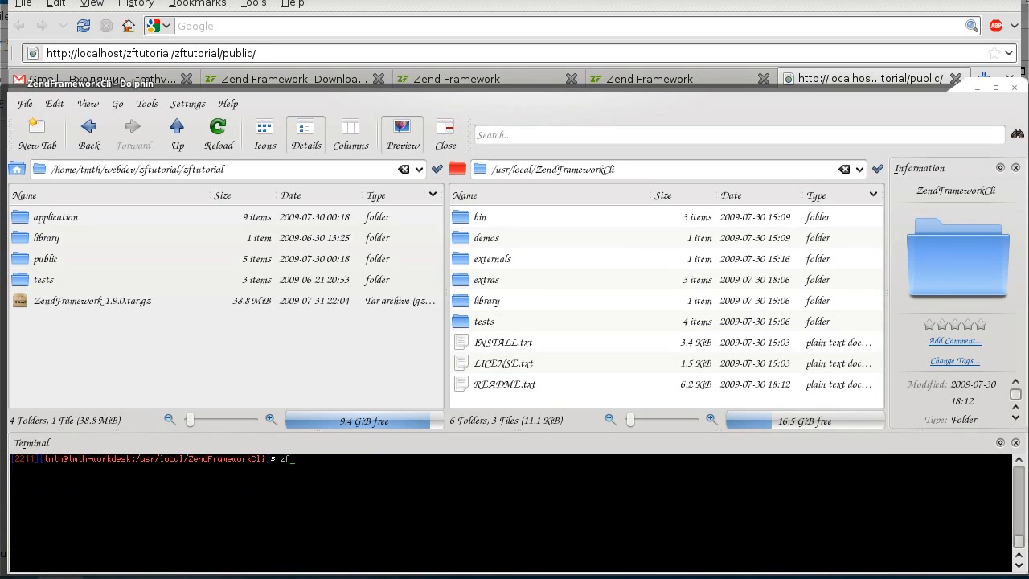
key("Return")
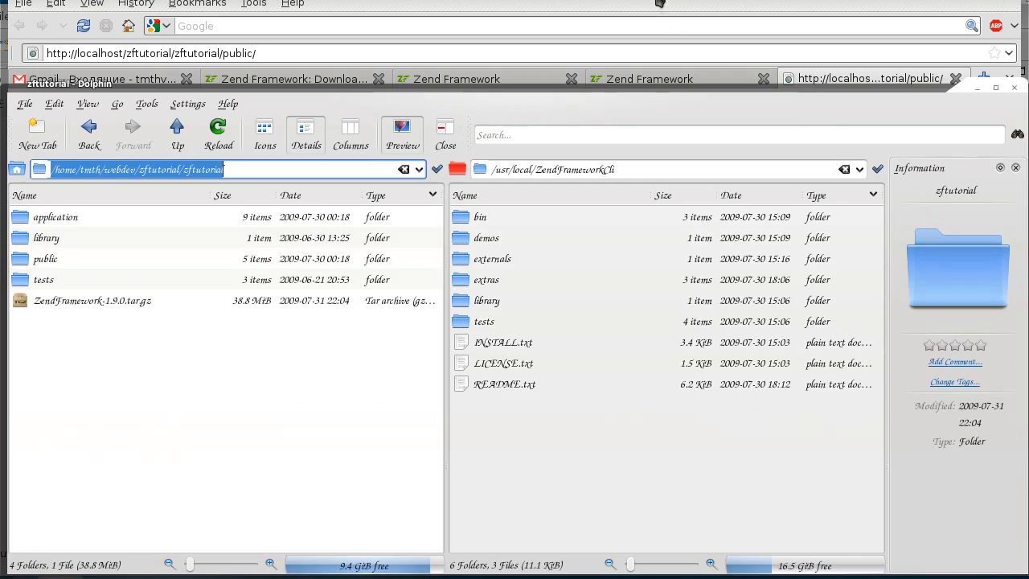
left_click(860, 77)
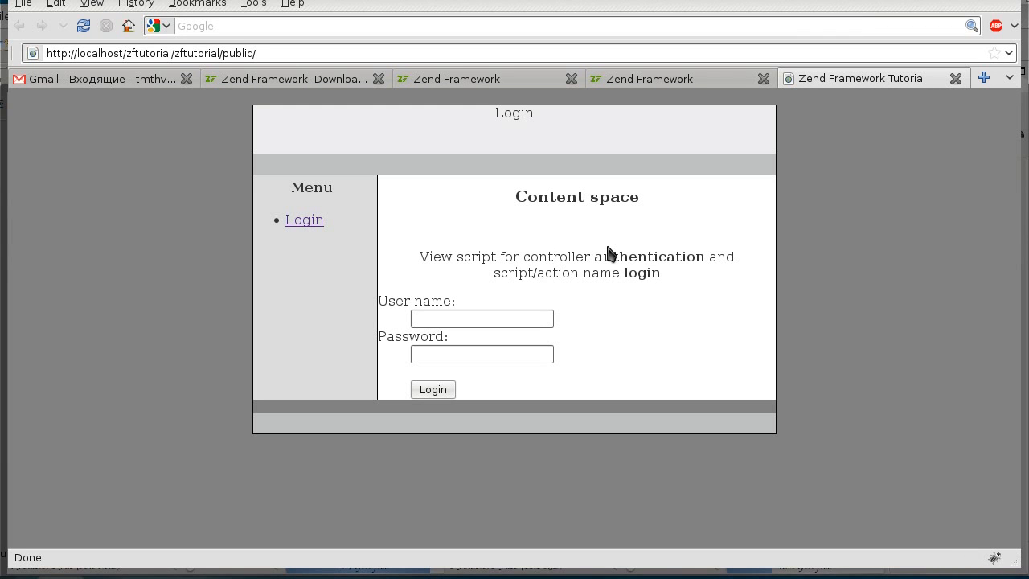
Log in to the tutorial app as john, view the books list, then log out
left_click(482, 319)
type("john")
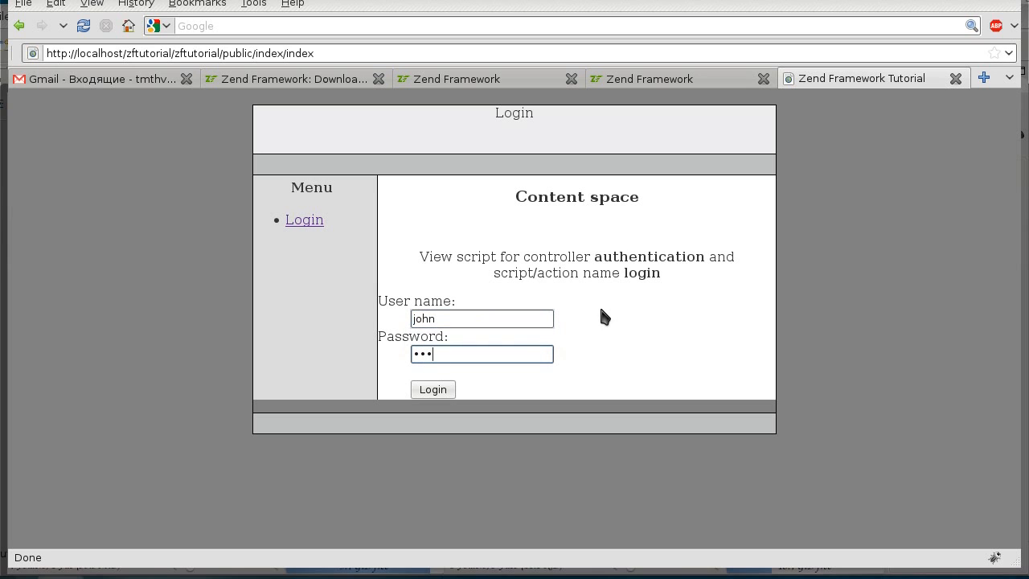
left_click(432, 389)
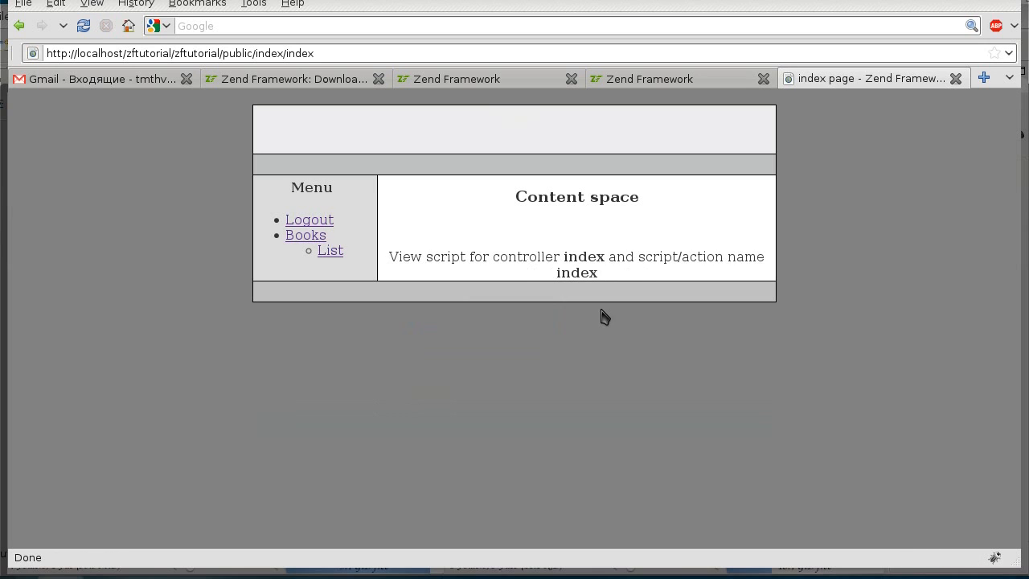
mouse_move(331, 251)
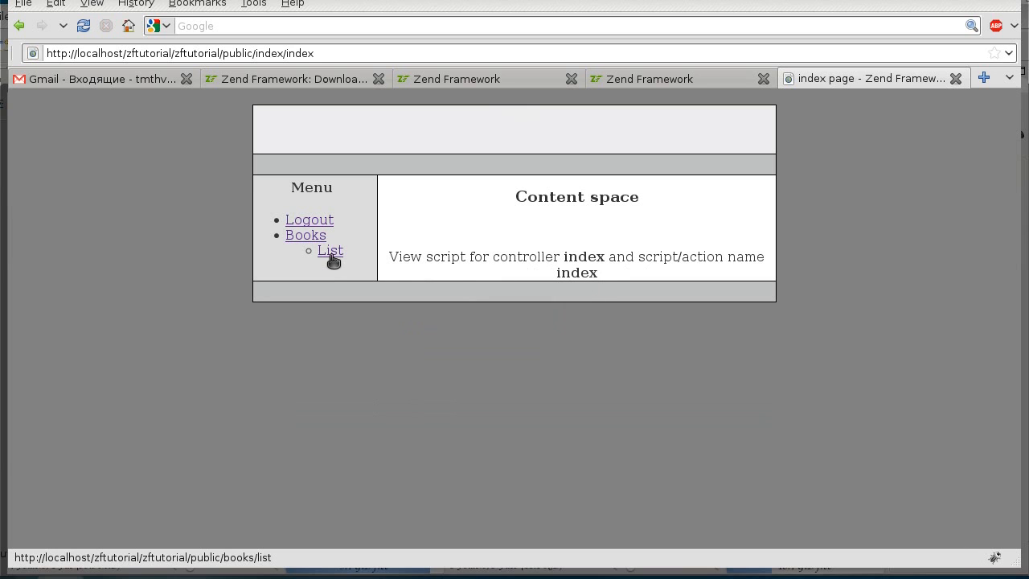
left_click(330, 250)
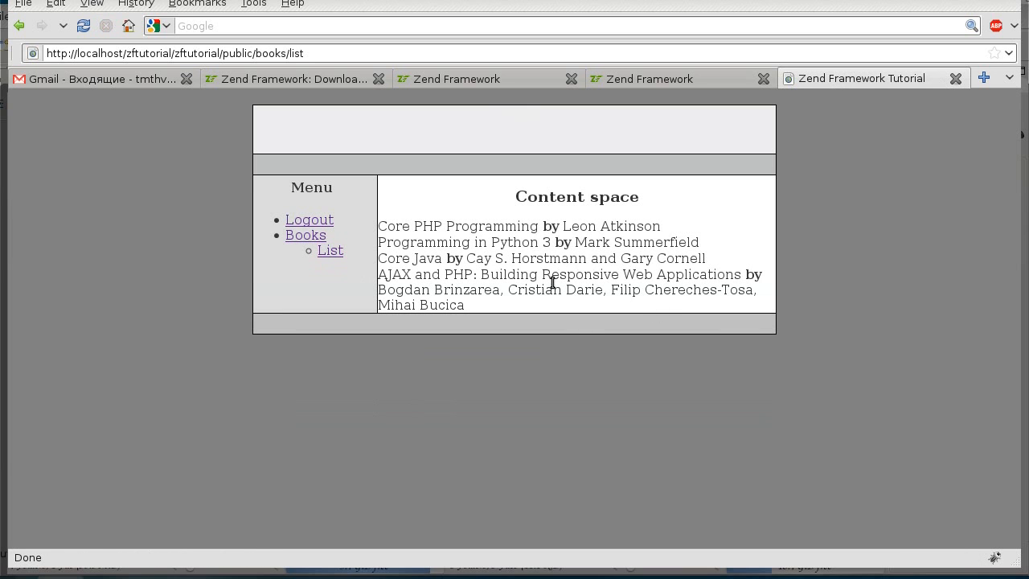
left_click(308, 218)
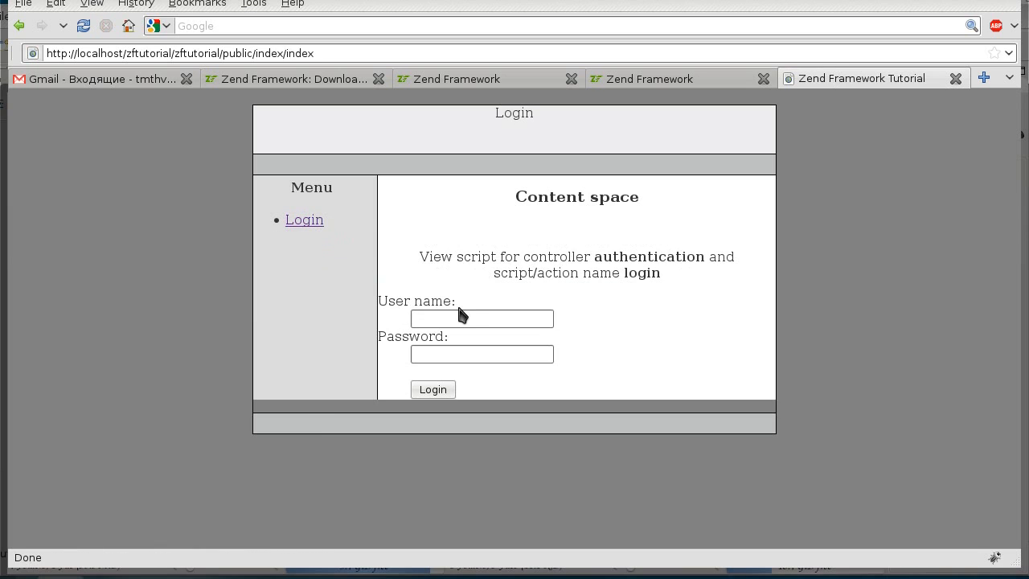
Log in as rob and visit the Book add, delete and list pages showing four books
type("rob")
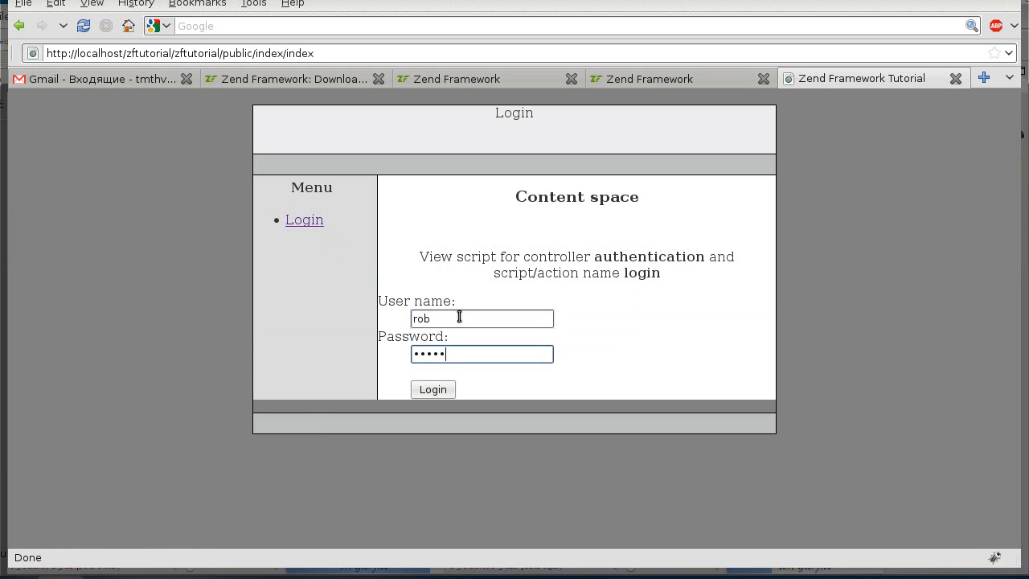
left_click(433, 389)
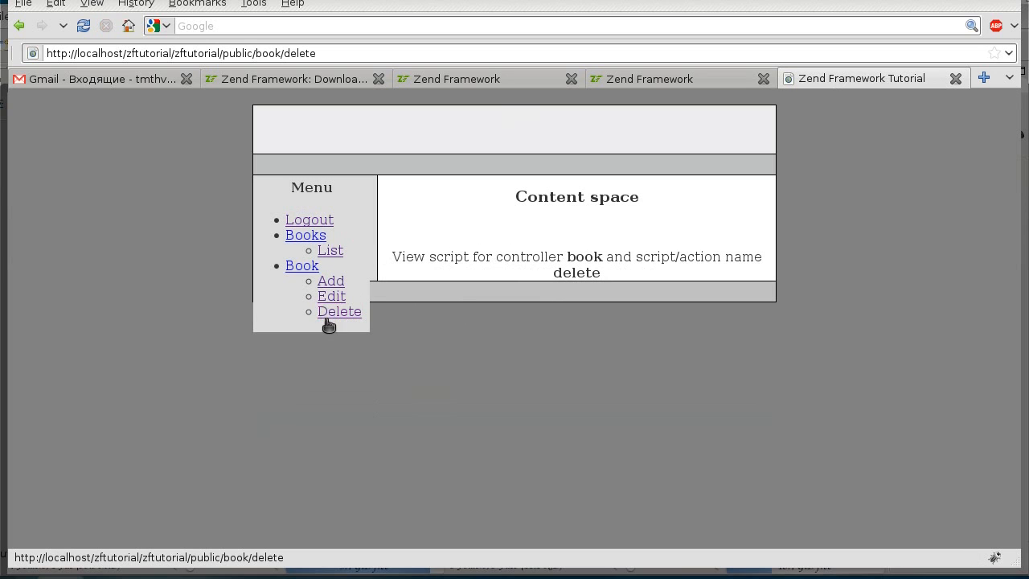
left_click(331, 280)
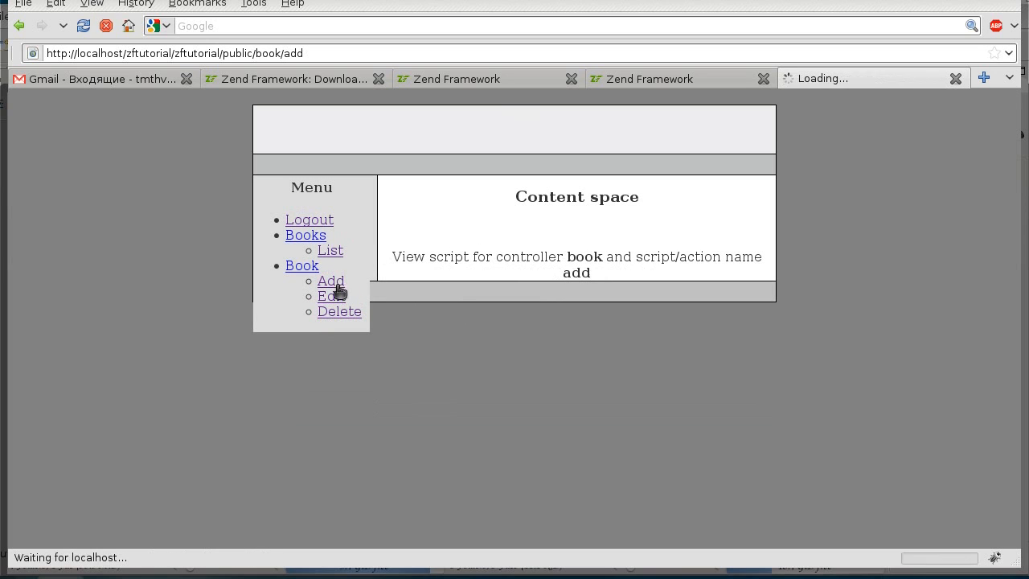
left_click(339, 312)
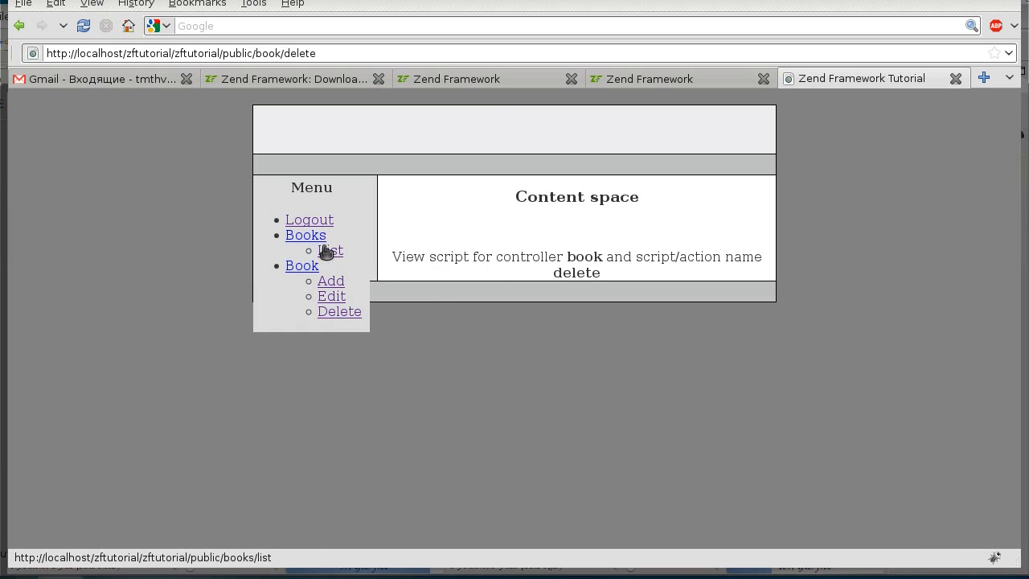
left_click(331, 250)
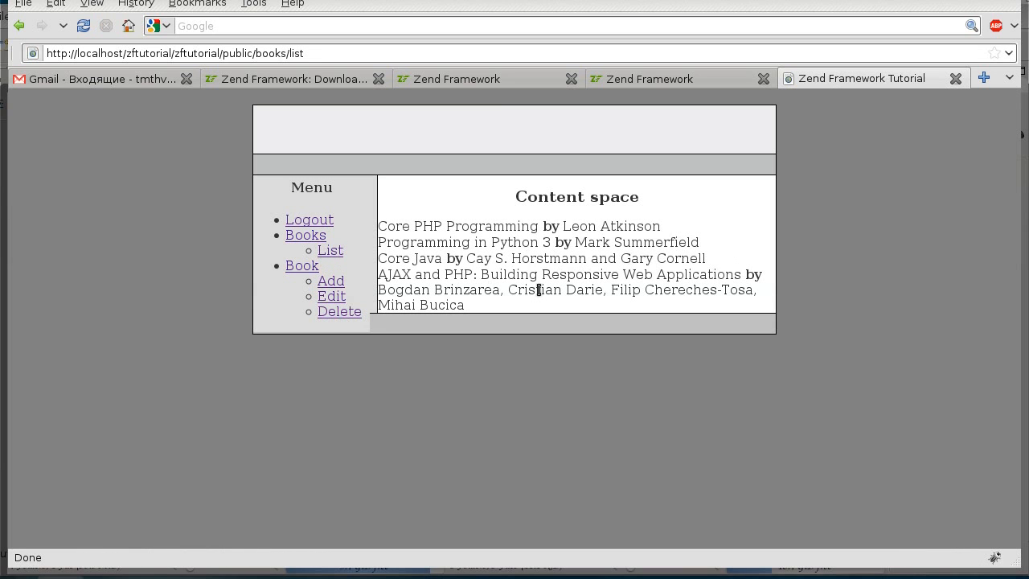
mouse_move(516, 347)
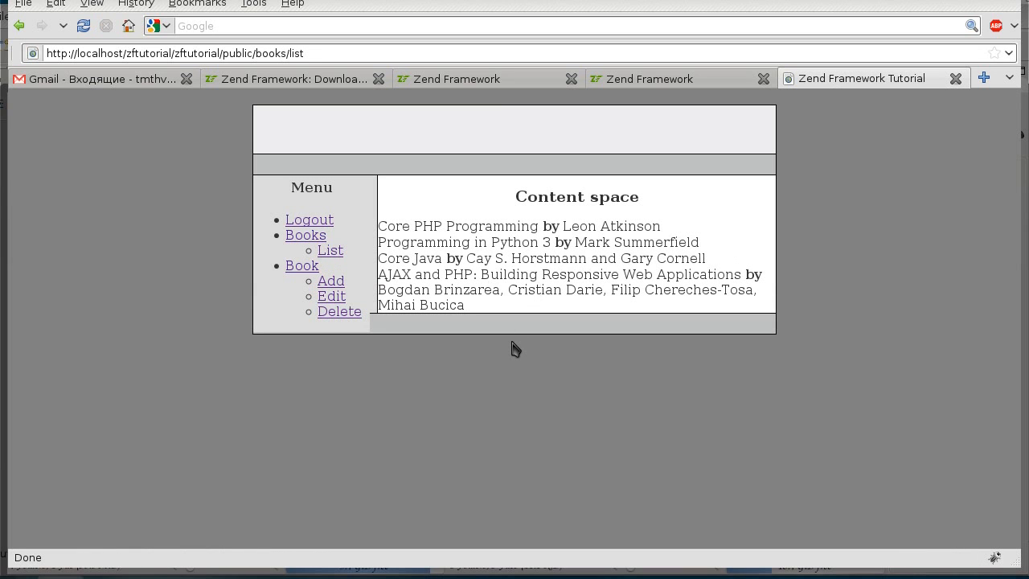
mouse_move(451, 362)
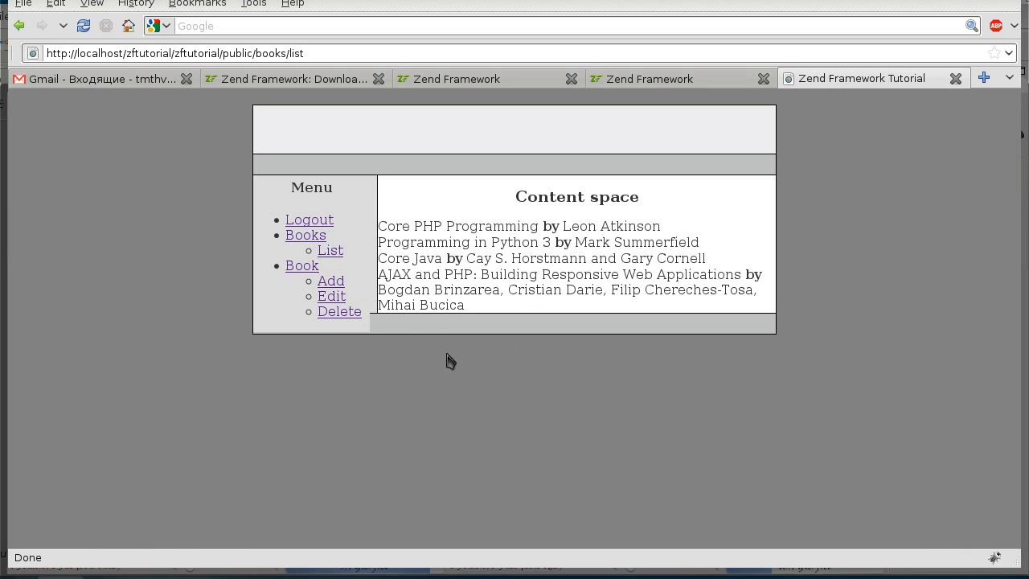
mouse_move(486, 515)
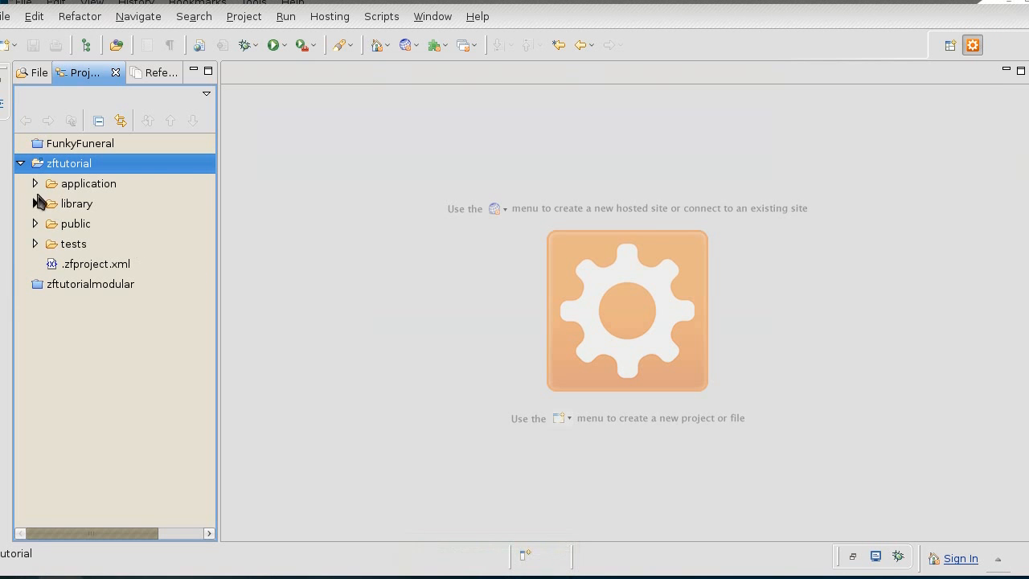
Expand application > views > helpers and open the BaseUrl.php view helper in the editor
left_click(35, 183)
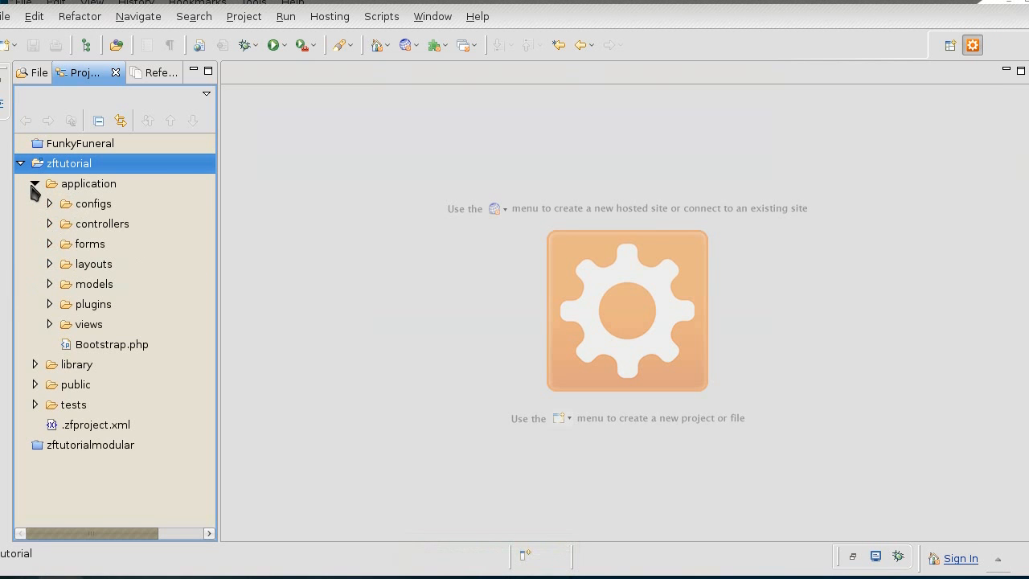
left_click(48, 324)
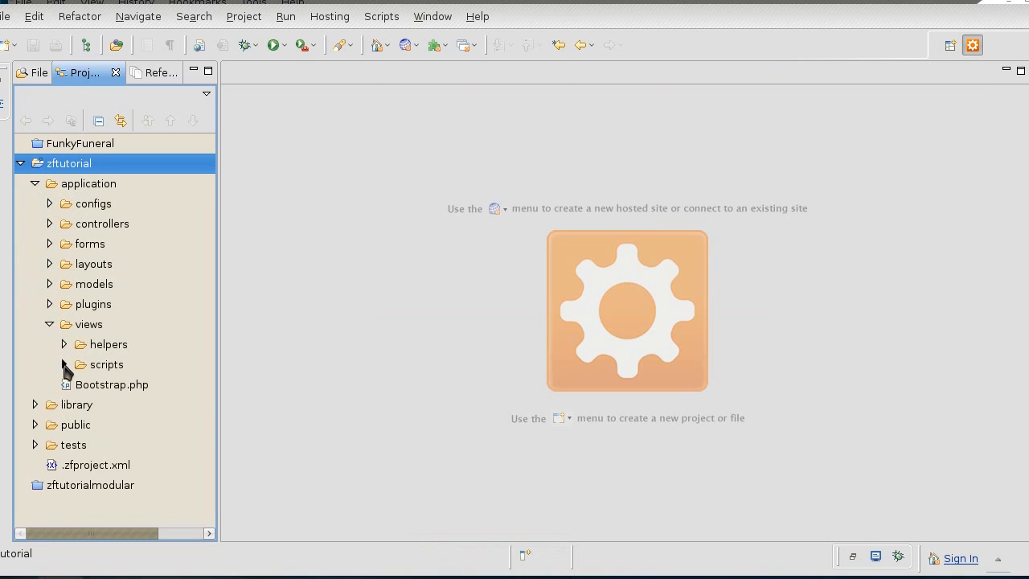
left_click(63, 344)
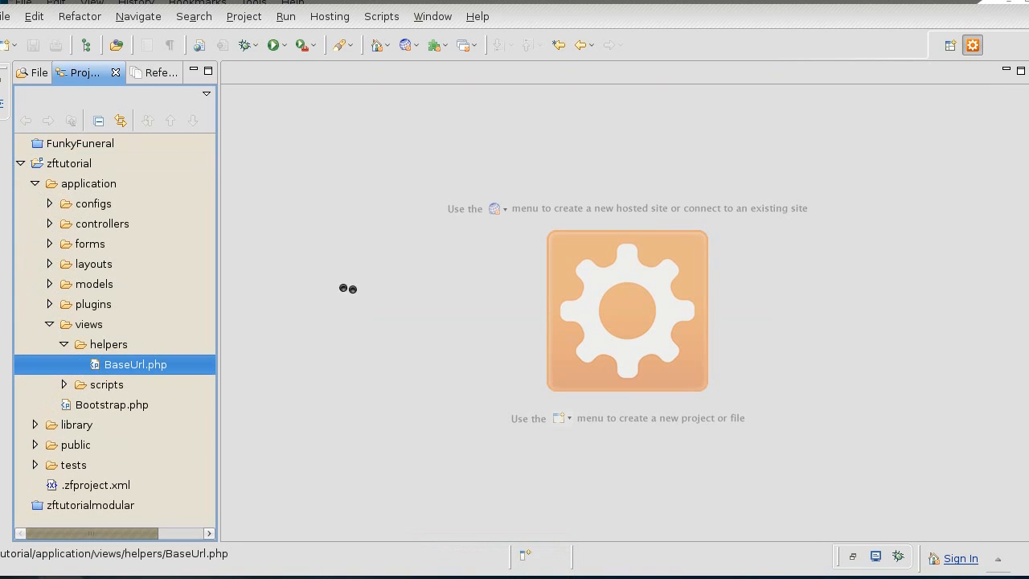
double_click(135, 363)
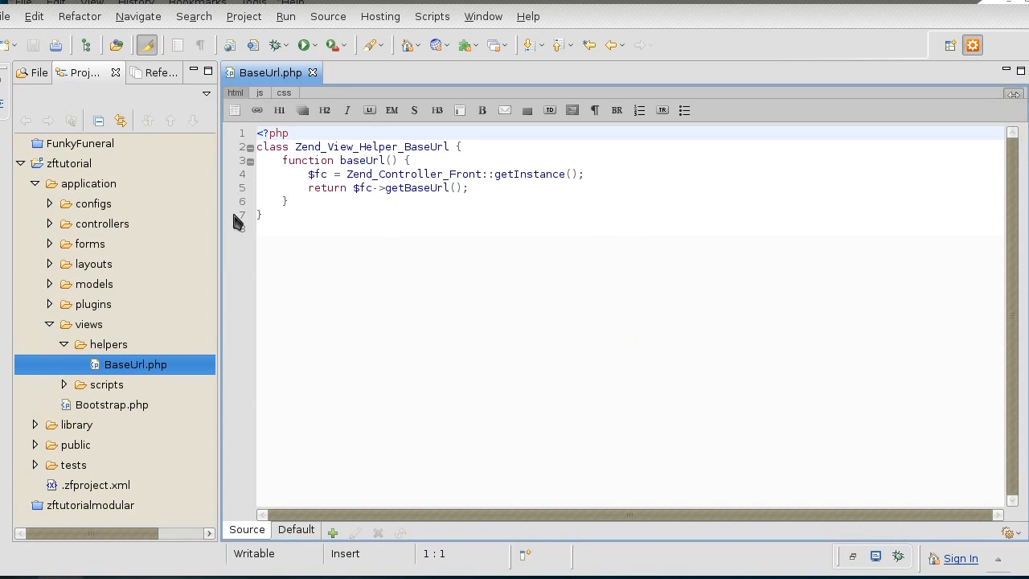
Open layout.phtml from the layouts folder, showing its baseUrl-based stylesheet link
left_click(49, 264)
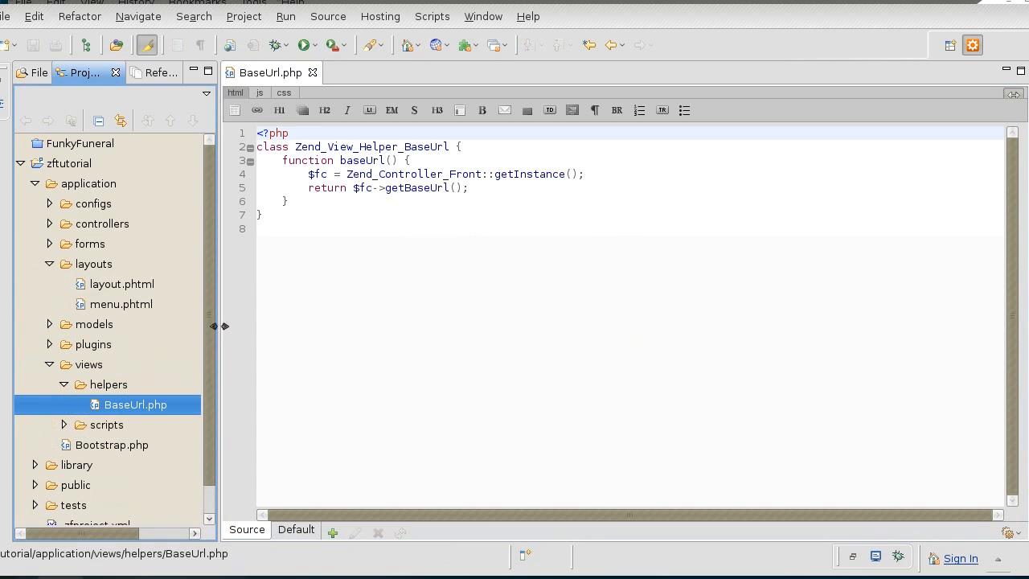
mouse_move(93, 296)
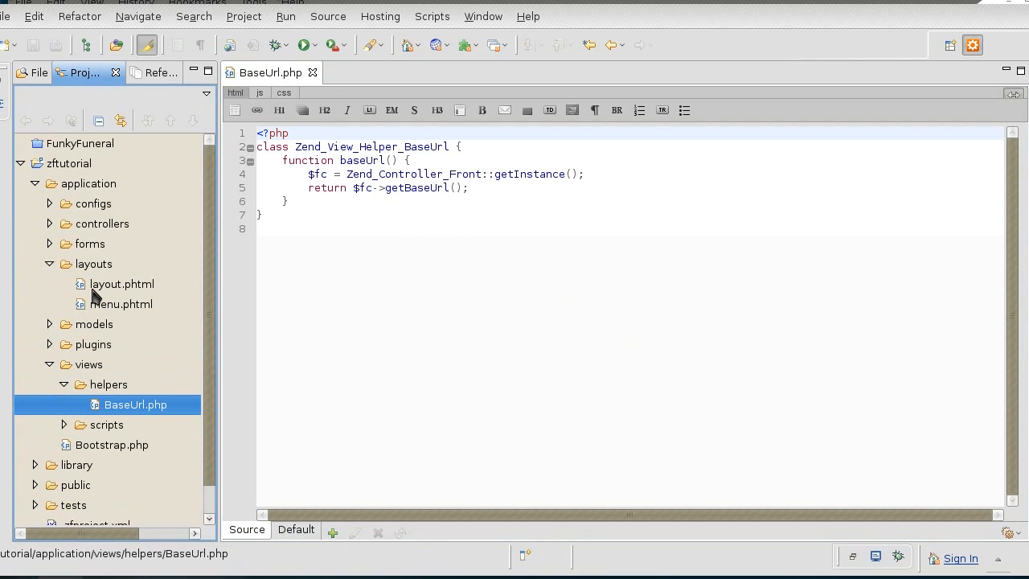
left_click(122, 283)
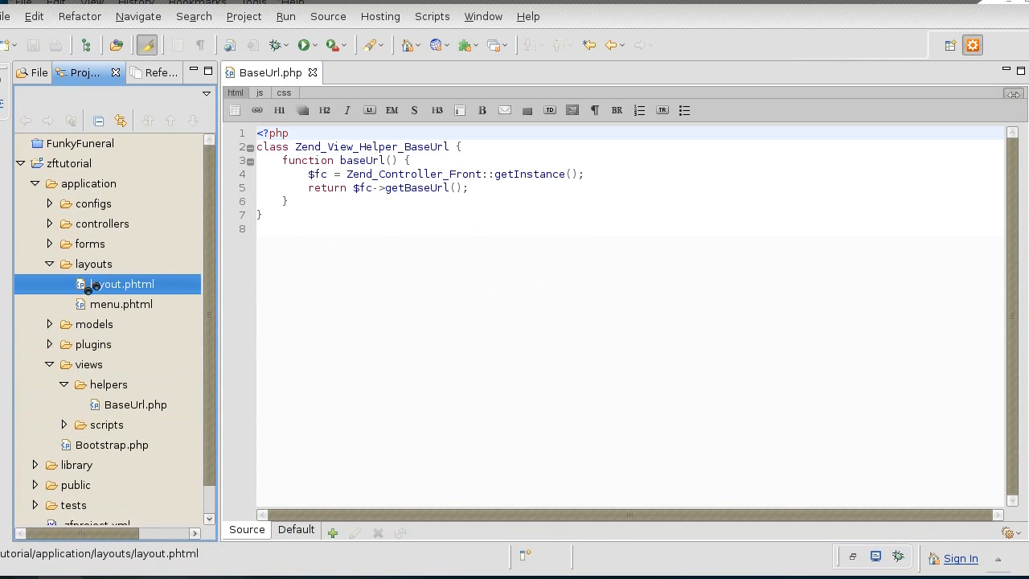
double_click(119, 283)
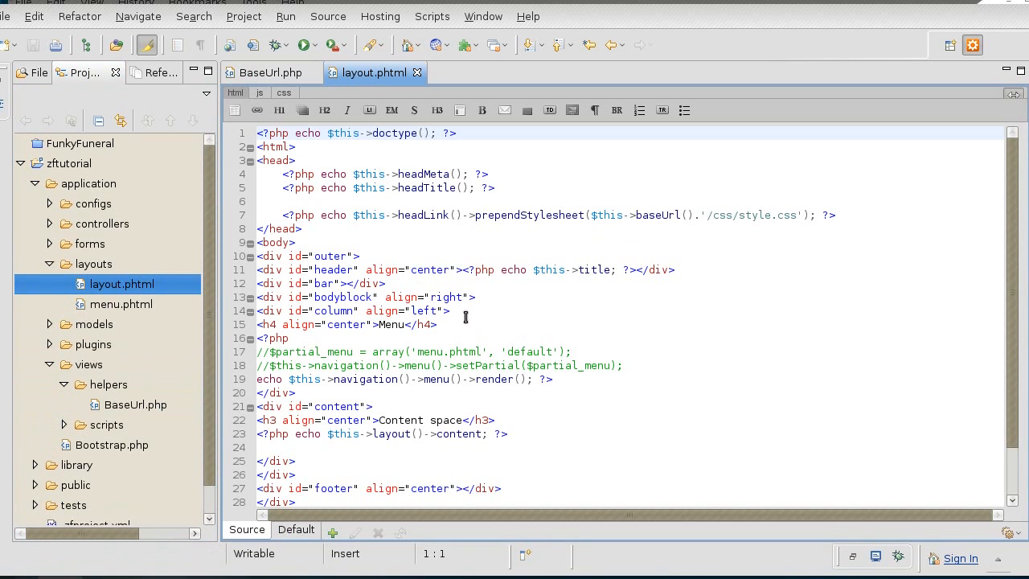
double_click(643, 216)
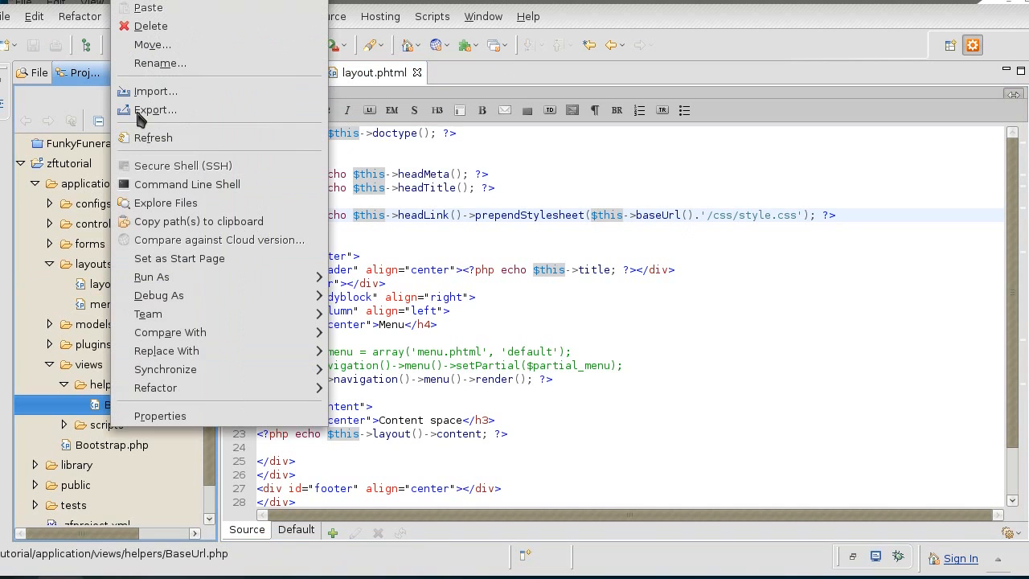
Delete BaseUrl.php from the zftutorial project and confirm the deletion
left_click(151, 26)
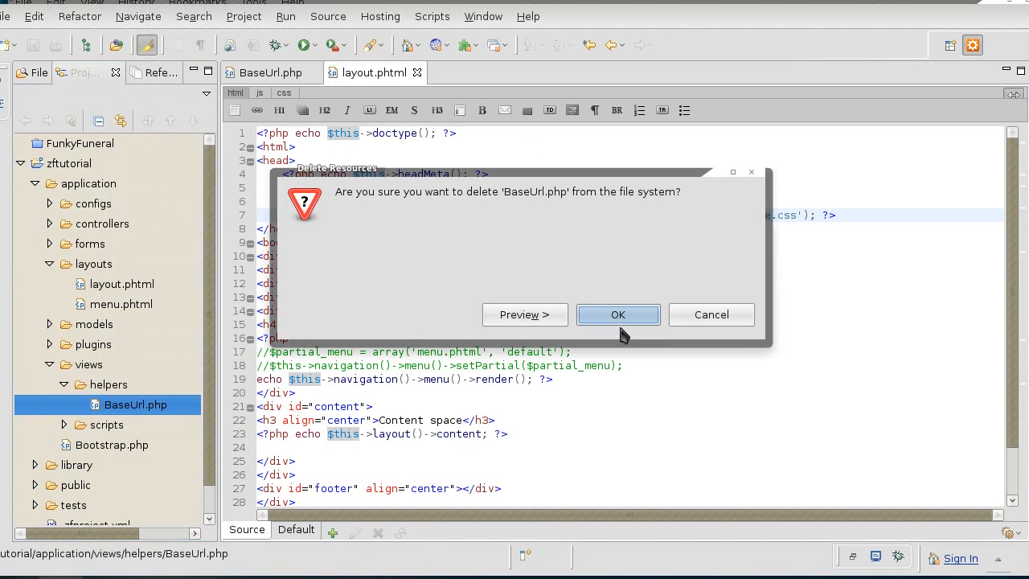
left_click(618, 314)
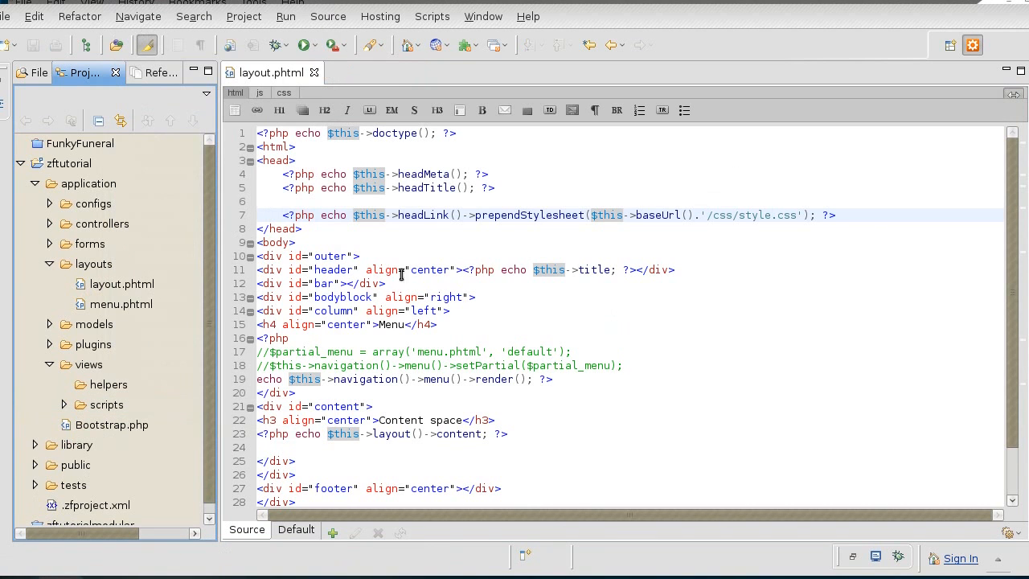
mouse_move(1005, 10)
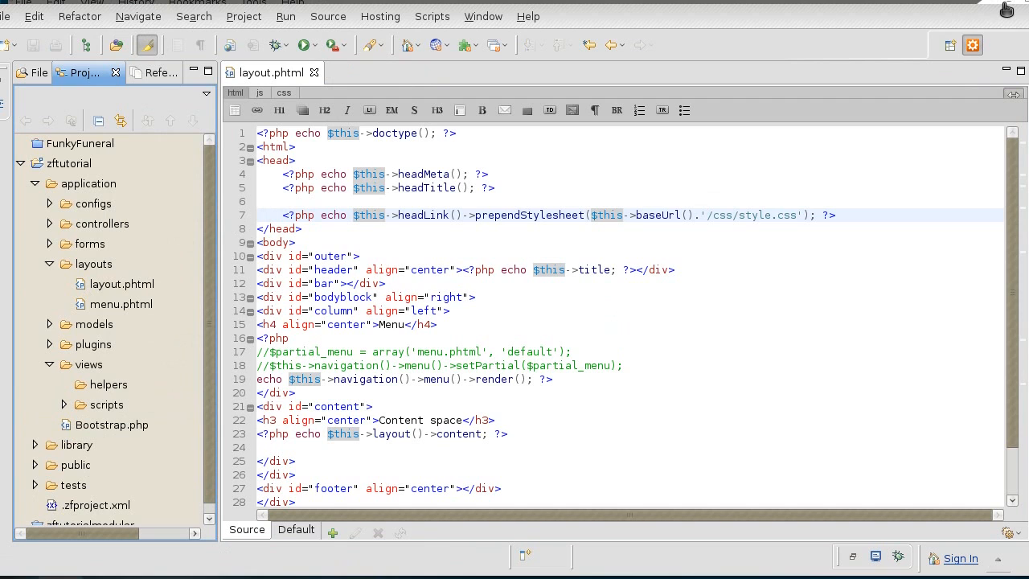
mouse_move(1006, 10)
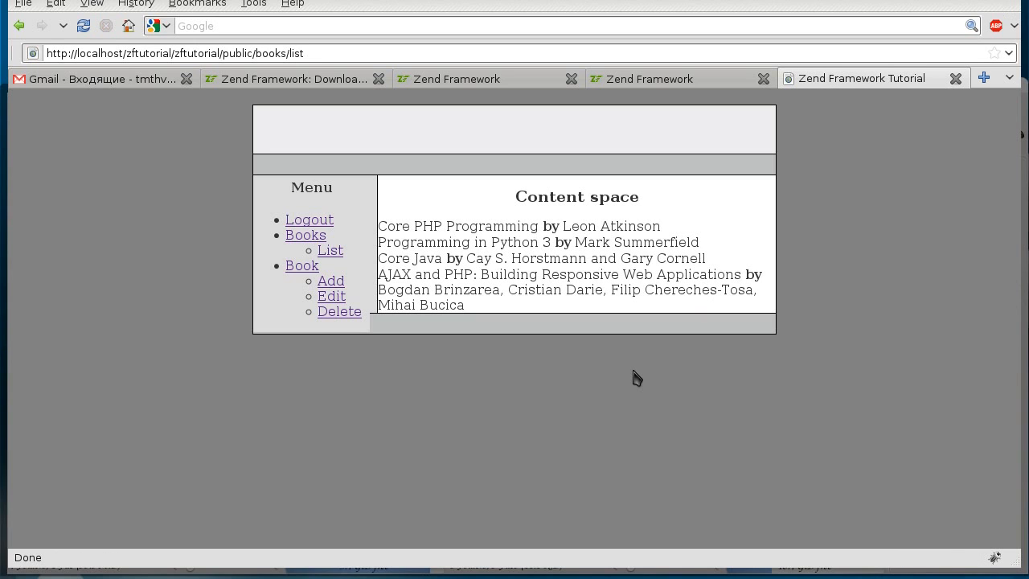
Load the Book edit and add pages to confirm they still render without the BaseUrl helper
left_click(332, 296)
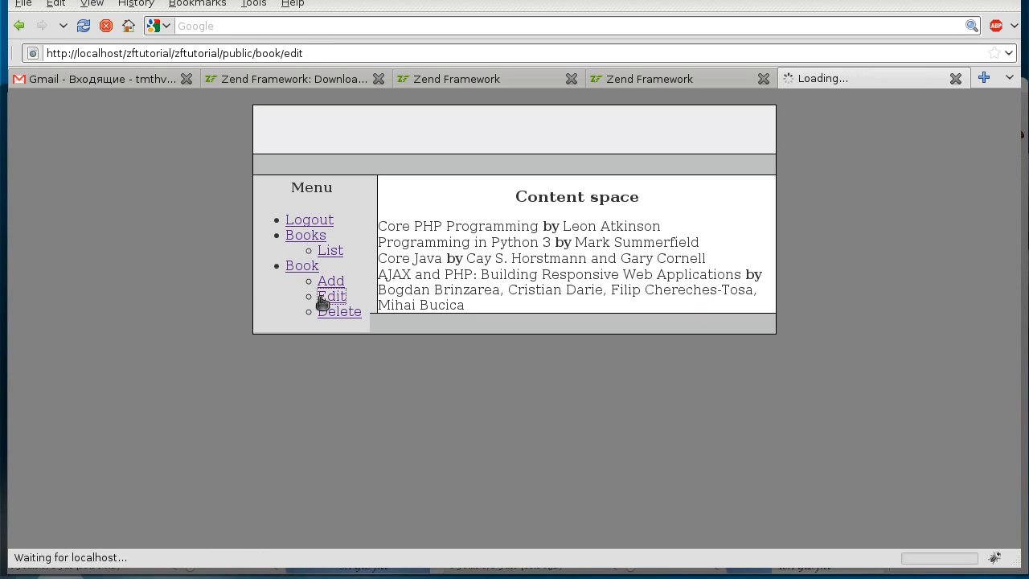
left_click(331, 280)
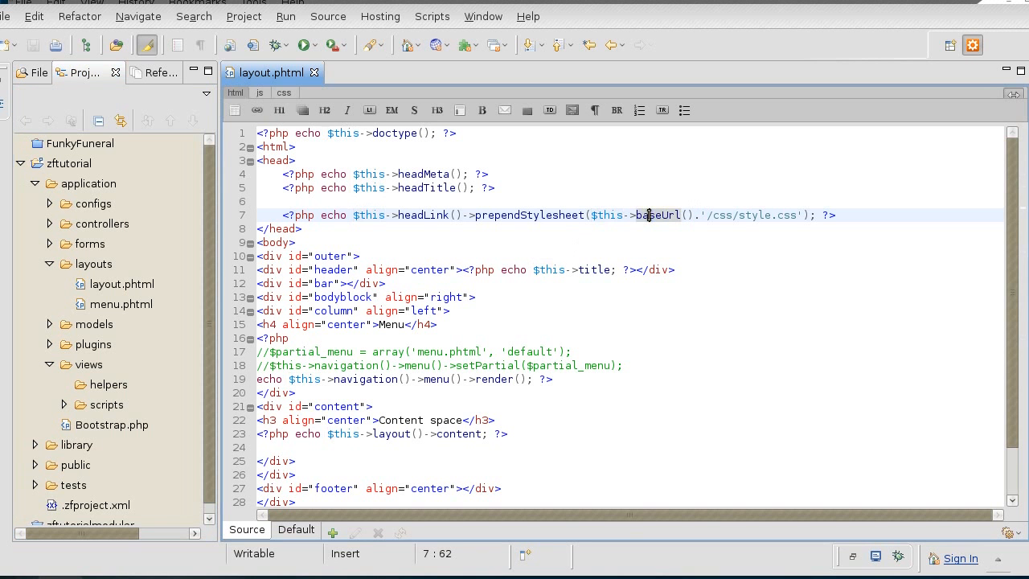
mouse_move(916, 154)
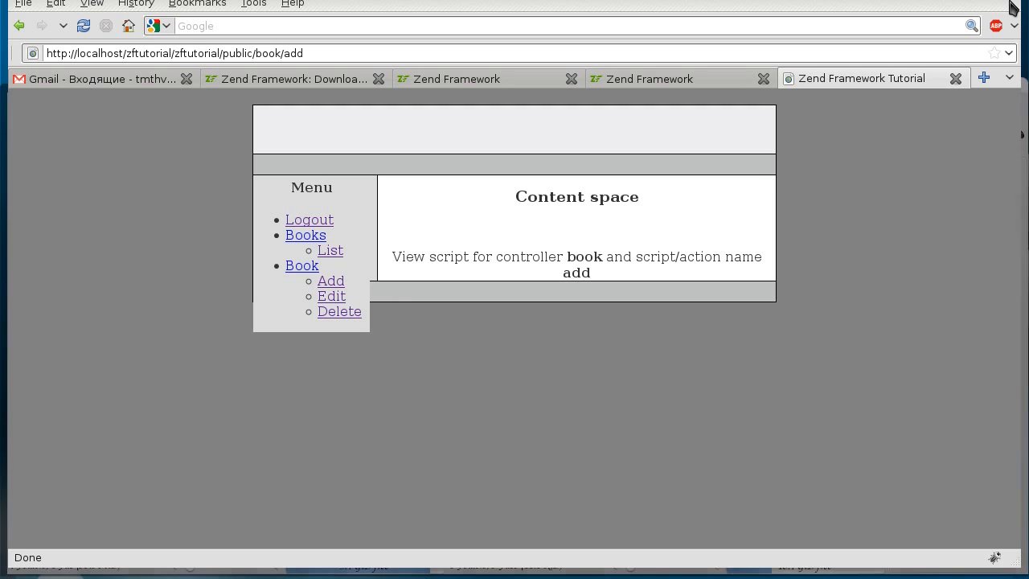
mouse_move(780, 272)
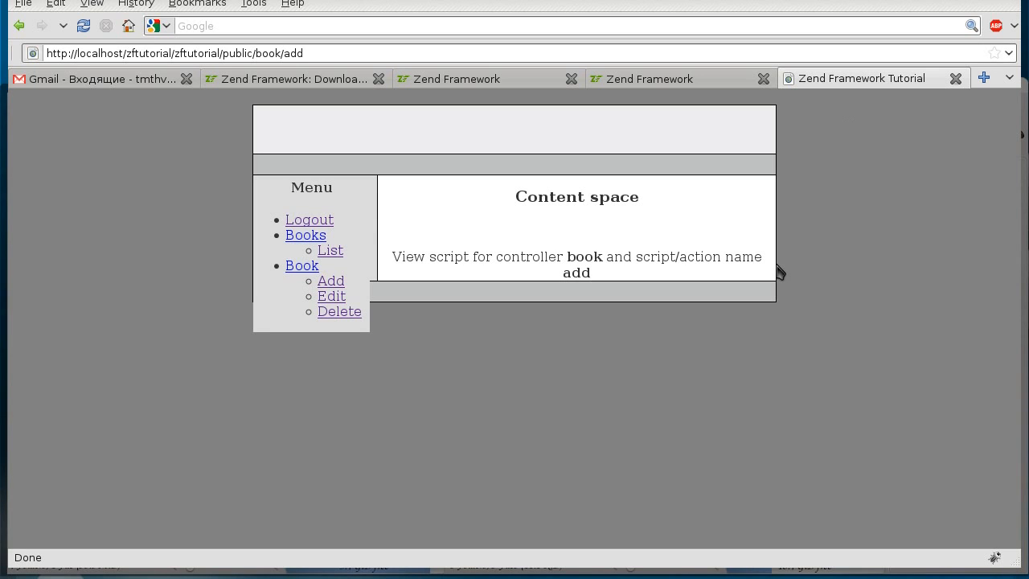
mouse_move(556, 421)
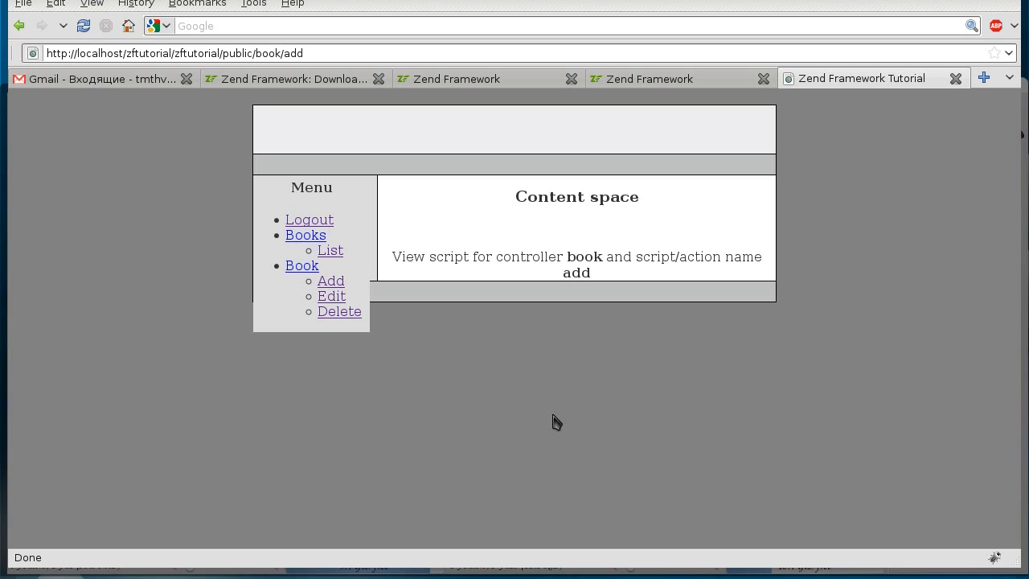
mouse_move(545, 298)
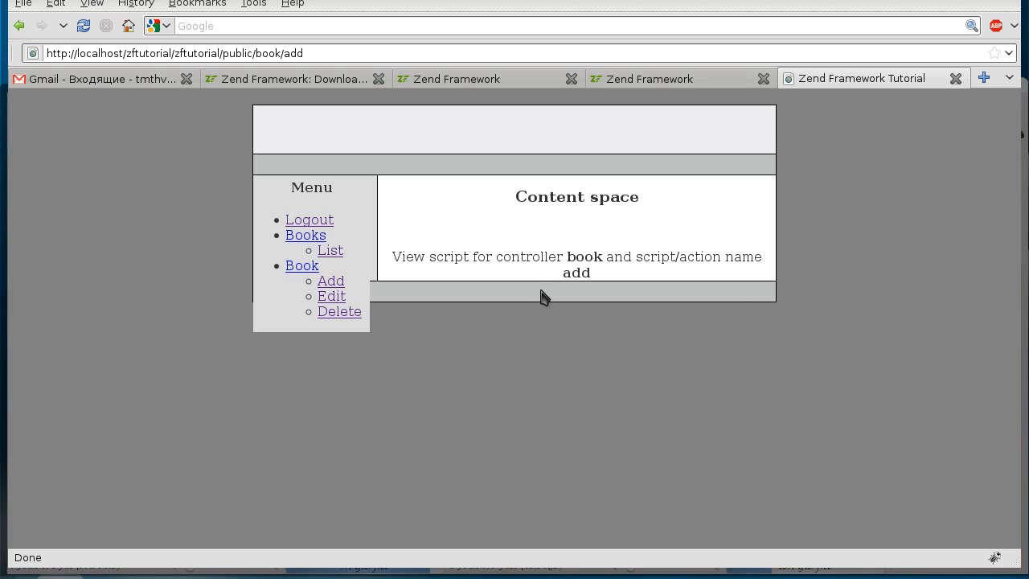
mouse_move(756, 324)
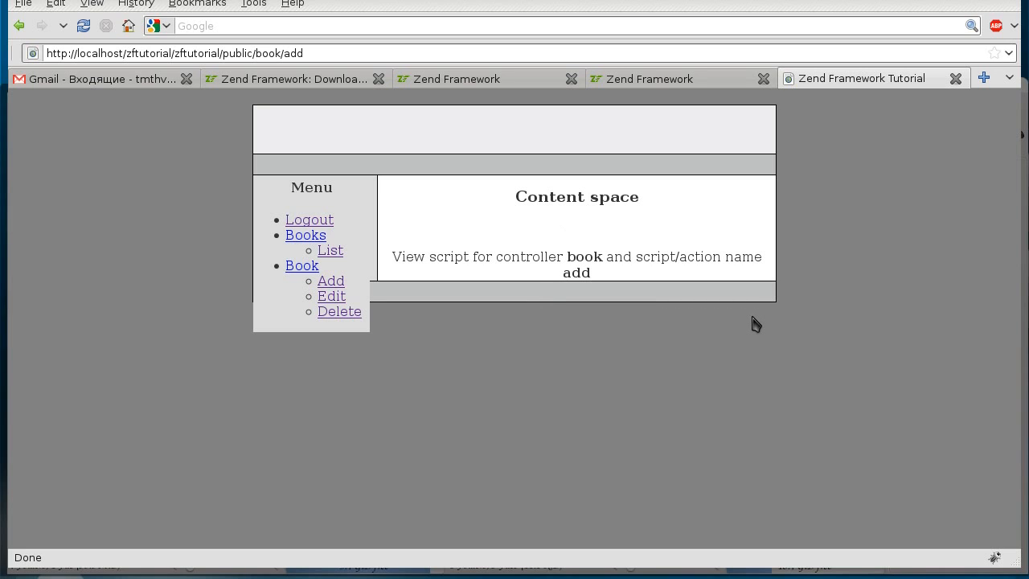
mouse_move(765, 330)
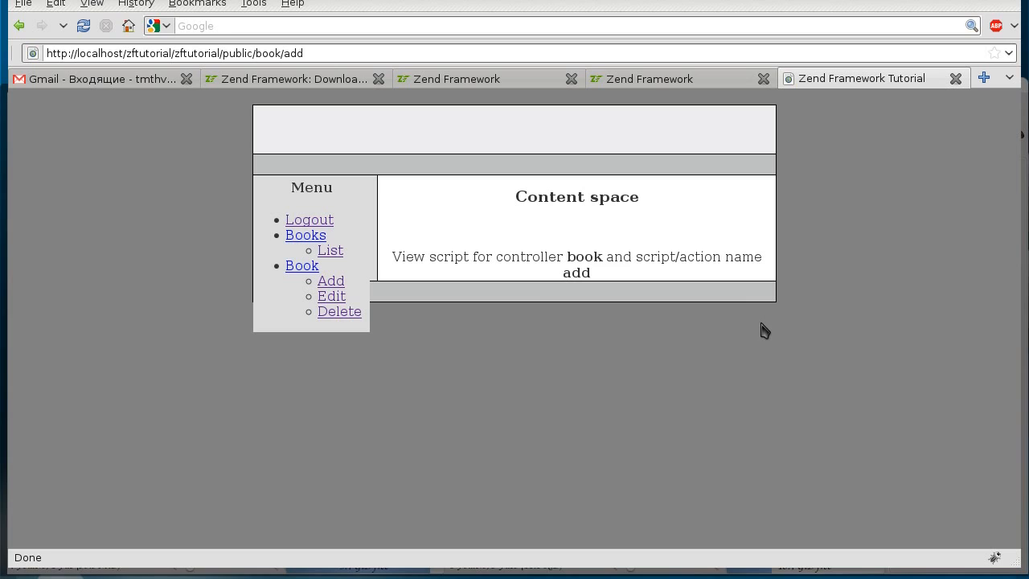